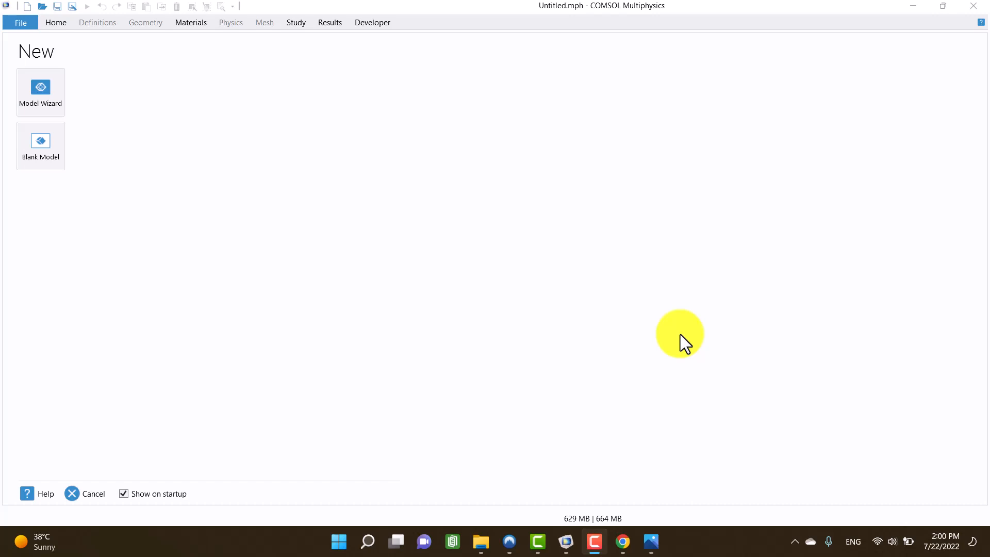
pyautogui.moveTo(573, 227)
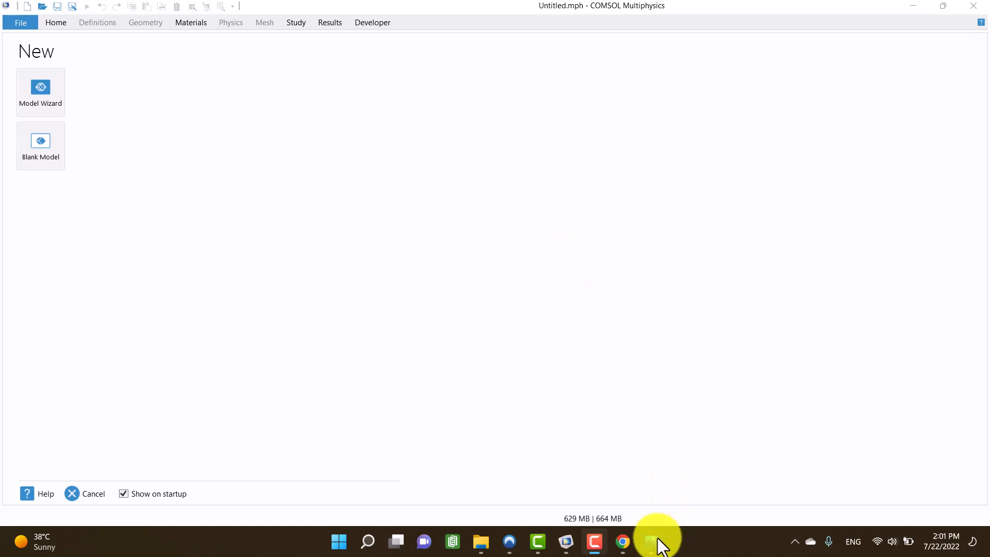
# View the centre-load beam diagram, then bring up the H-beam size chart page
pyautogui.click(654, 542)
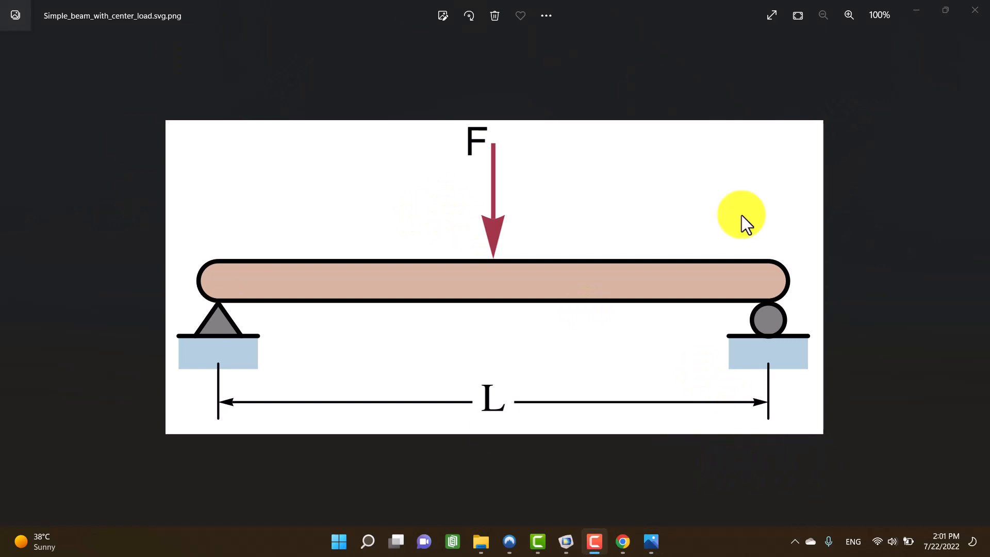
pyautogui.moveTo(467, 221)
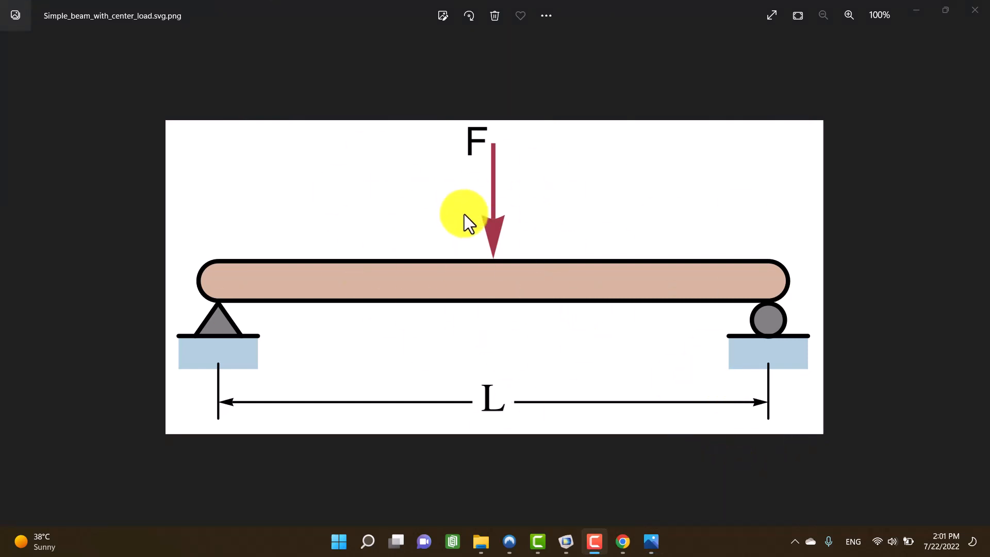
pyautogui.moveTo(527, 281)
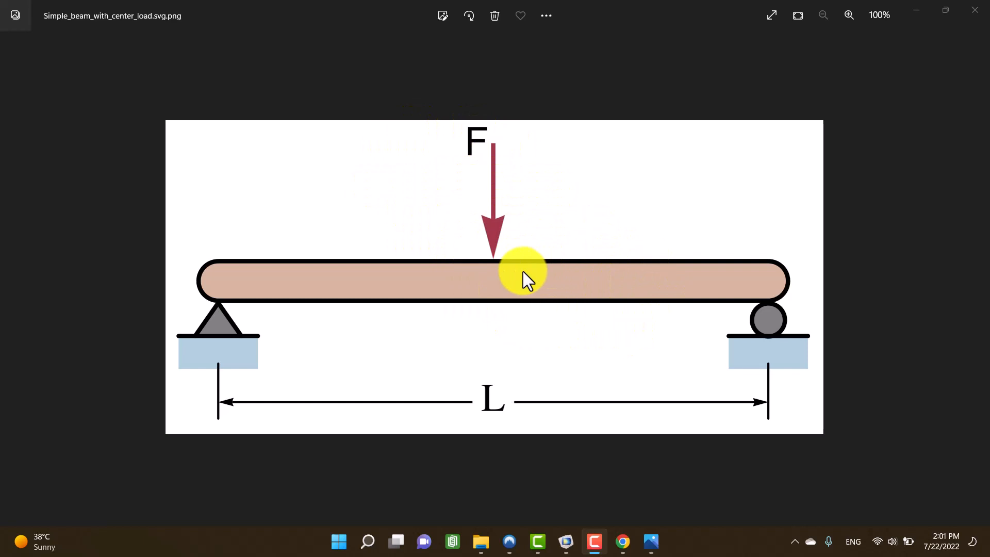
pyautogui.moveTo(550, 481)
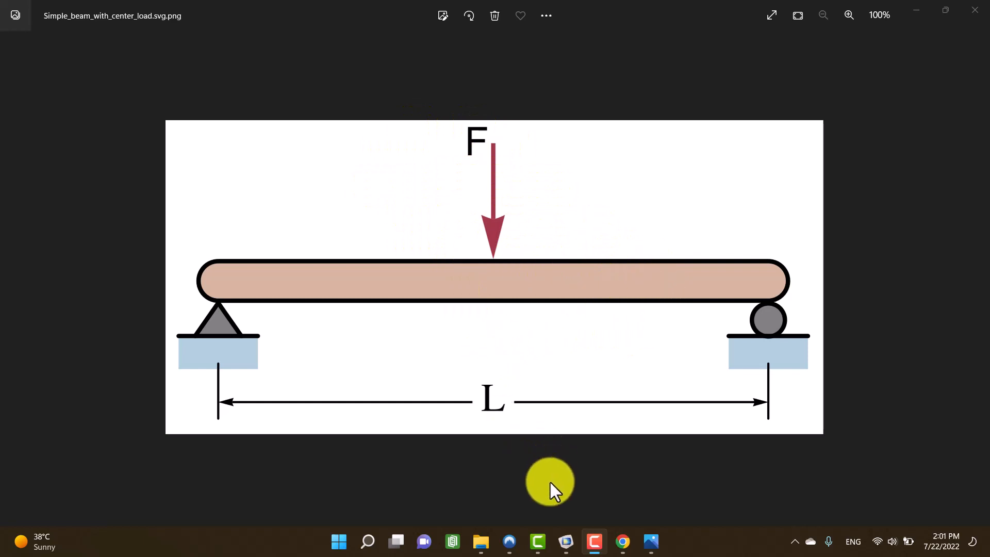
pyautogui.moveTo(619, 541)
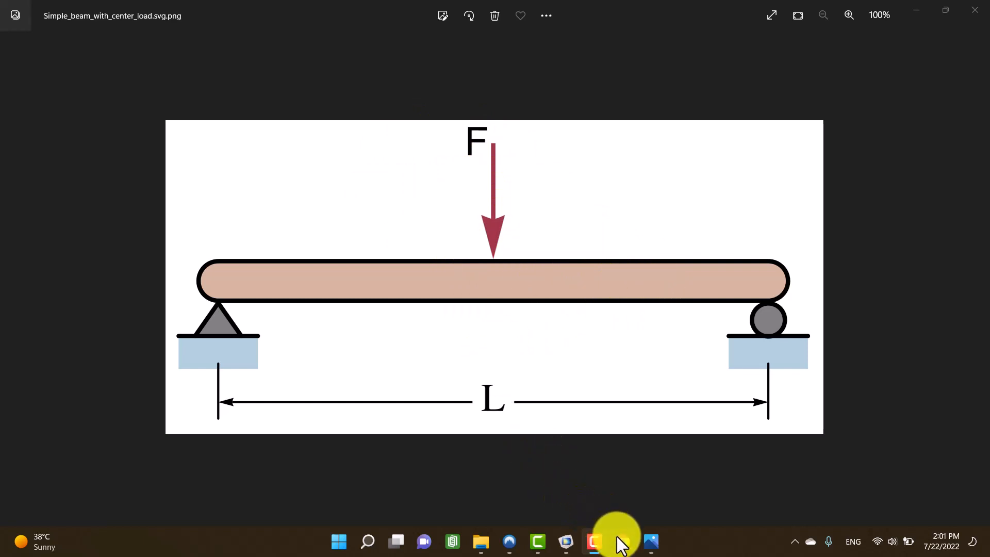
pyautogui.click(622, 541)
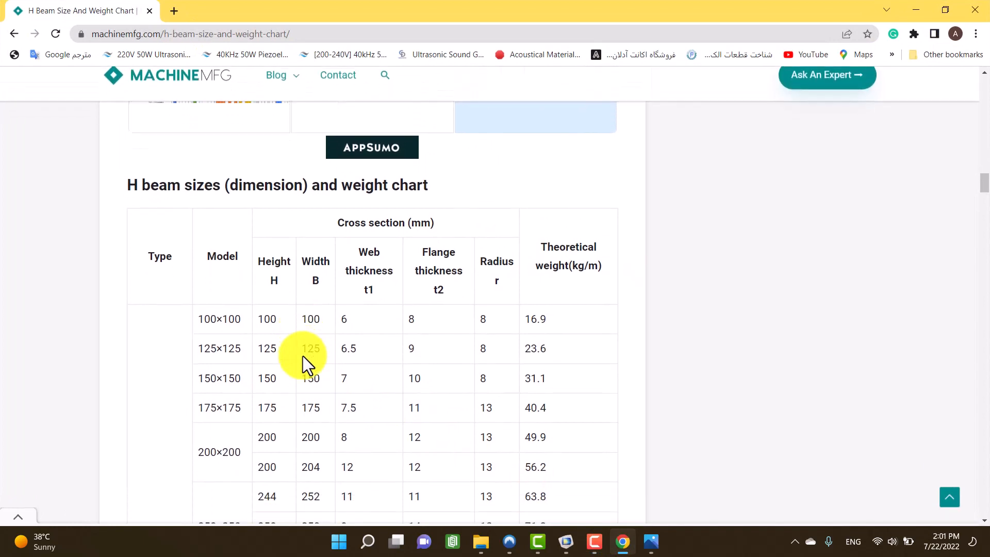
pyautogui.scroll(-3)
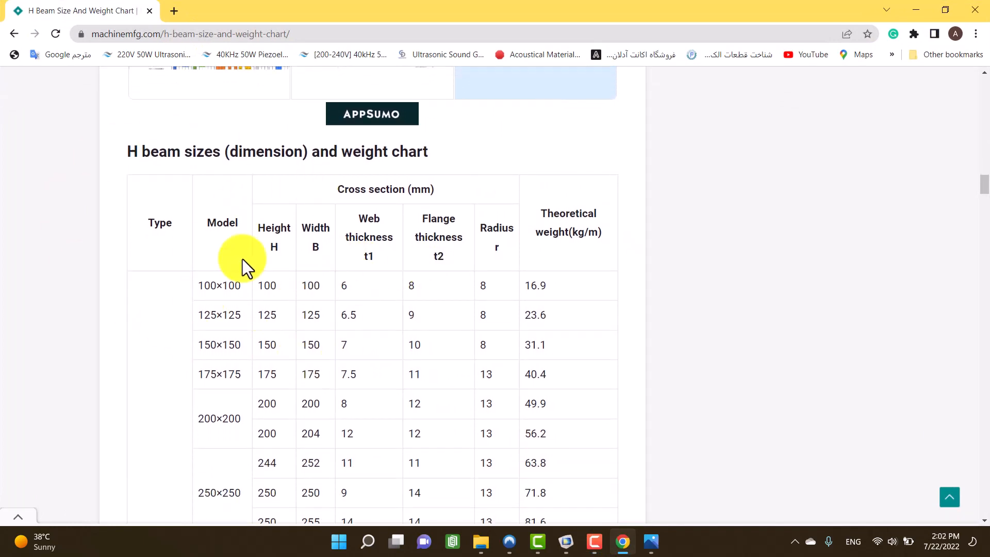
# Start the Model Wizard in COMSOL and choose a 2D space dimension
pyautogui.click(650, 541)
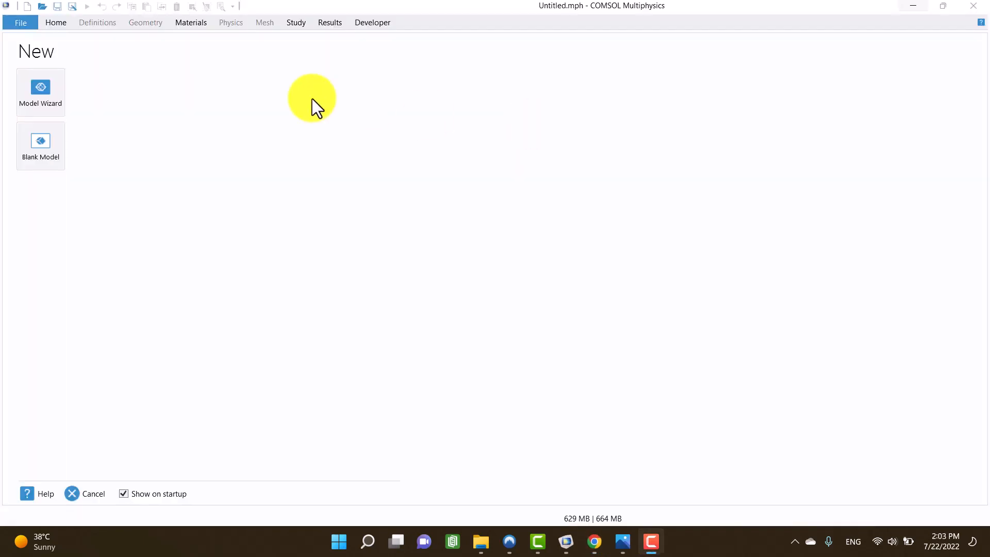
pyautogui.moveTo(221, 122)
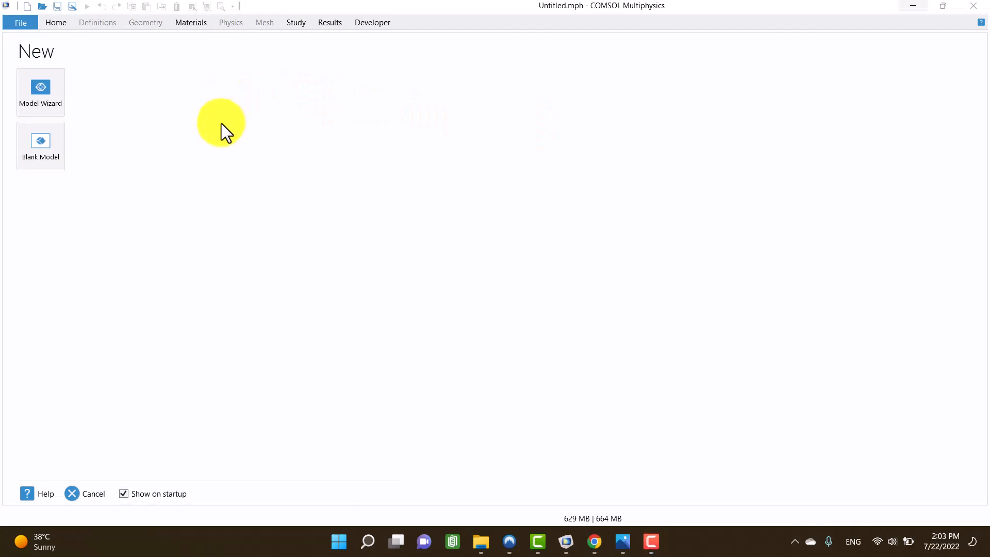
pyautogui.click(40, 92)
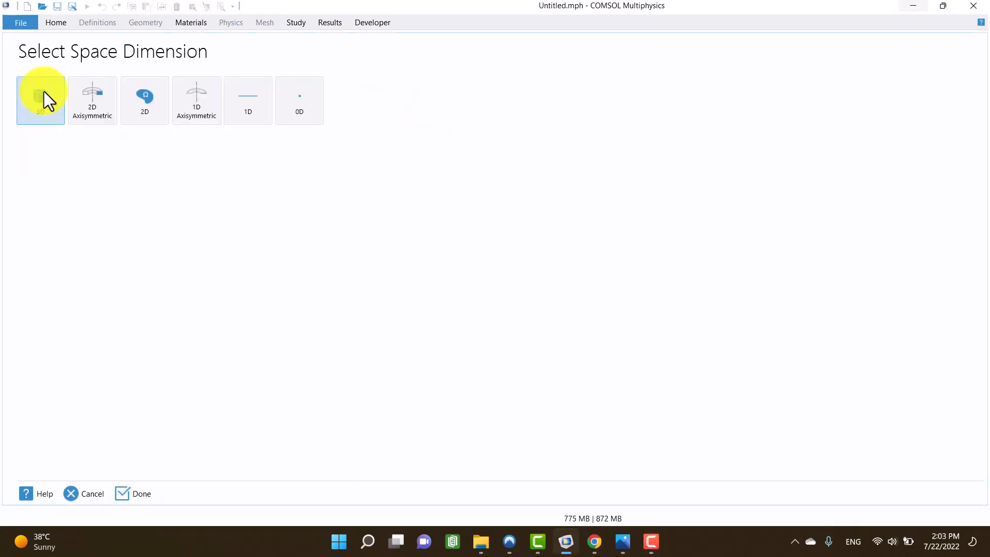
pyautogui.moveTo(154, 130)
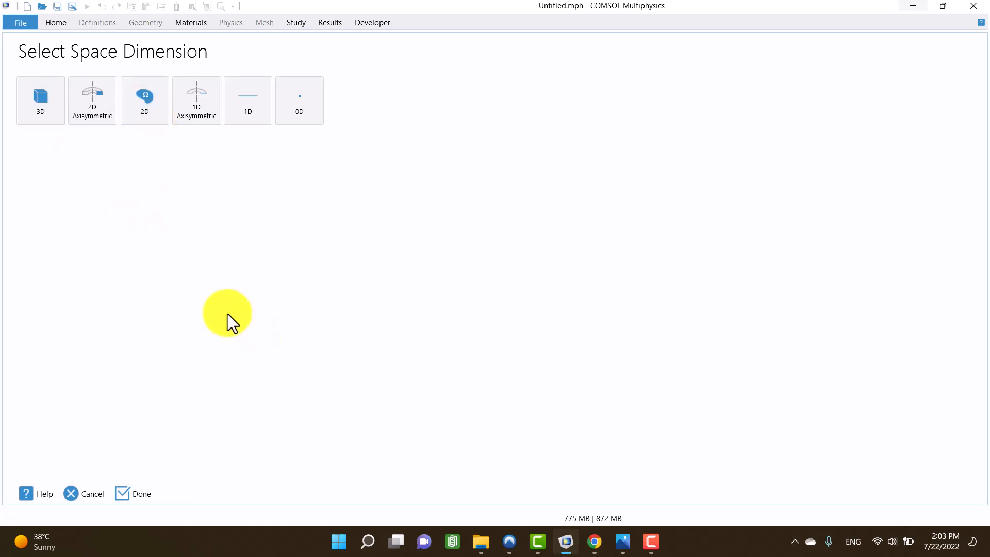
pyautogui.click(144, 100)
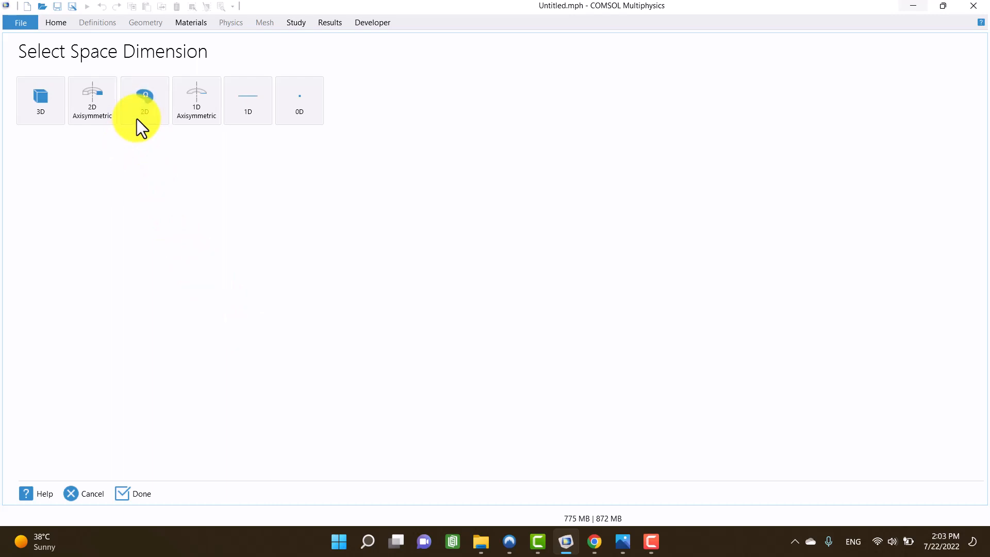
pyautogui.click(144, 100)
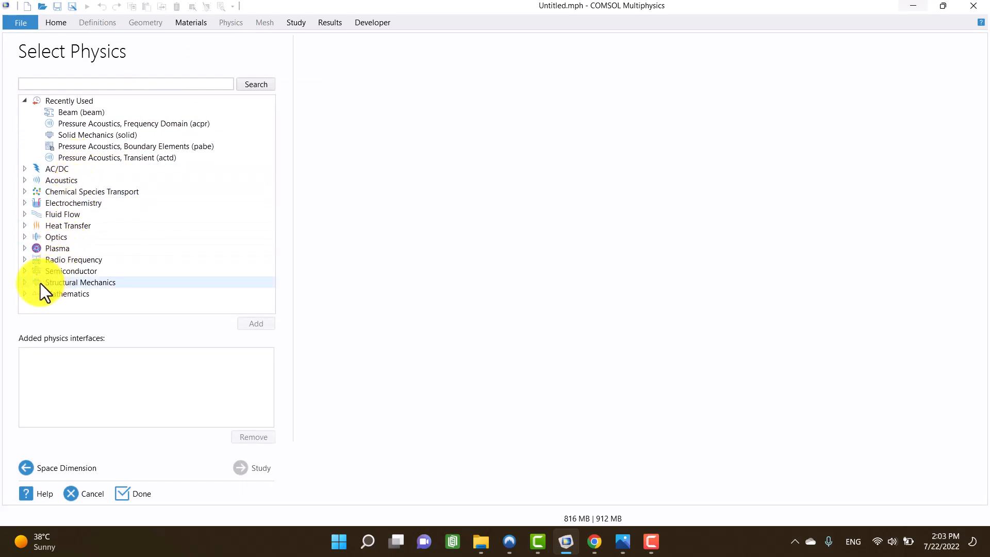
# Add the Beam interface from Structural Mechanics to the model's physics
pyautogui.click(24, 282)
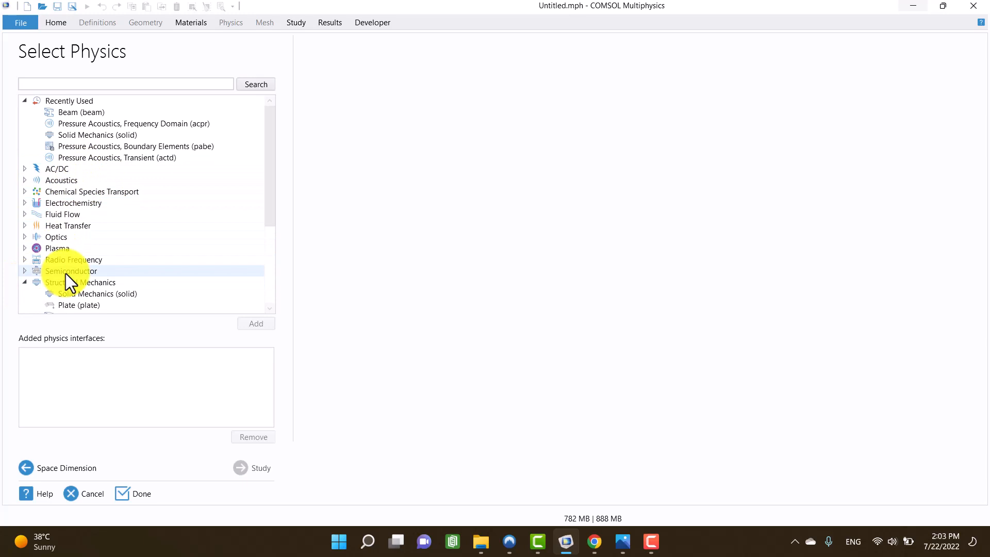
pyautogui.scroll(-3)
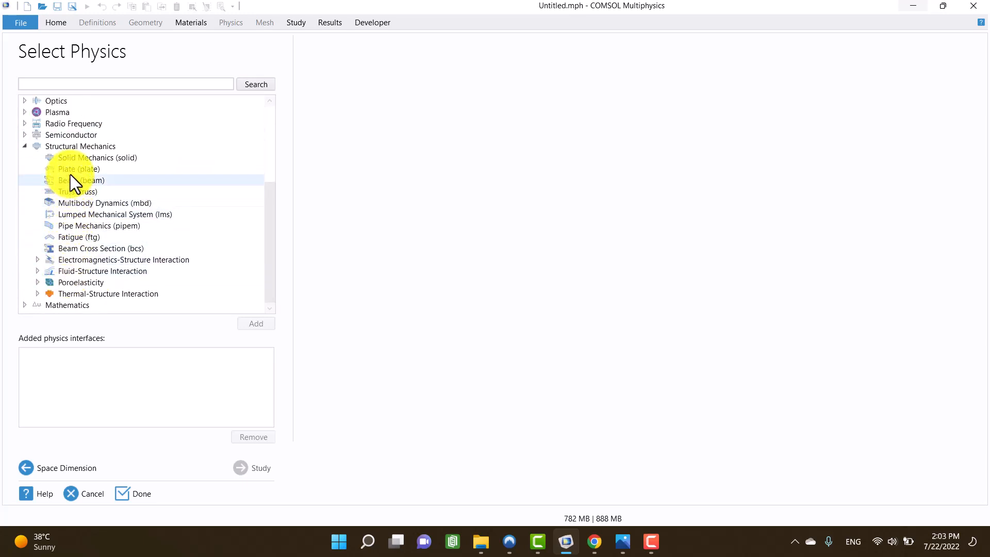
pyautogui.click(81, 179)
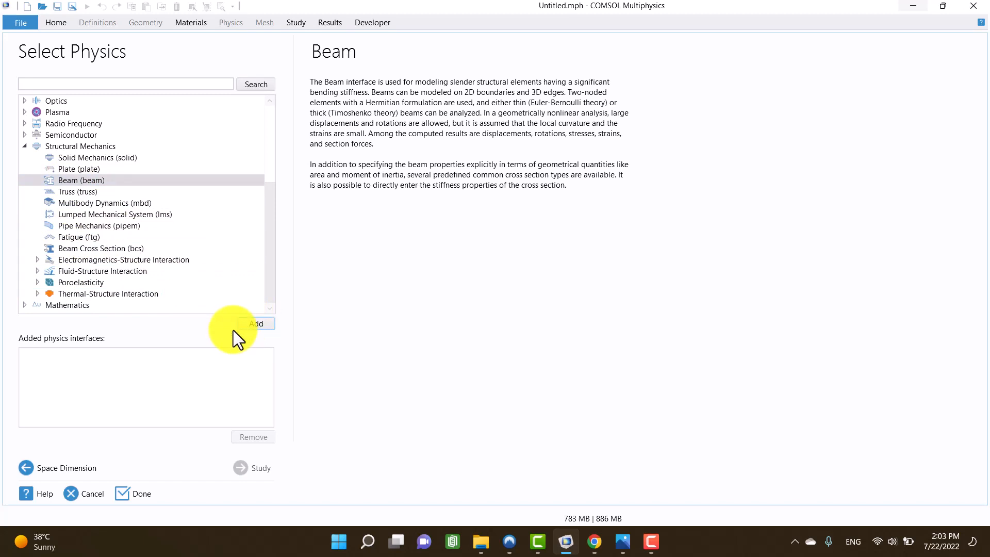
pyautogui.moveTo(213, 347)
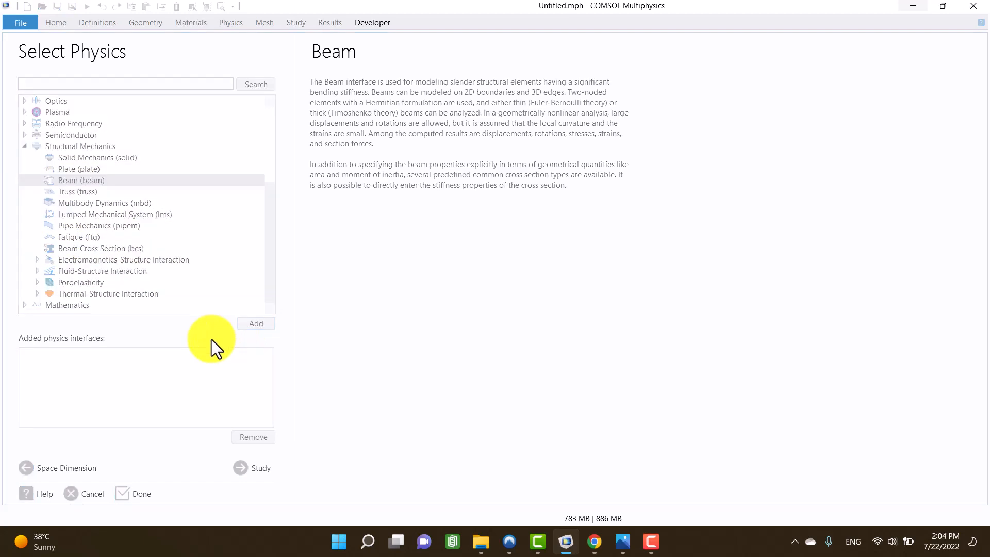
pyautogui.click(255, 323)
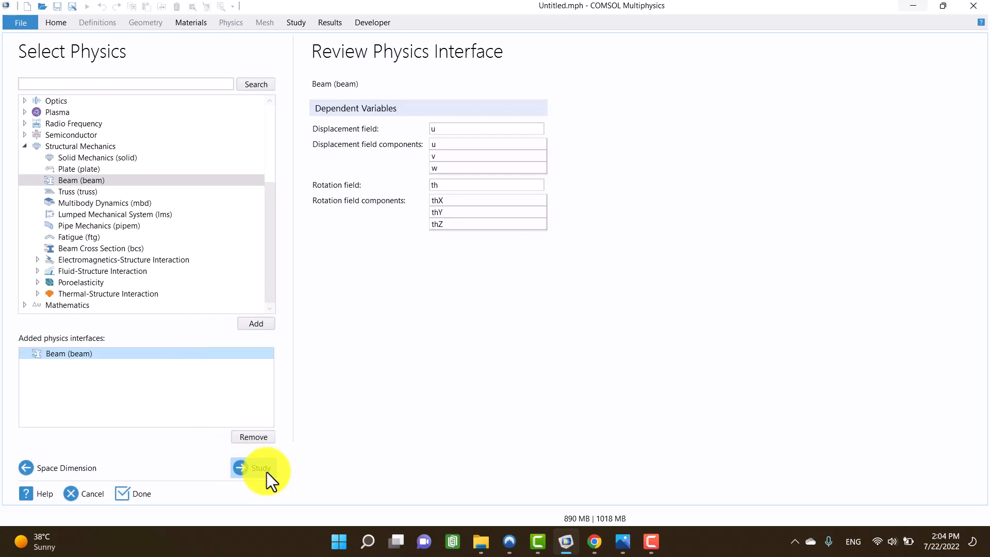
# Move to study selection and browse the General Studies options
pyautogui.click(239, 468)
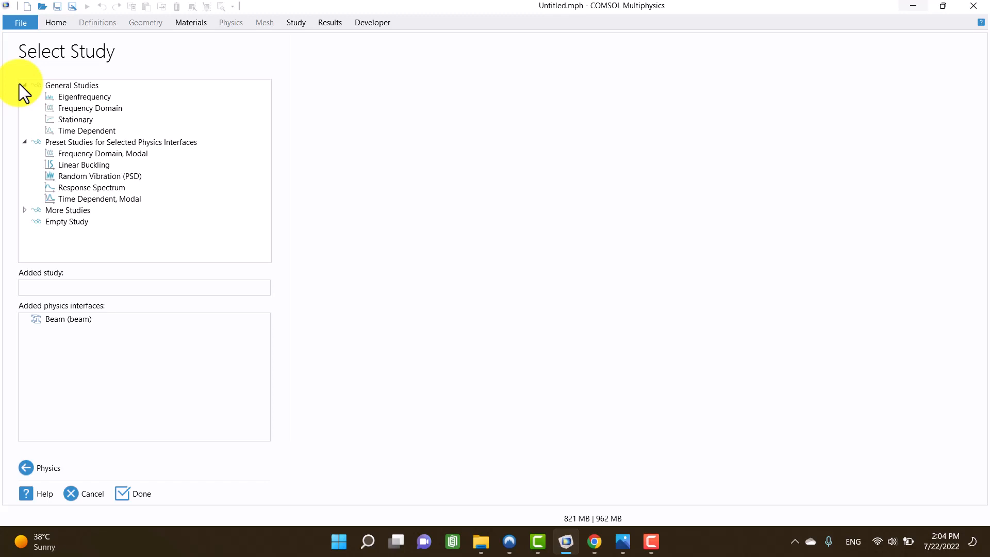
pyautogui.click(85, 131)
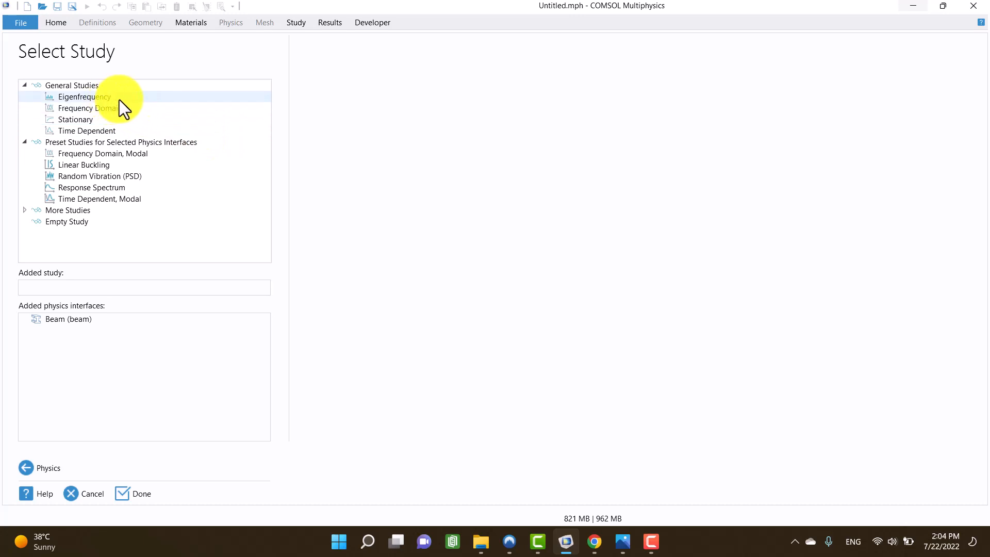
pyautogui.click(75, 120)
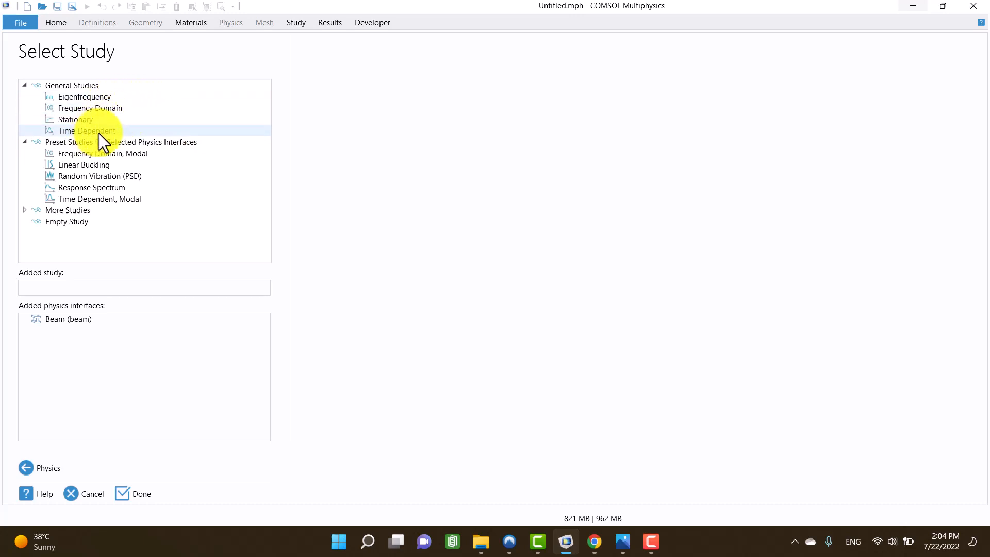
pyautogui.click(75, 120)
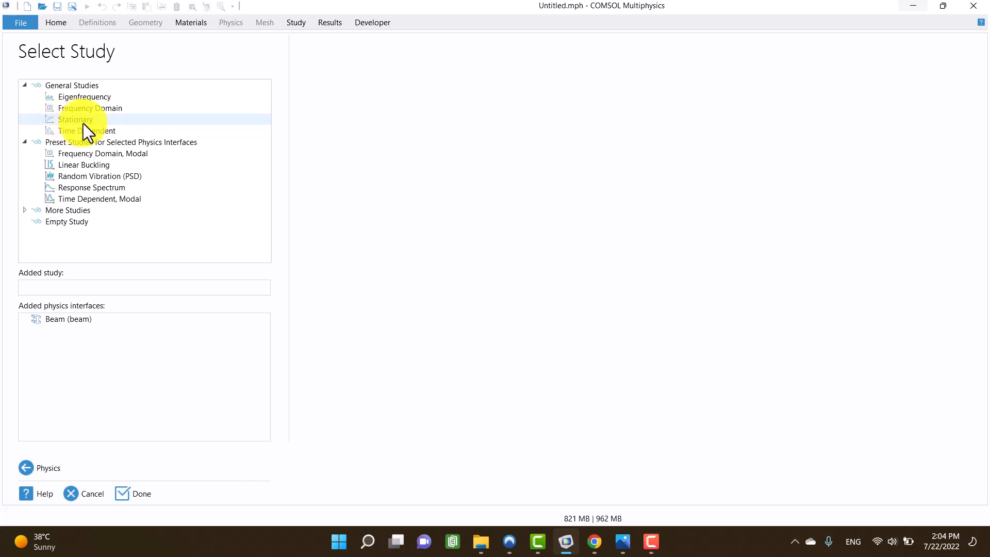
pyautogui.click(84, 97)
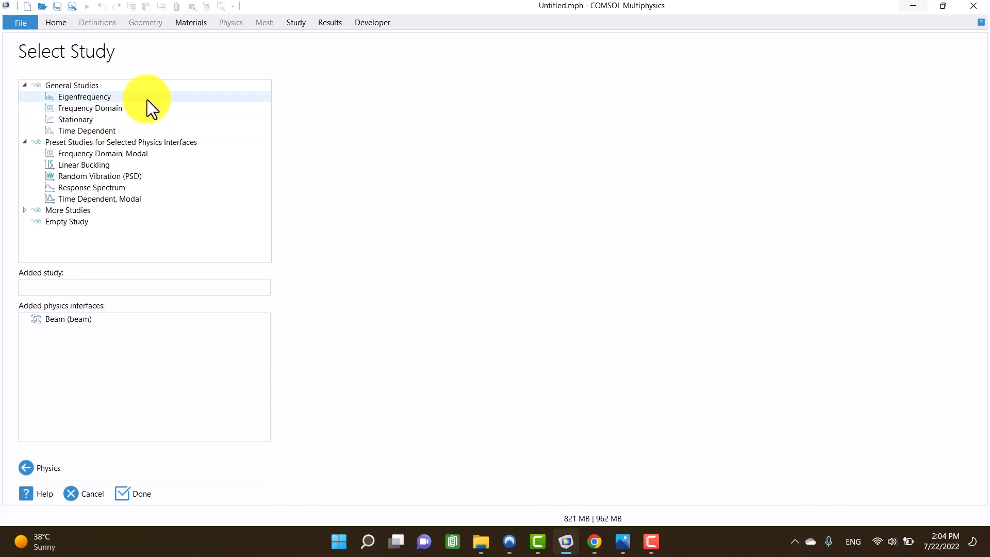
pyautogui.moveTo(126, 101)
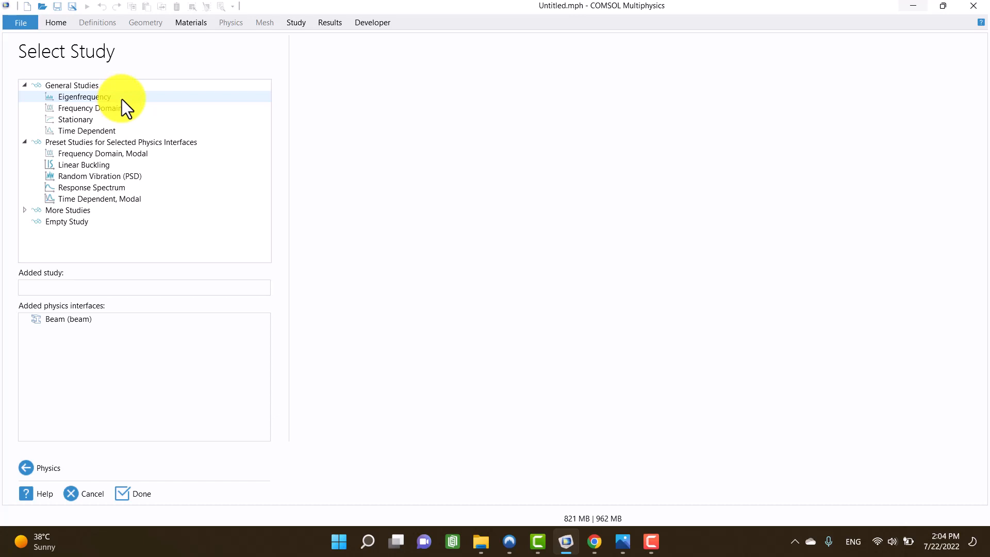
pyautogui.moveTo(160, 108)
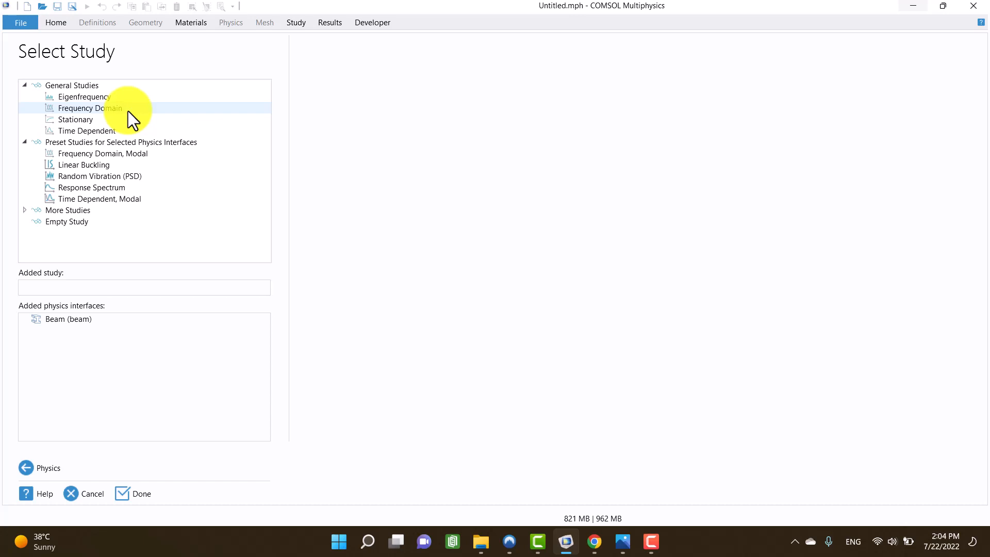
pyautogui.moveTo(177, 122)
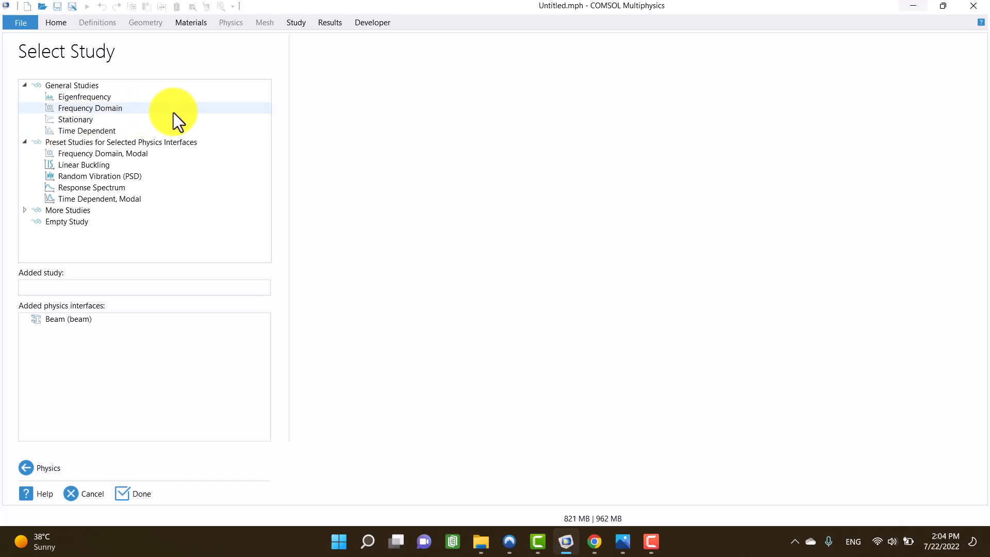
# Compare Frequency Domain and Time Dependent, then choose a Stationary study
pyautogui.click(89, 108)
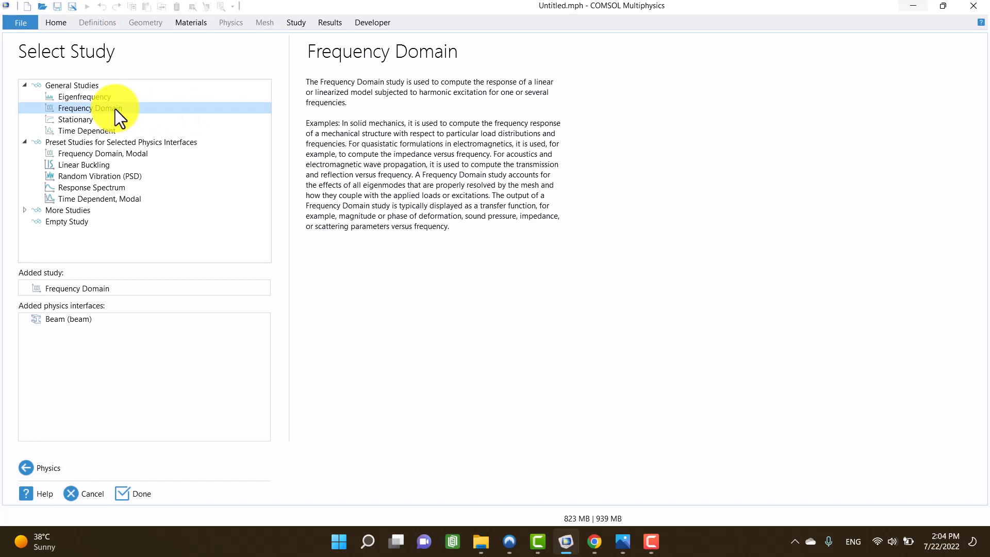
pyautogui.moveTo(234, 434)
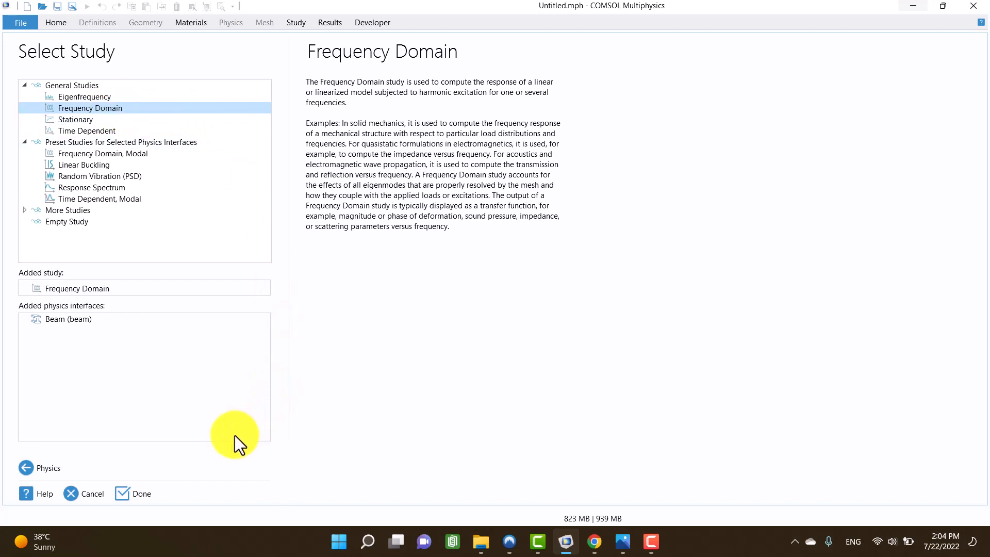
pyautogui.click(86, 131)
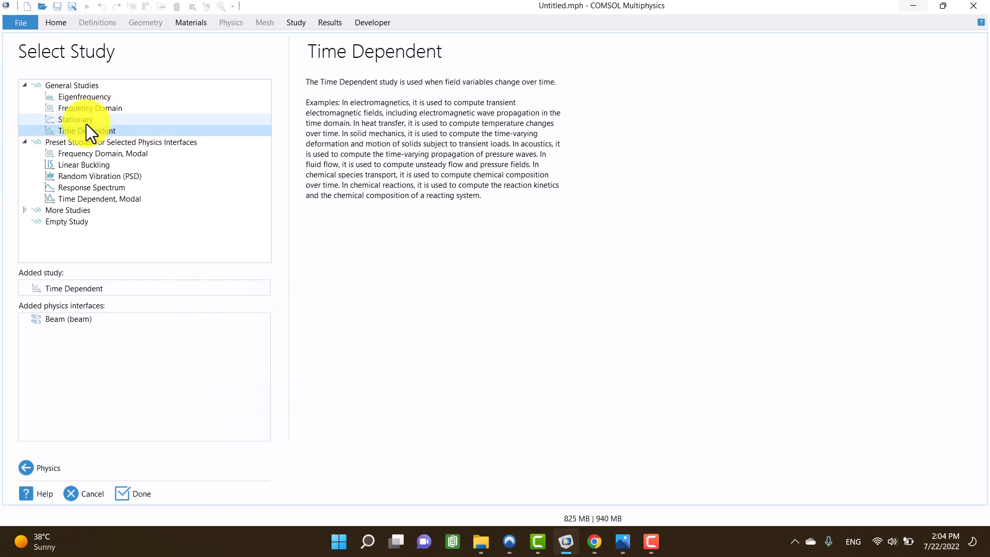
pyautogui.click(76, 120)
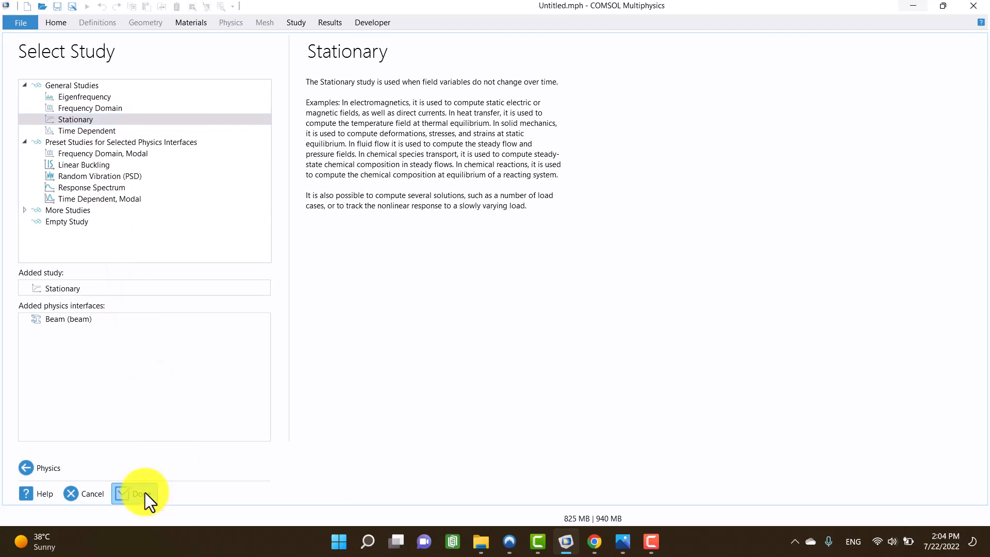
pyautogui.click(134, 493)
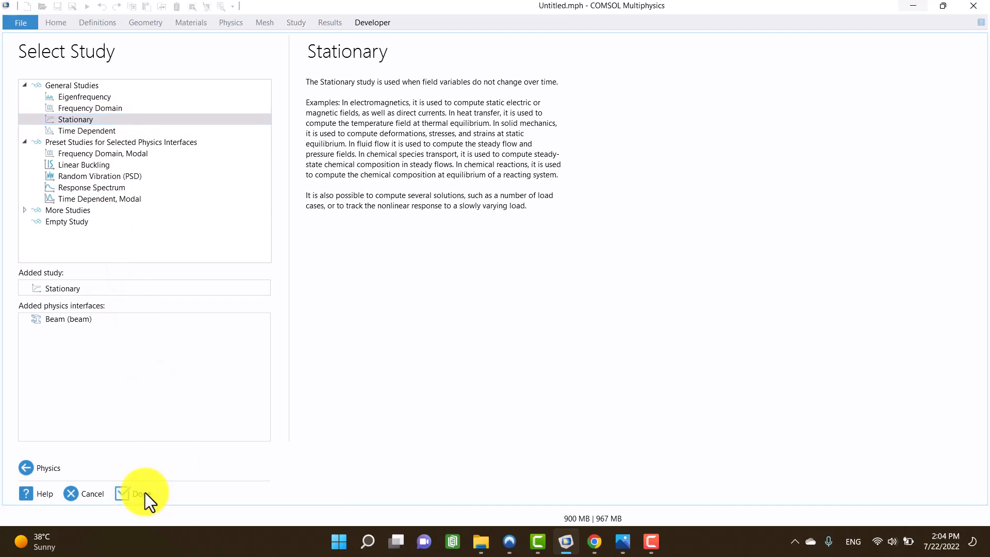
# Finish the wizard and set the Geometry 1 length unit to millimetres
pyautogui.click(134, 493)
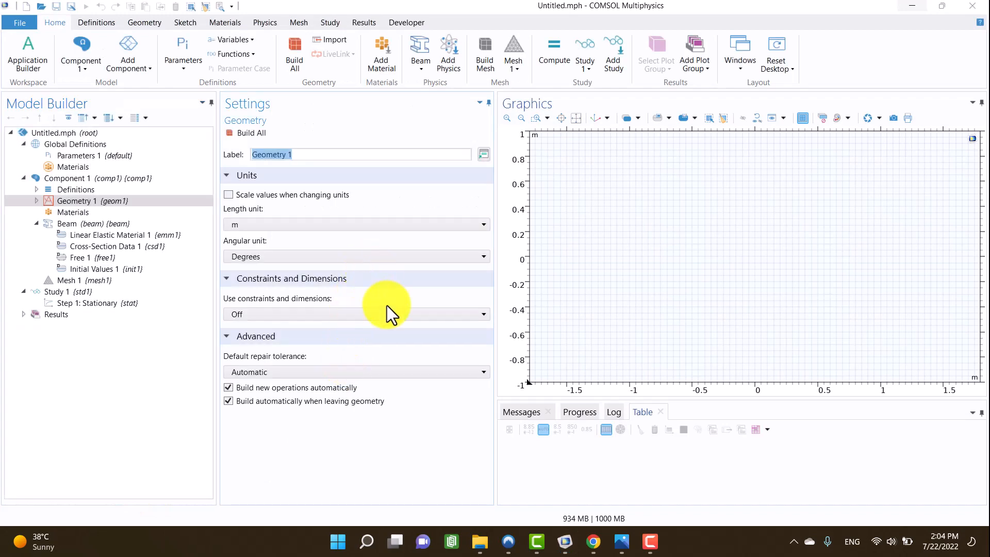
pyautogui.moveTo(590, 543)
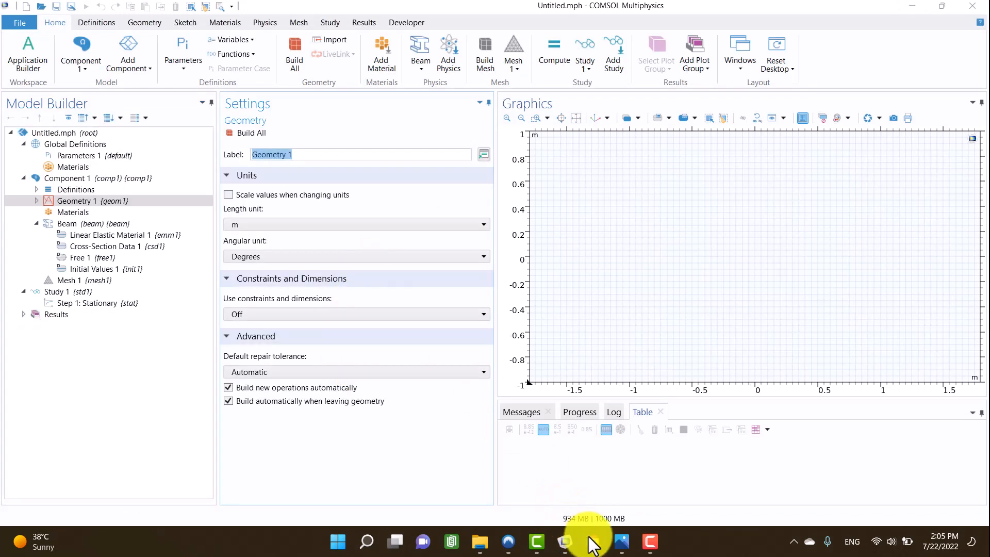
pyautogui.click(592, 541)
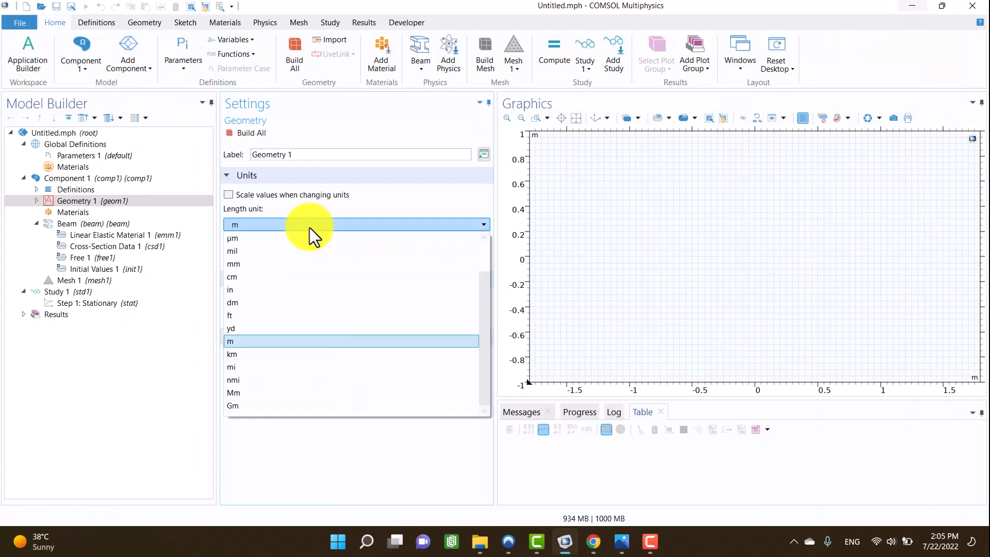
pyautogui.click(233, 264)
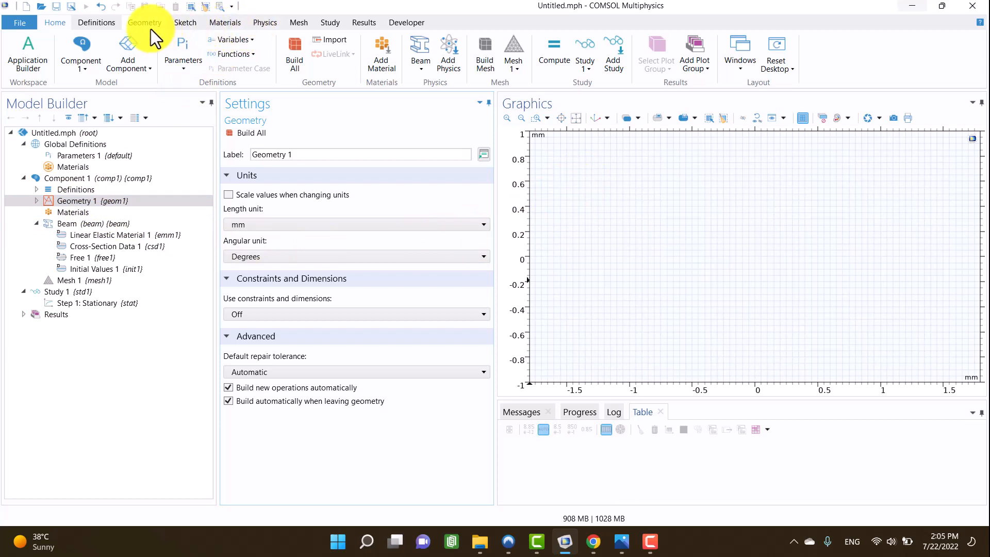
# Bring up the Geometry ribbon tools for the beam model
pyautogui.click(144, 21)
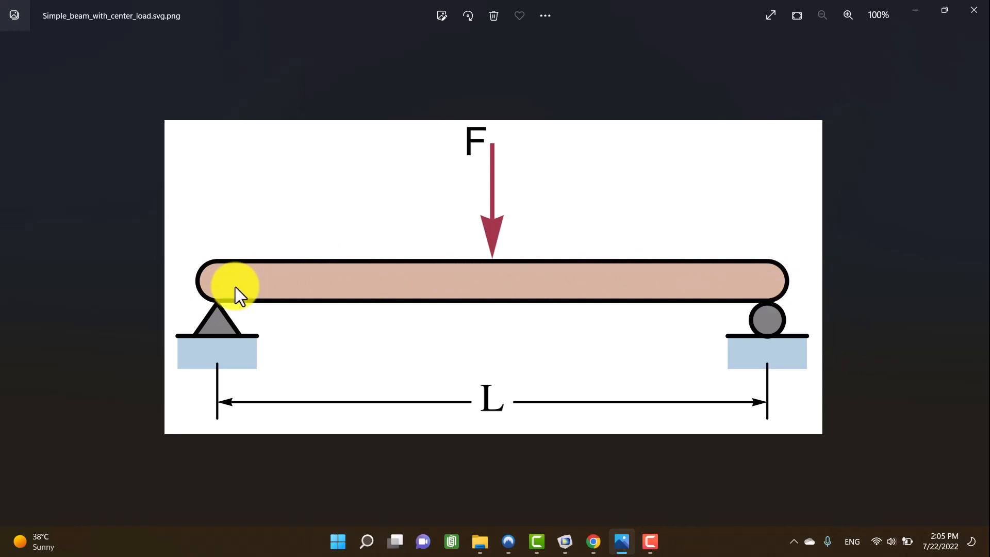
pyautogui.moveTo(557, 376)
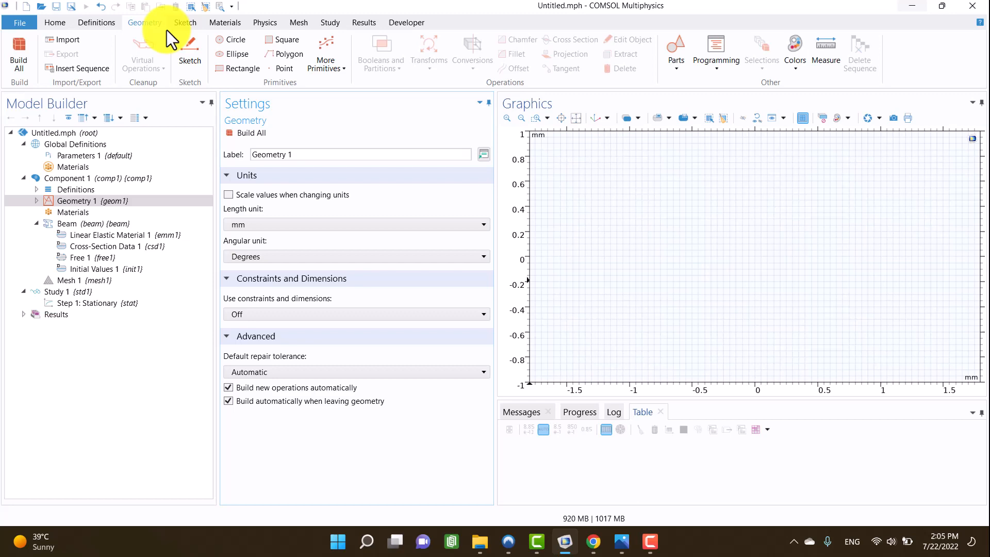
# Sketch a single-segment polygon line from the origin
pyautogui.click(185, 22)
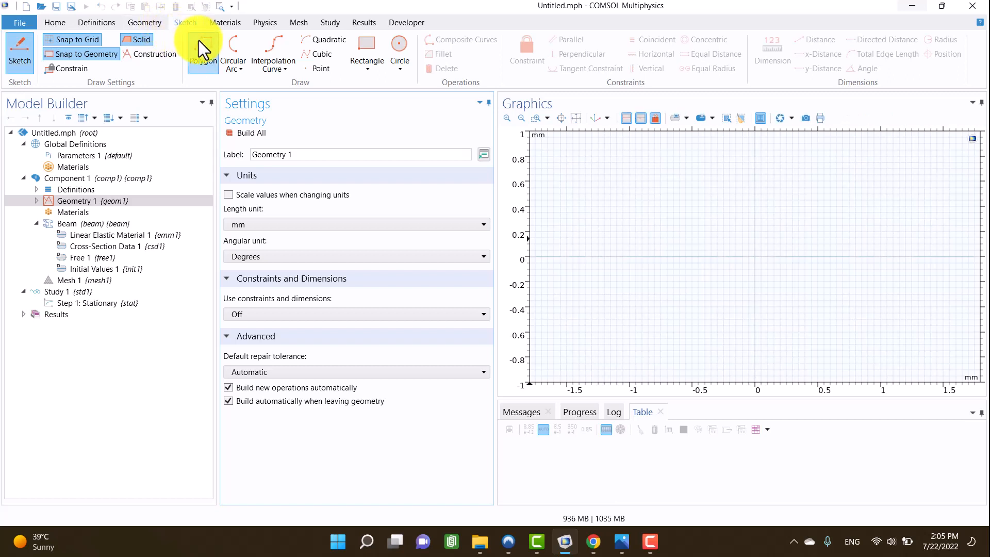
pyautogui.click(203, 50)
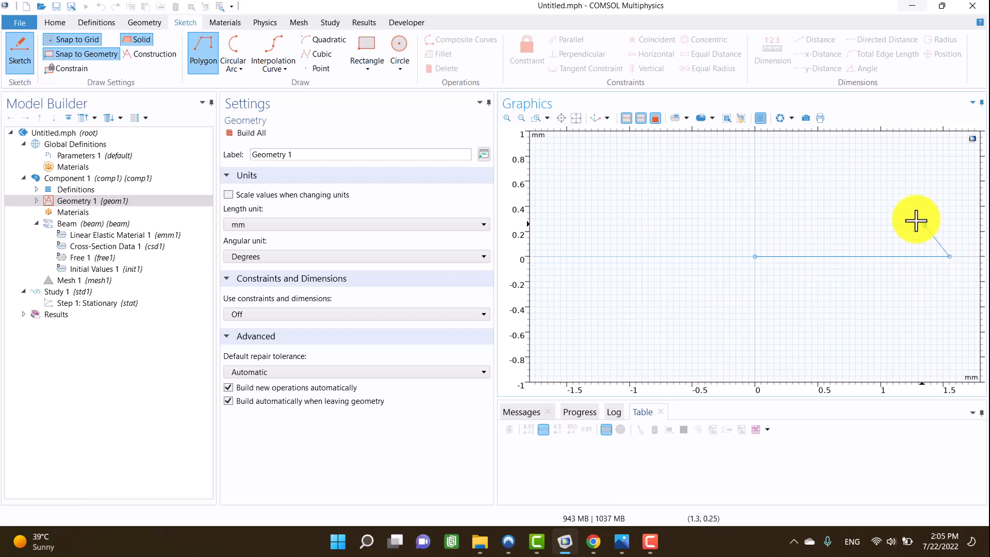
pyautogui.rightClick(915, 221)
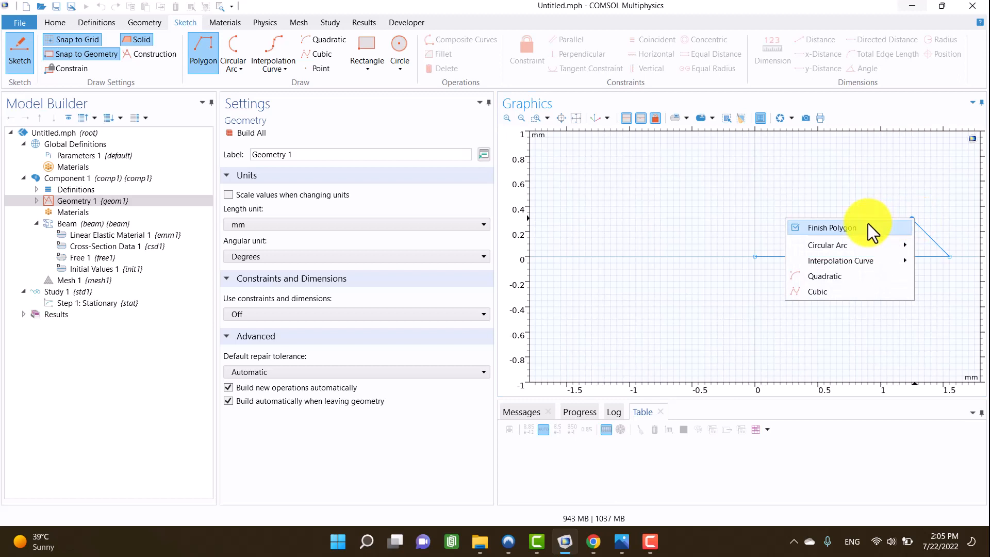
pyautogui.click(828, 227)
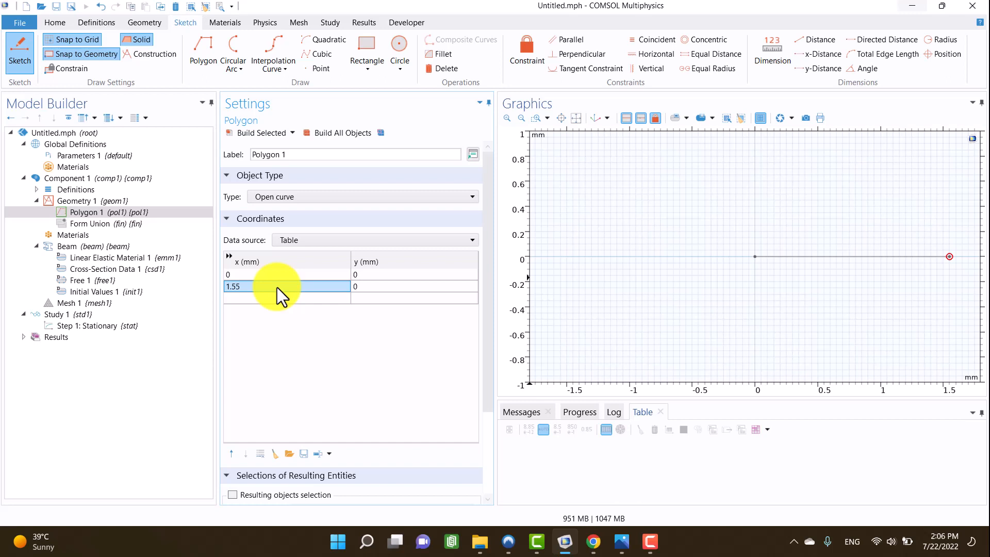
# Set the line's second x-coordinate to 800 mm and build the beam geometry
pyautogui.write('800')
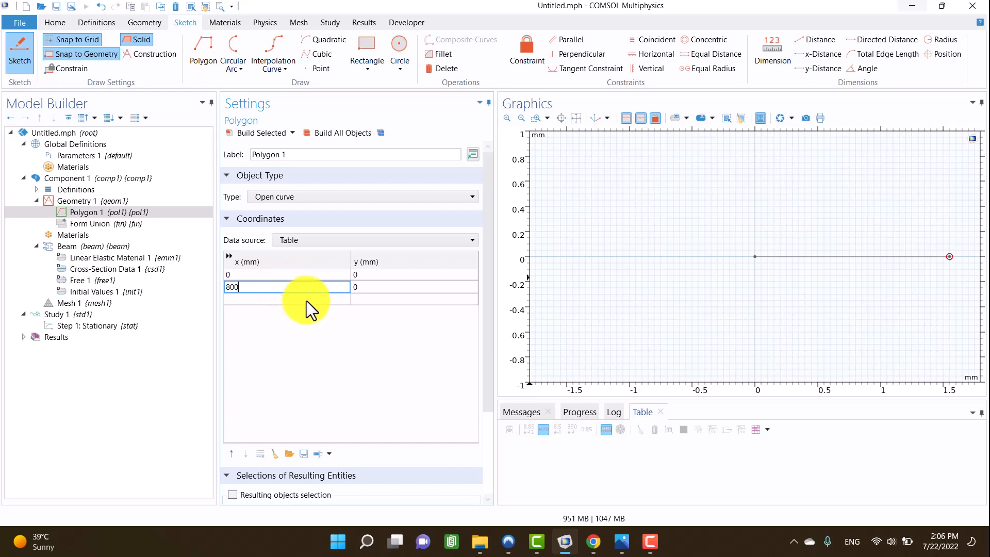
pyautogui.moveTo(260, 133)
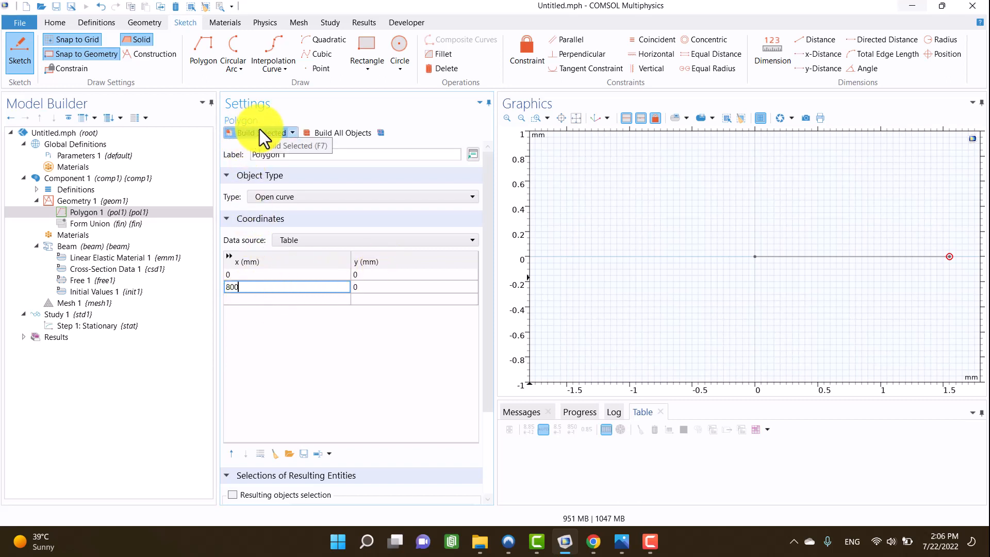
pyautogui.click(258, 133)
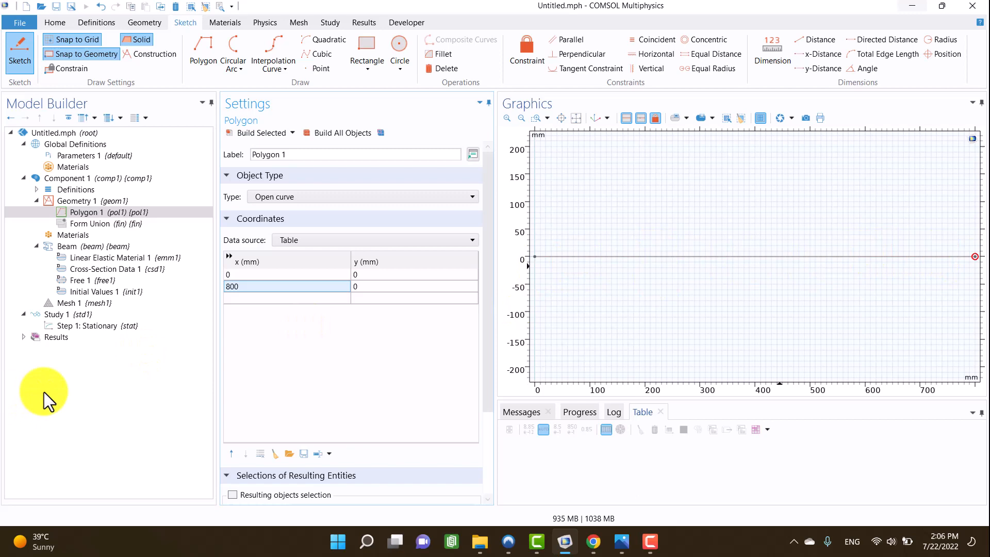
pyautogui.click(72, 234)
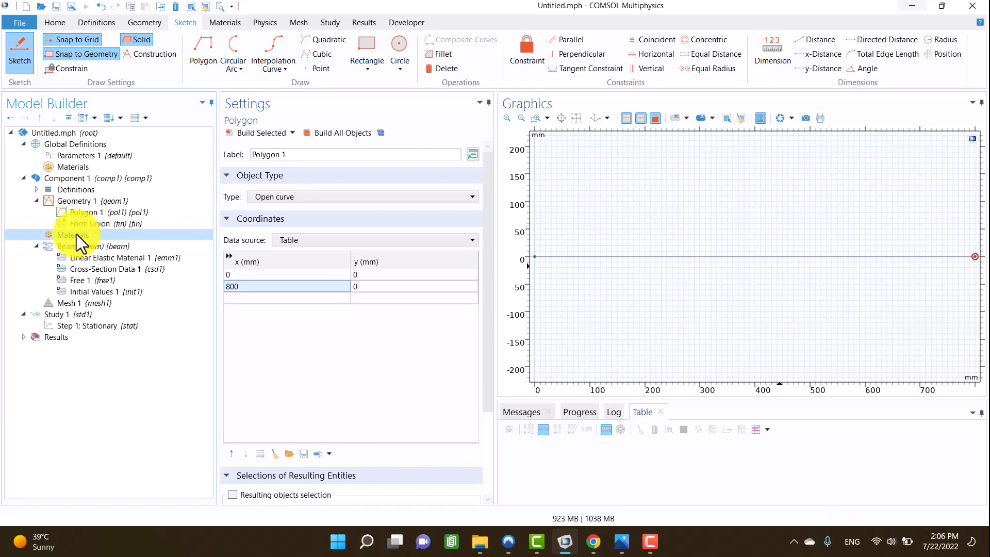
# Add Structural steel from the material library and assign it to the beam
pyautogui.rightClick(69, 235)
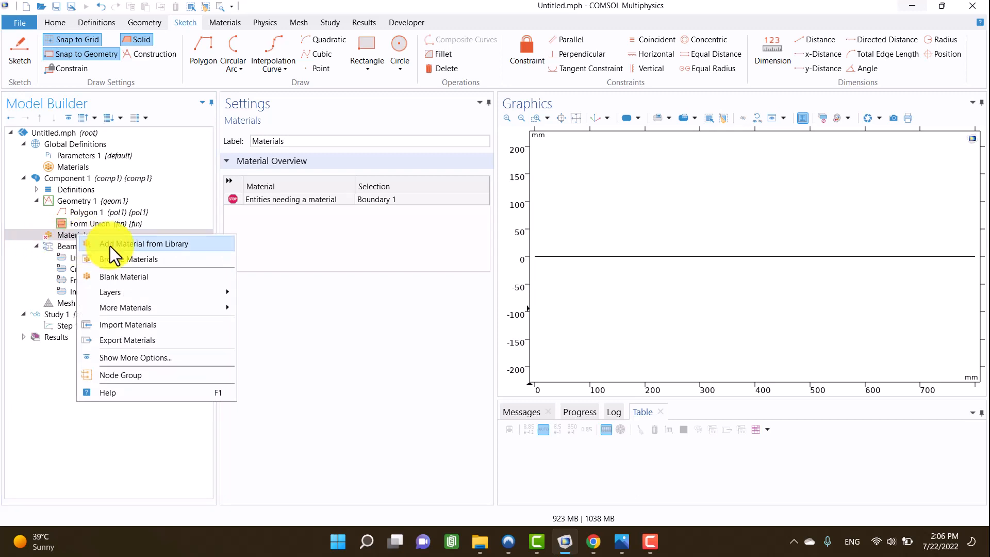
pyautogui.click(152, 243)
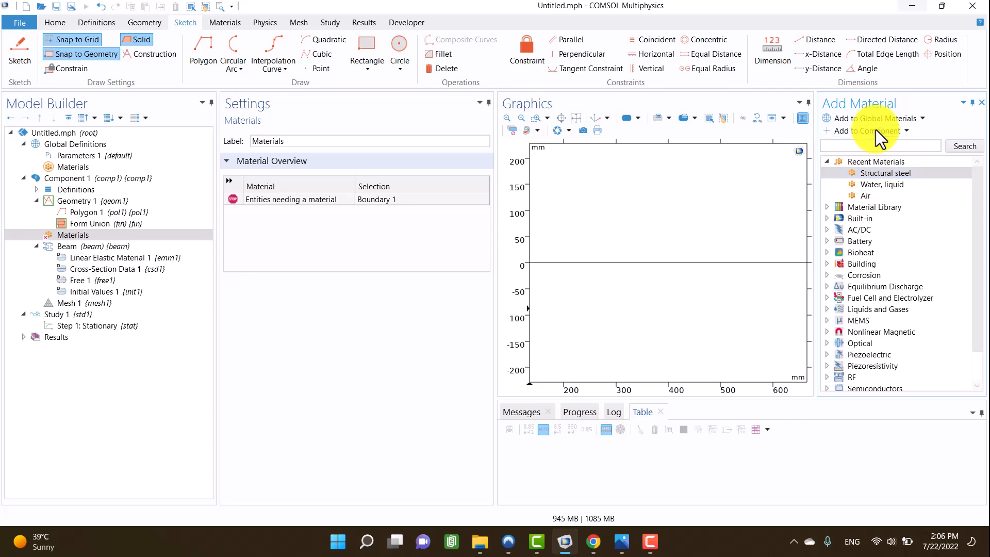
pyautogui.moveTo(983, 110)
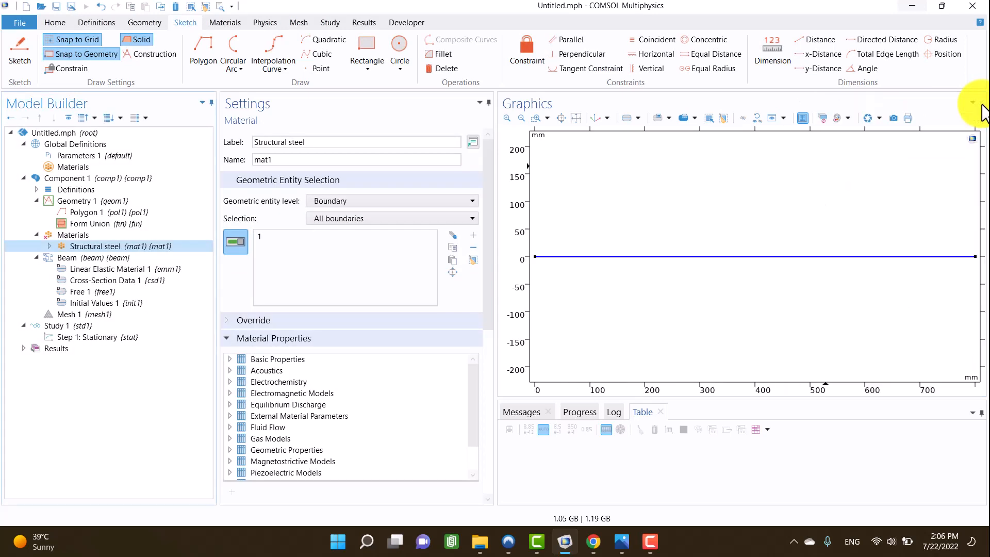
pyautogui.moveTo(550, 264)
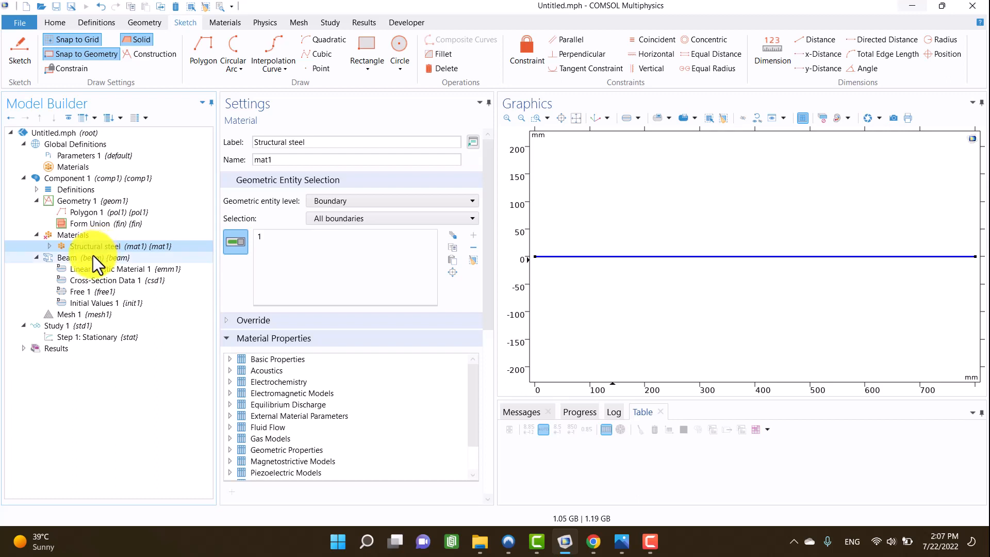
pyautogui.click(67, 258)
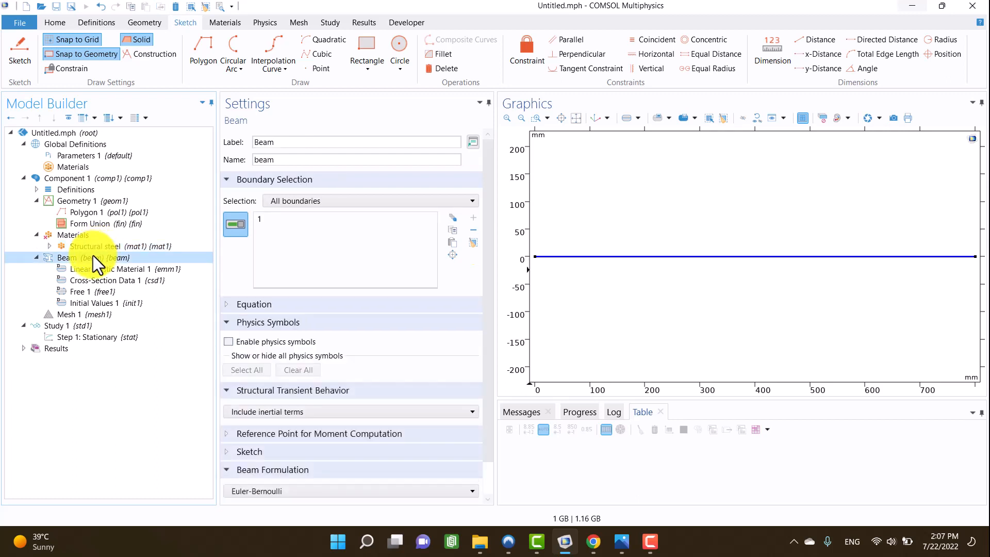
pyautogui.click(72, 235)
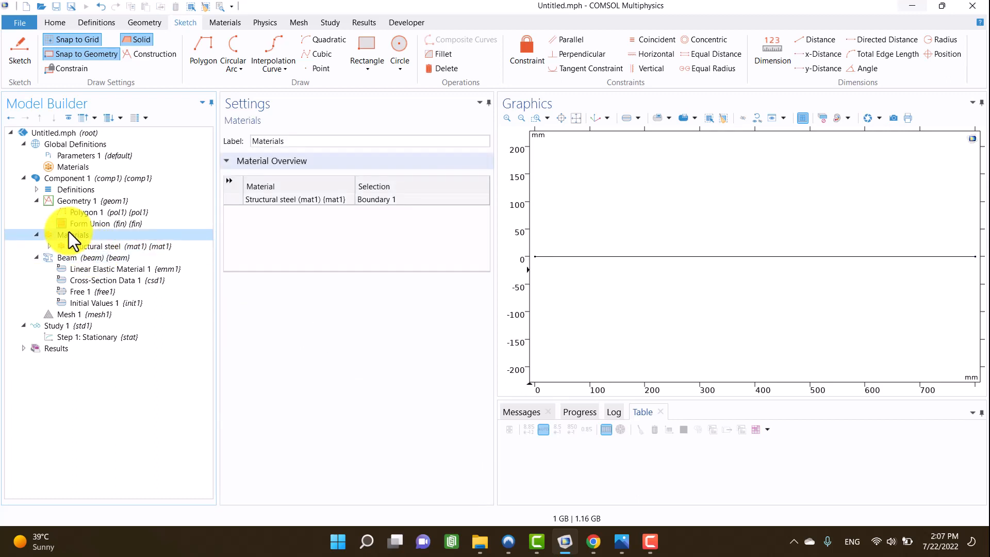
pyautogui.click(114, 247)
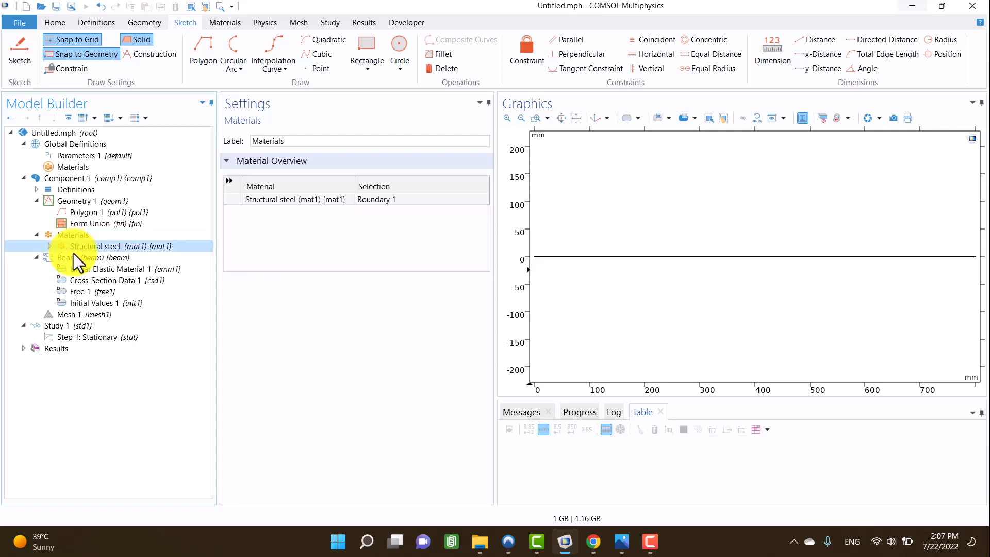
pyautogui.click(69, 258)
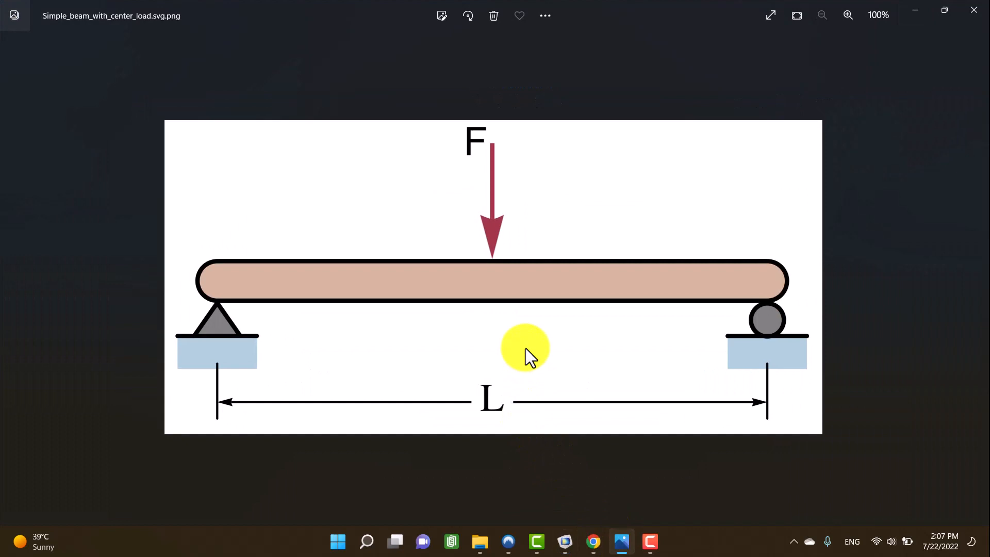
pyautogui.moveTo(234, 297)
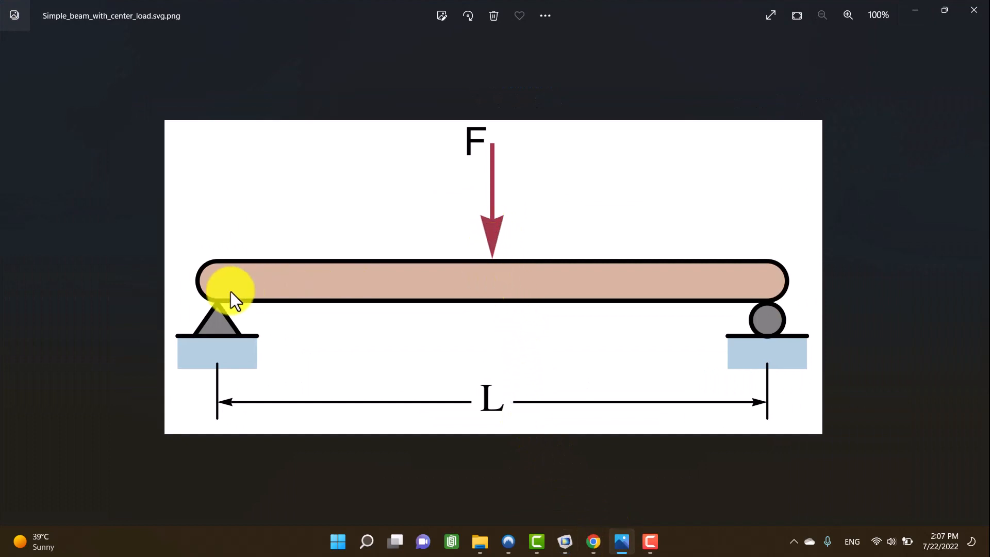
pyautogui.moveTo(491, 234)
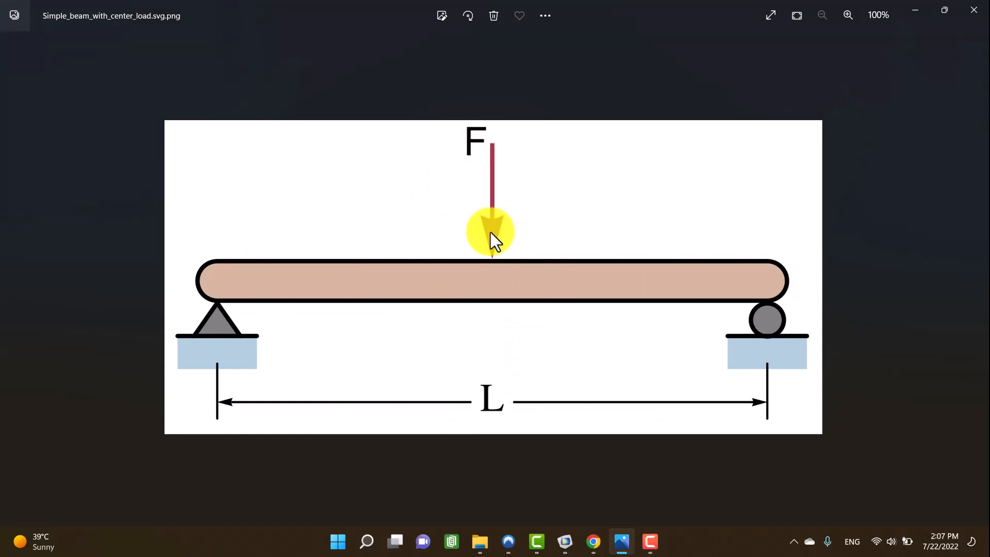
pyautogui.moveTo(907, 13)
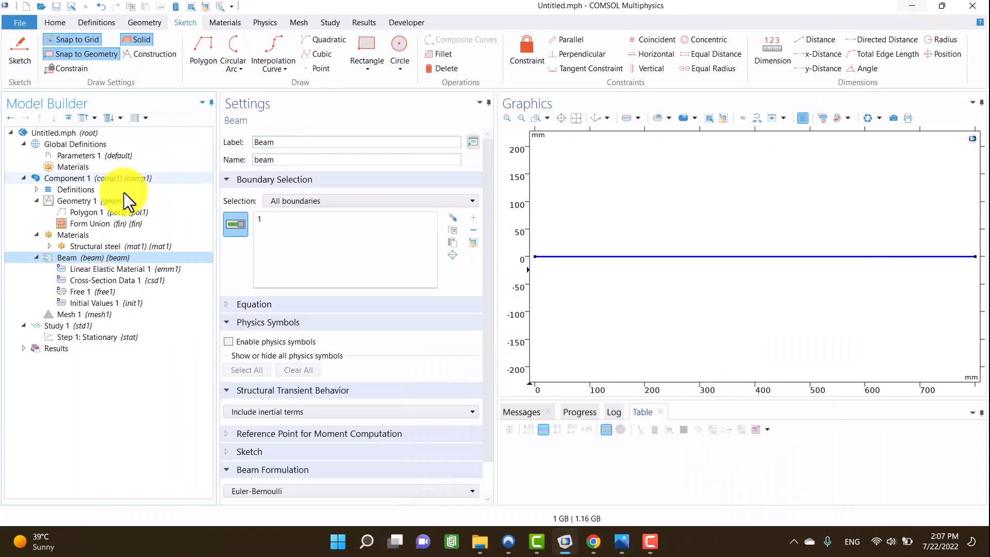
# Add a geometry point at x = 400 mm and go to Cross-Section Data 1
pyautogui.click(76, 201)
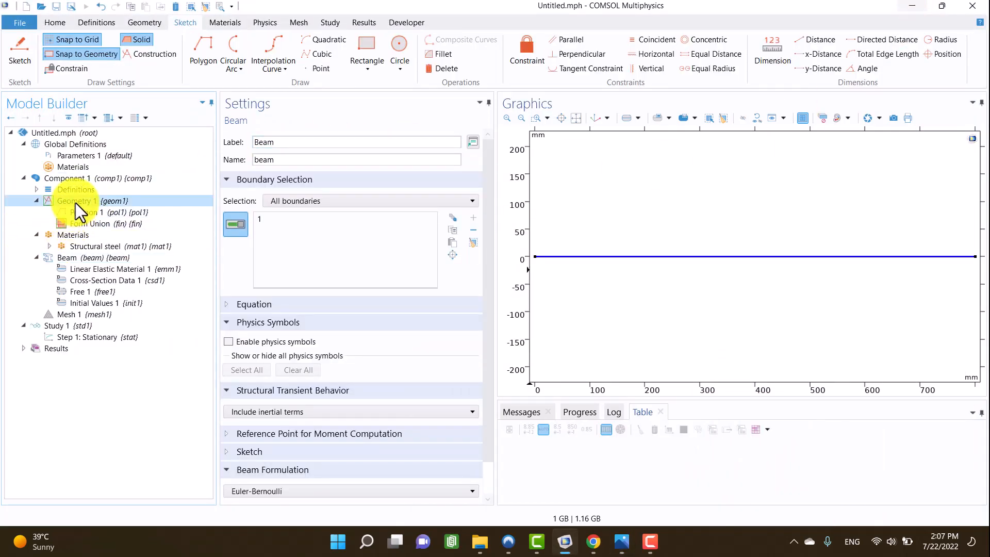
pyautogui.click(78, 201)
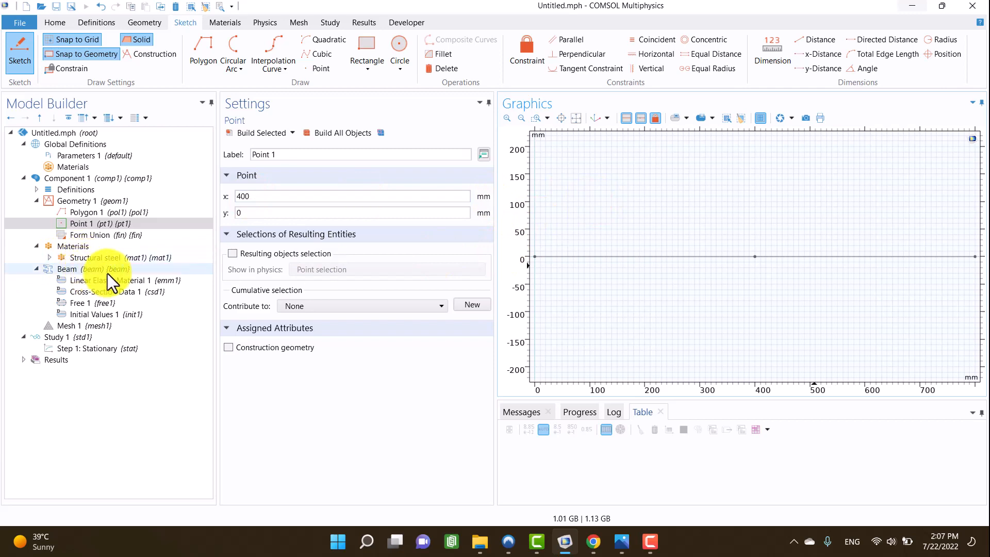
pyautogui.click(116, 291)
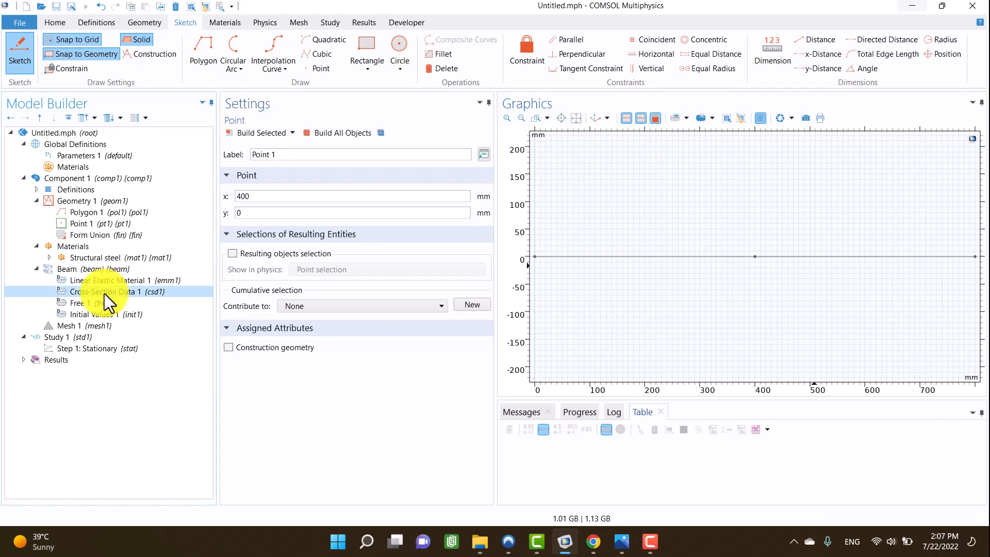
pyautogui.click(104, 291)
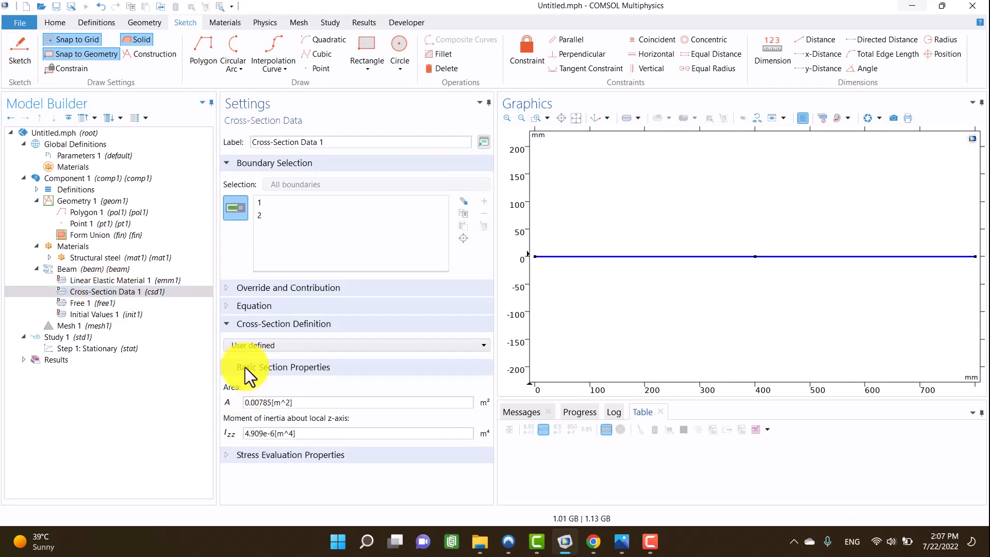
# Set the cross-section definition to a common H-profile section and bring up the size chart
pyautogui.click(354, 344)
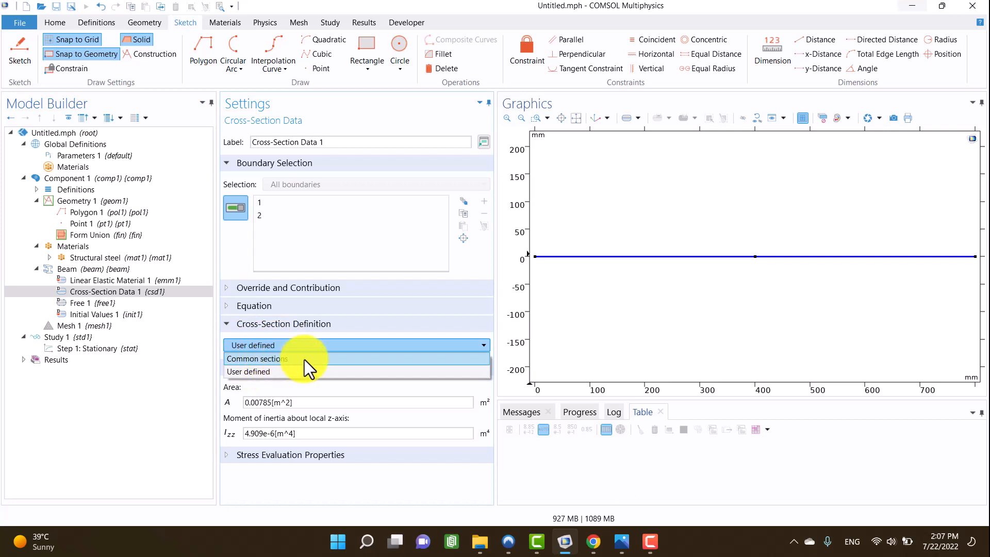
pyautogui.click(256, 359)
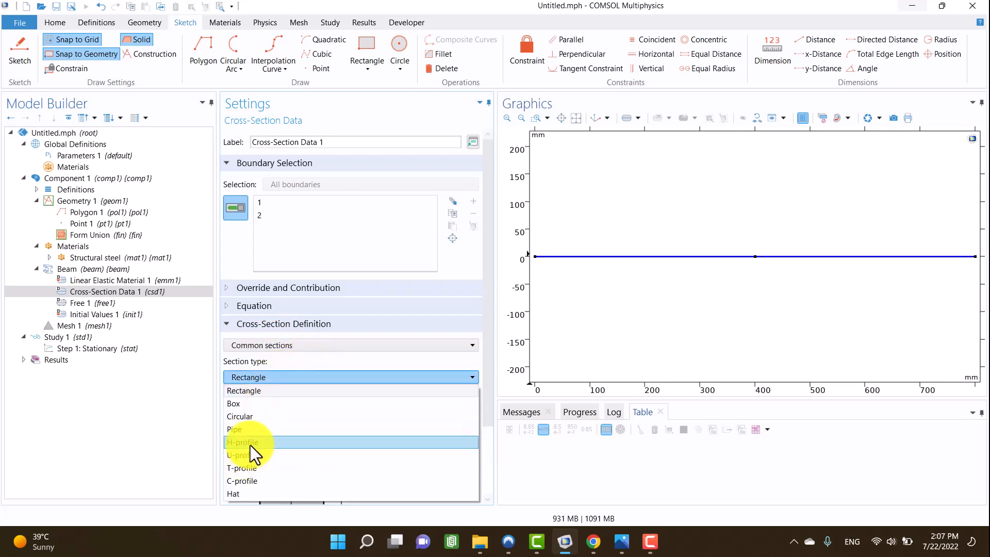
pyautogui.click(242, 442)
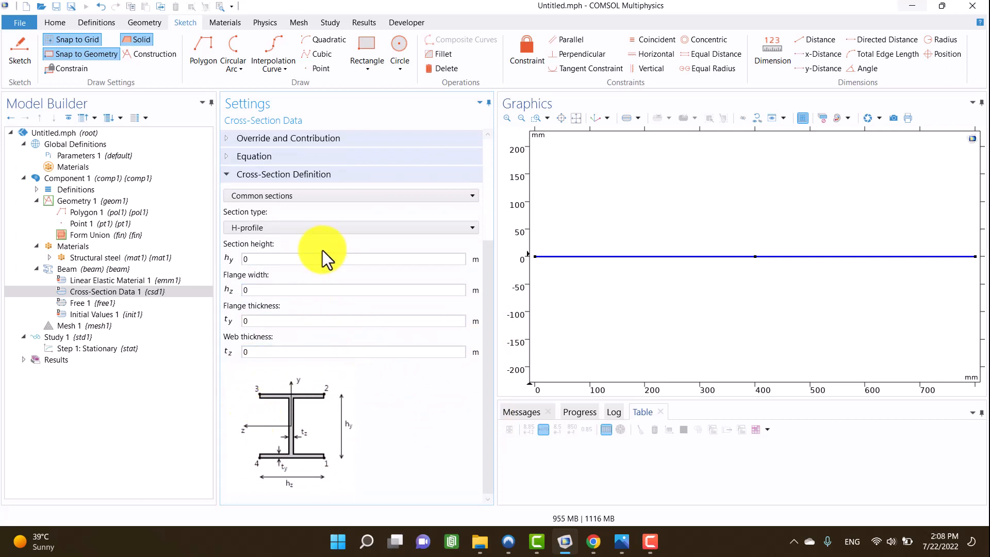
pyautogui.moveTo(618, 527)
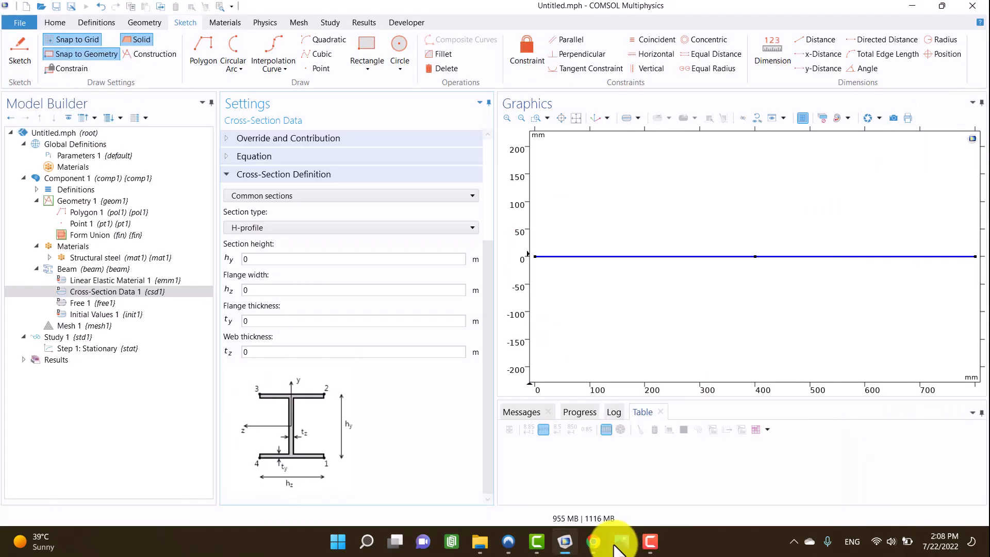
pyautogui.click(592, 541)
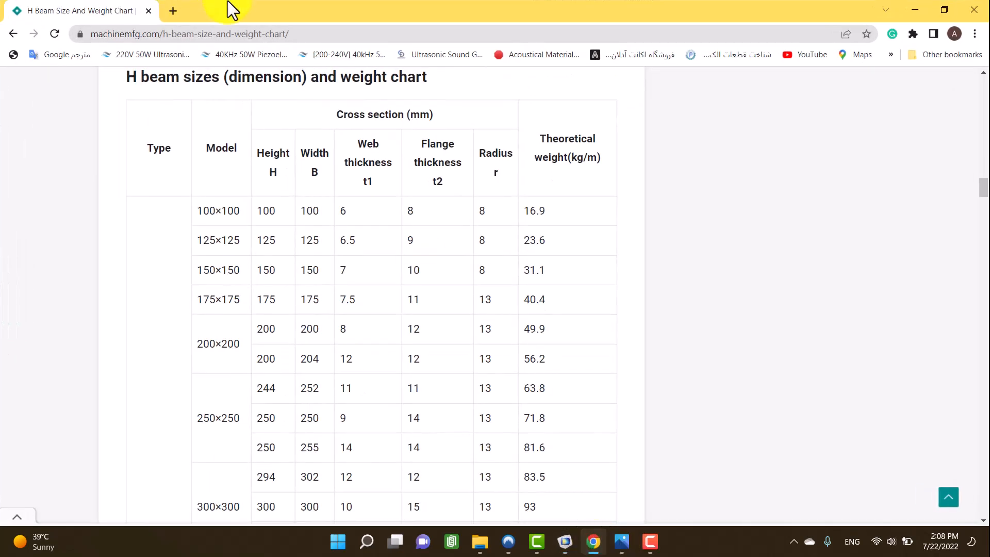
# Enter H-profile height 100, width 100 and flange thickness 0.008 from the chart
pyautogui.click(621, 541)
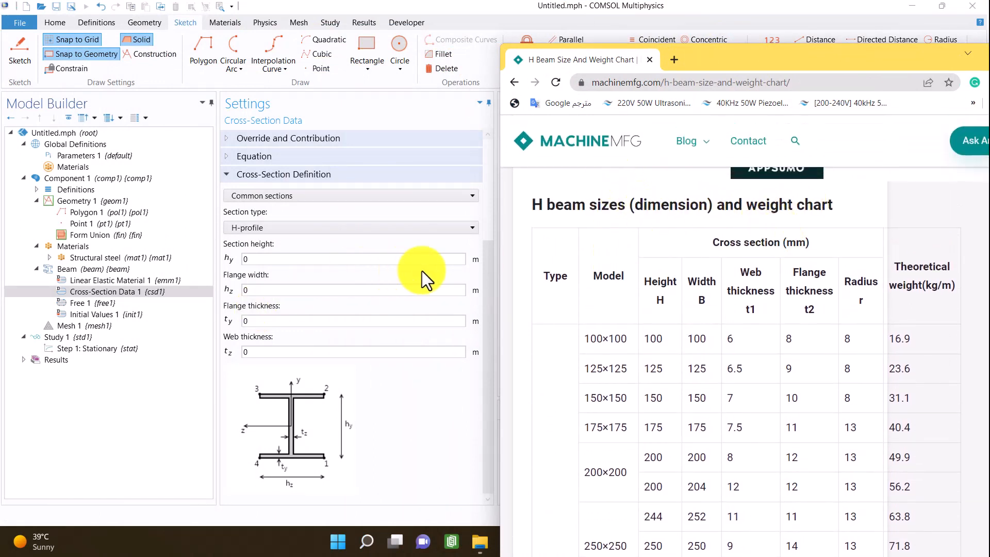
pyautogui.moveTo(479, 271)
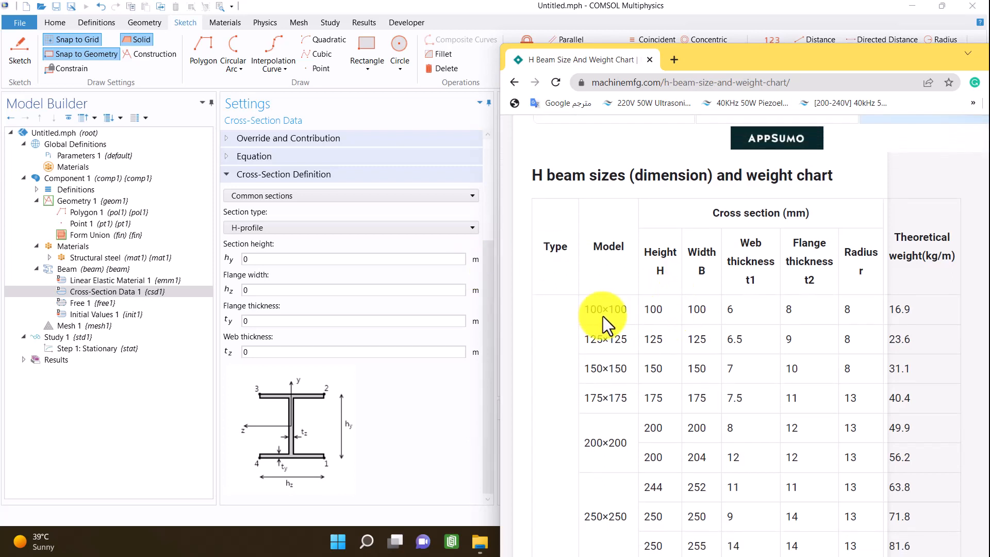
pyautogui.click(352, 258)
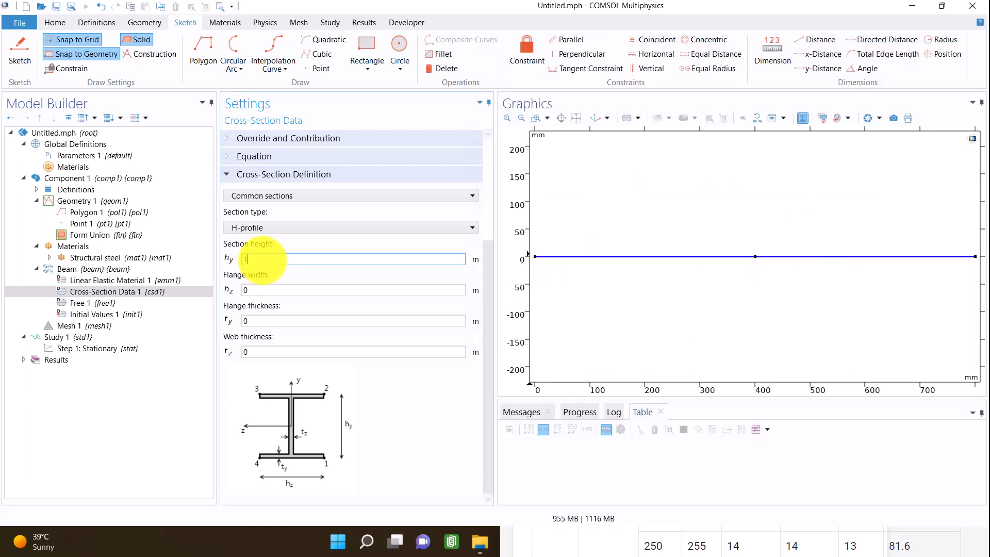
pyautogui.write('100')
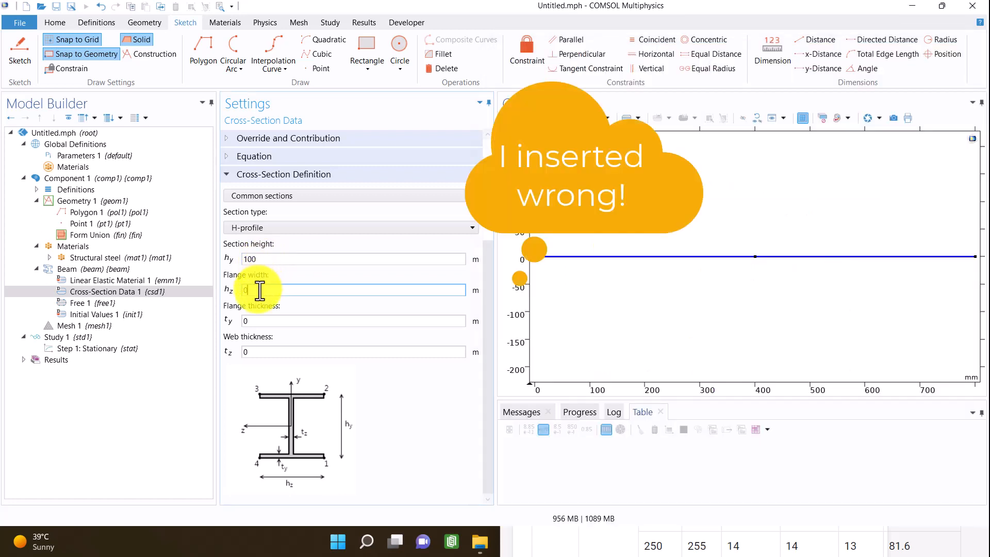
pyautogui.write('100')
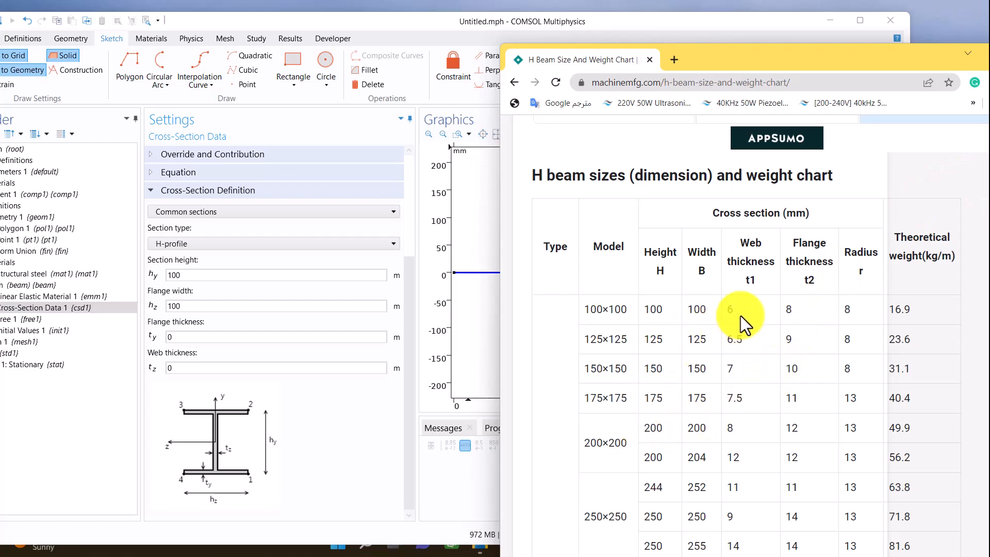
pyautogui.scroll(-3)
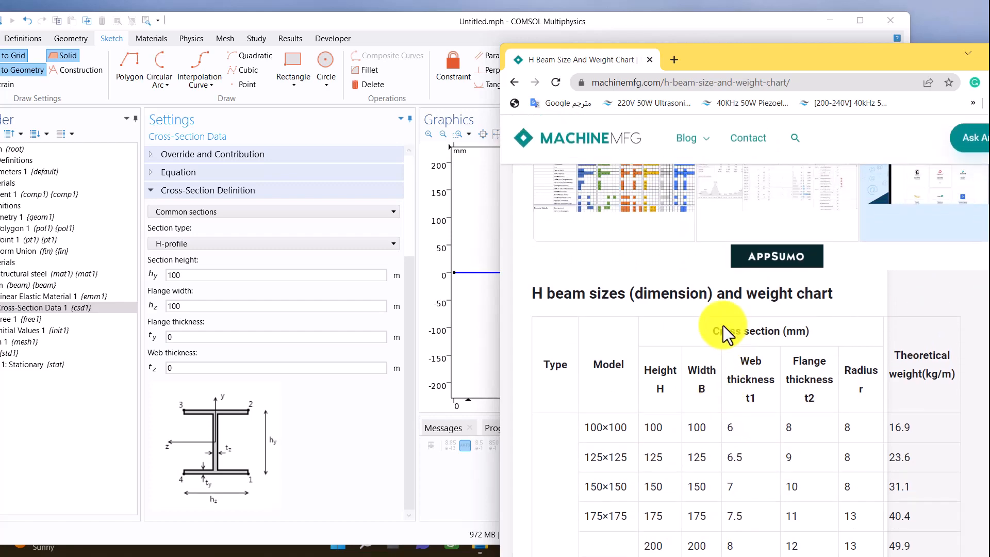
pyautogui.scroll(-3)
pyautogui.write('.006')
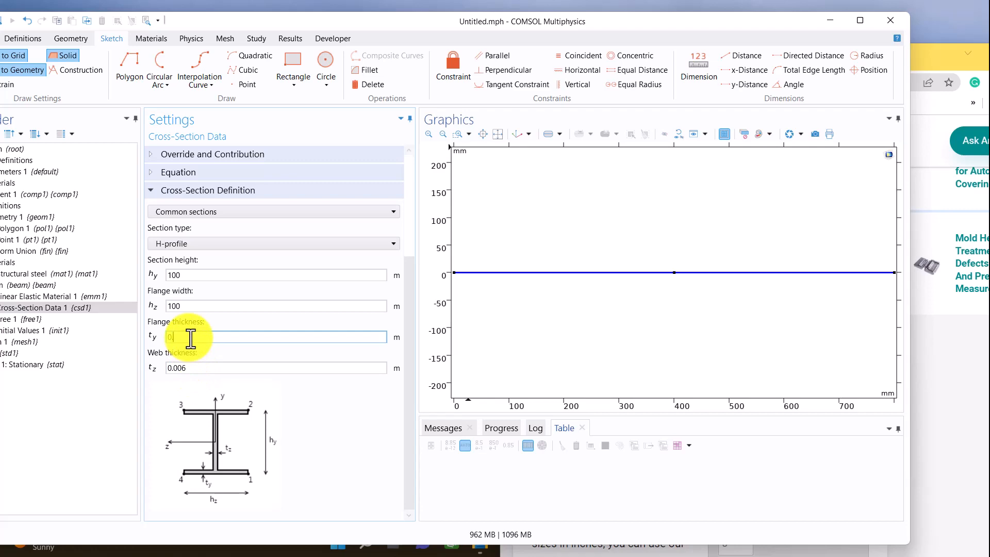
pyautogui.write('0.008')
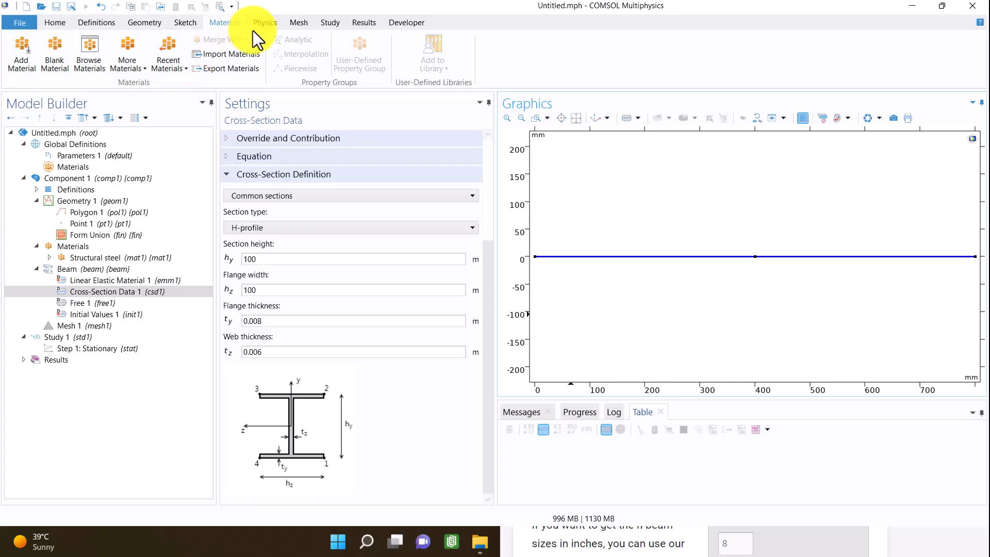
# Add a Pinned point constraint on the beam's left and right end points (1 and 3)
pyautogui.click(264, 21)
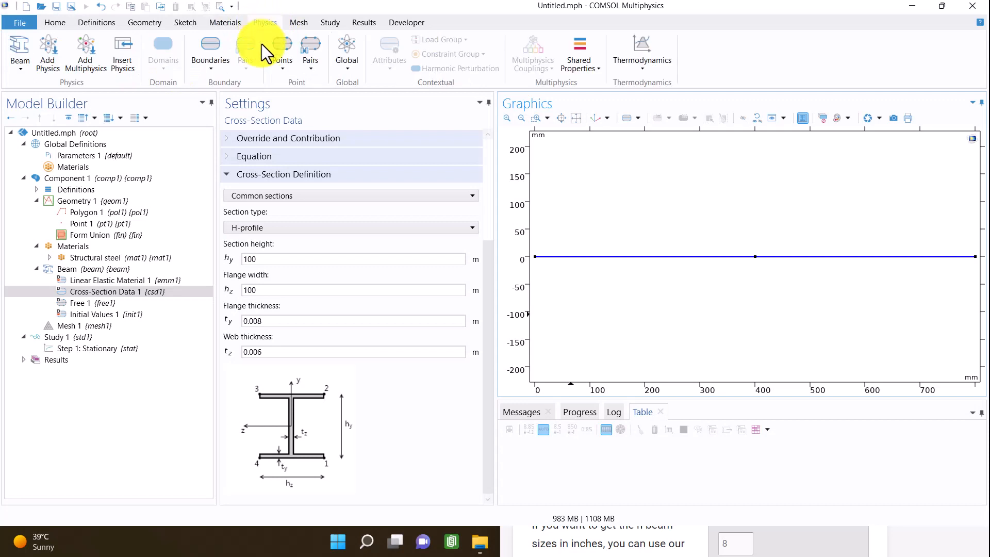
pyautogui.click(282, 51)
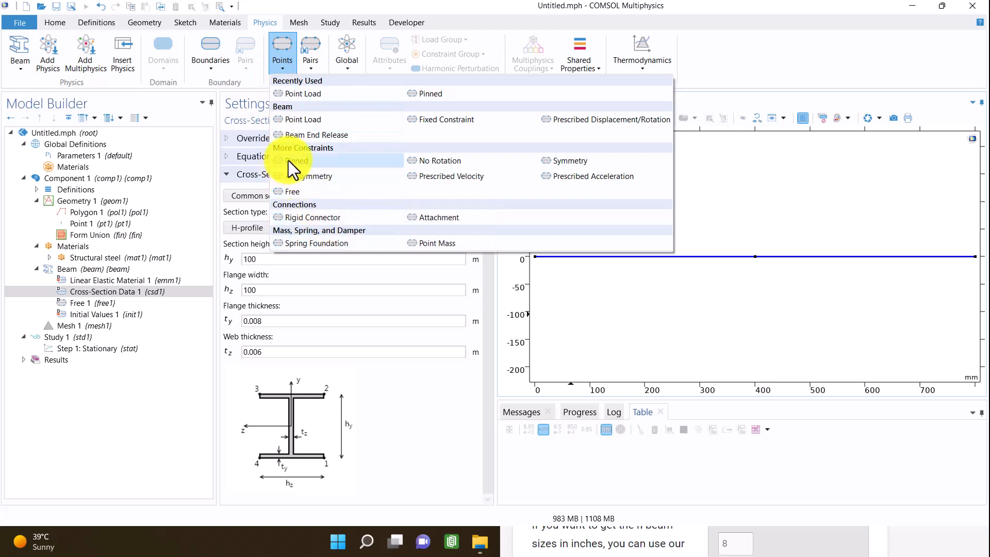
pyautogui.moveTo(307, 161)
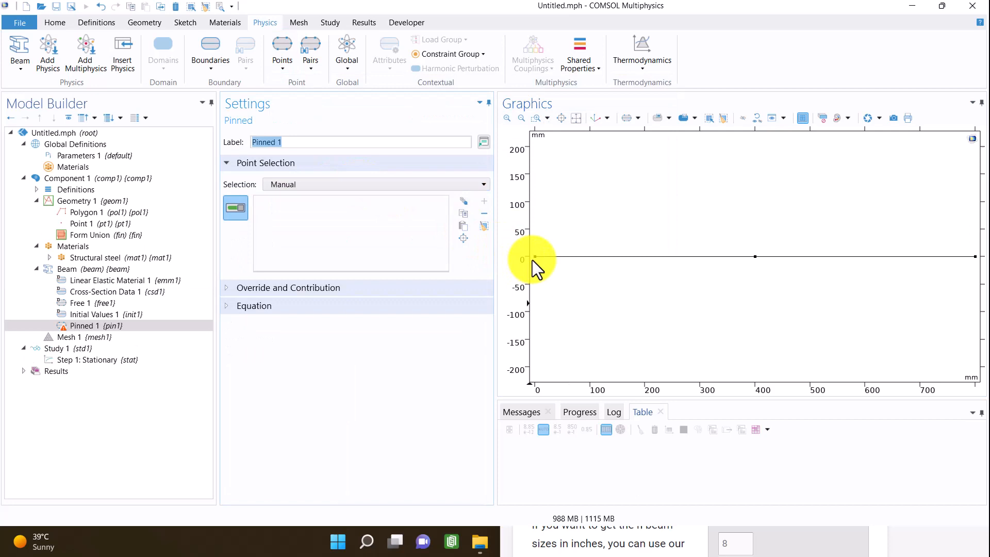
pyautogui.click(535, 256)
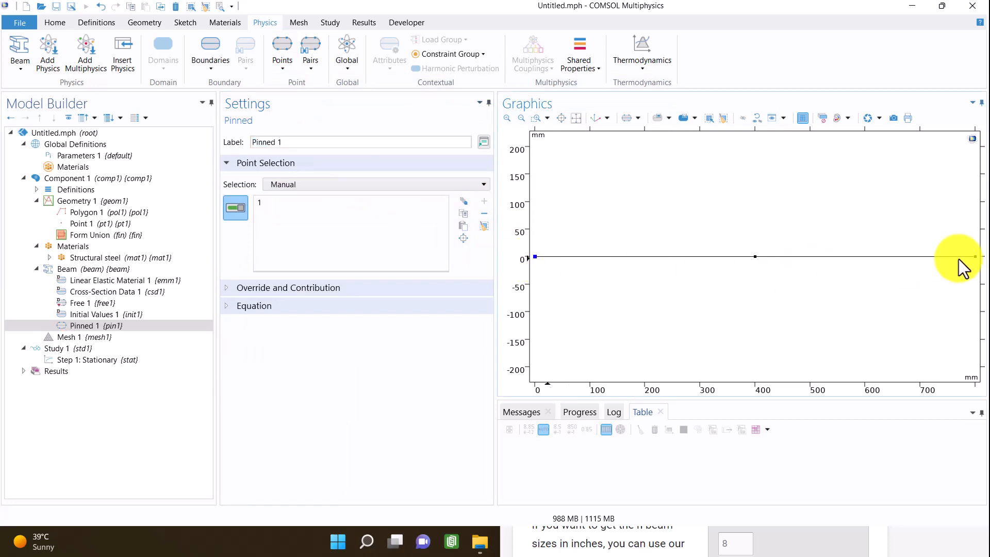
pyautogui.click(974, 257)
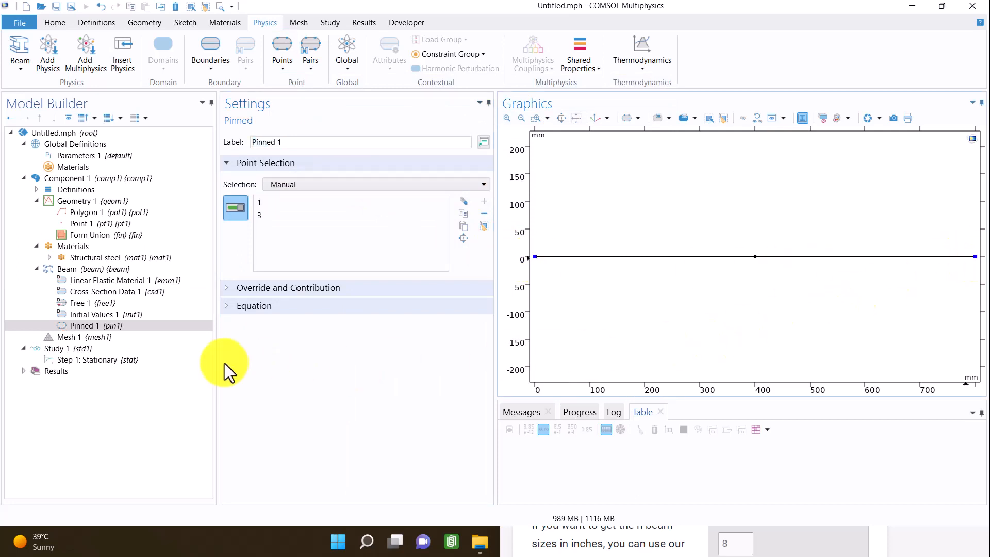
pyautogui.click(253, 306)
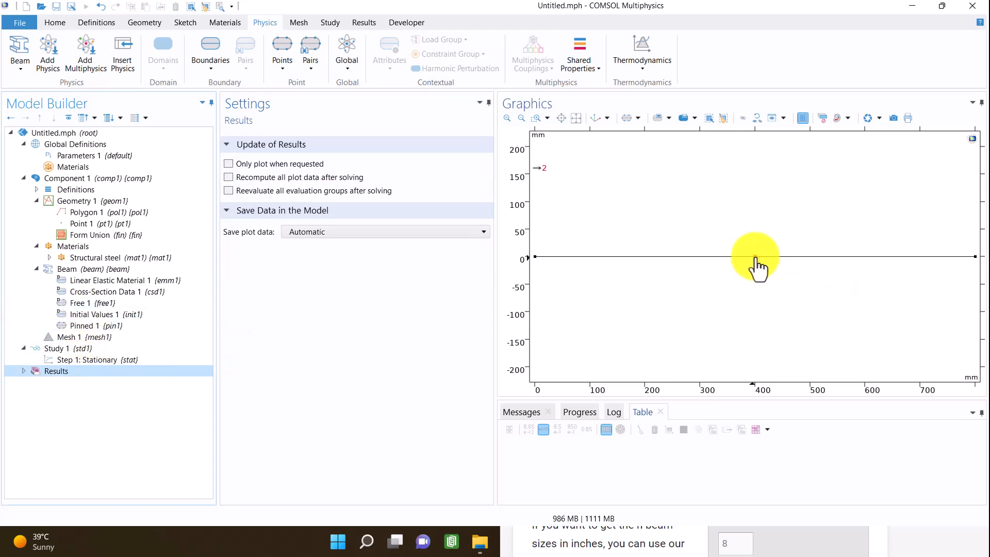
# Add a Point Load at midpoint 2 with a y-force of -1000 N
pyautogui.click(95, 314)
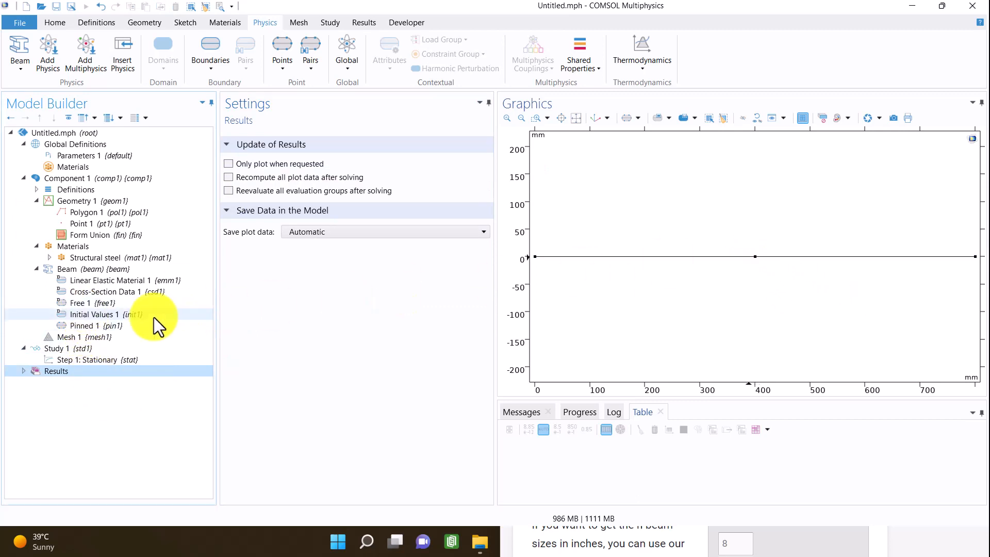
pyautogui.click(67, 268)
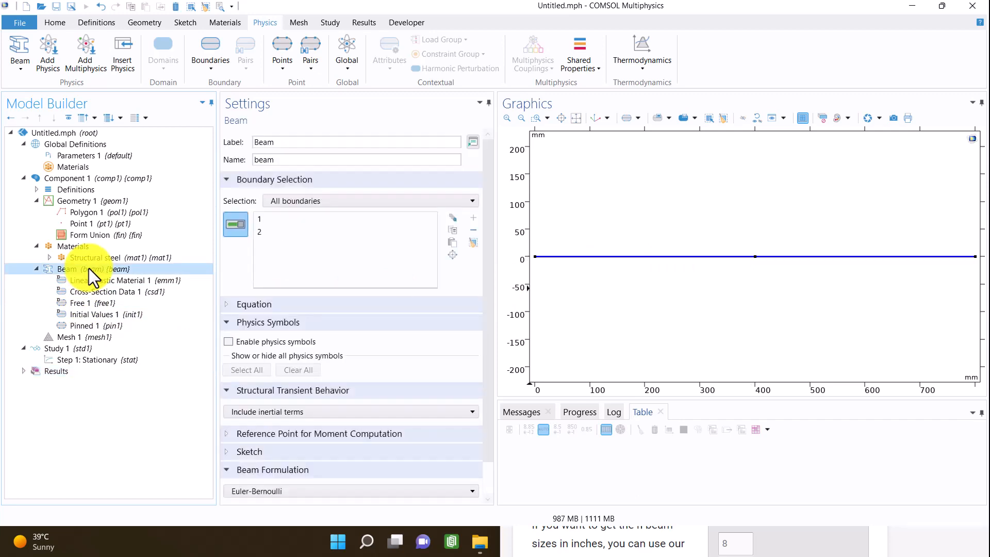
pyautogui.click(282, 50)
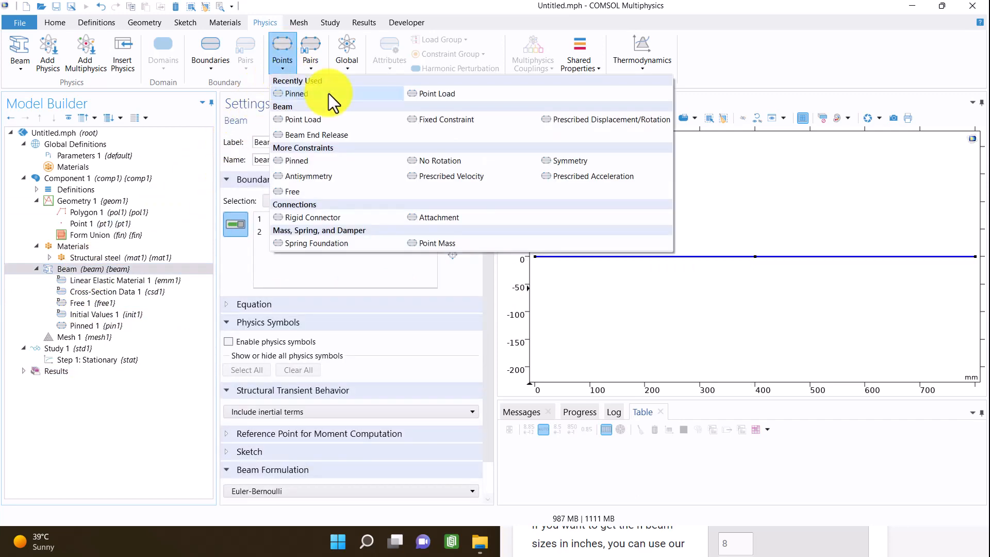
pyautogui.click(302, 120)
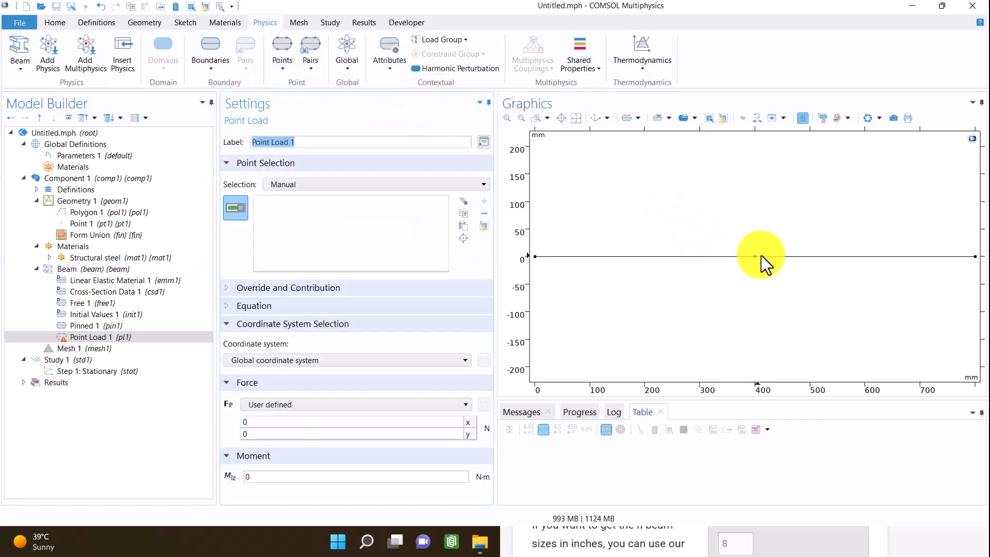
pyautogui.click(755, 257)
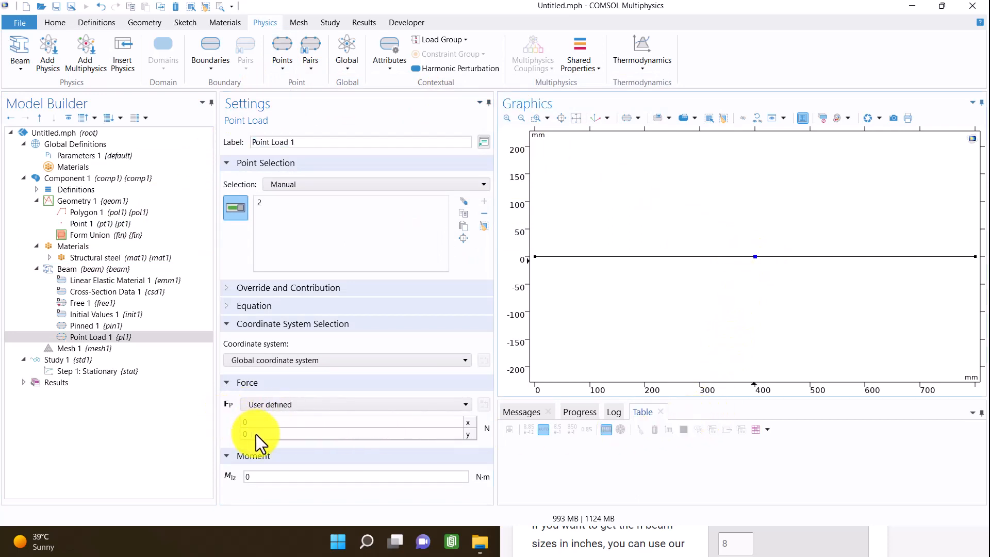
pyautogui.click(354, 434)
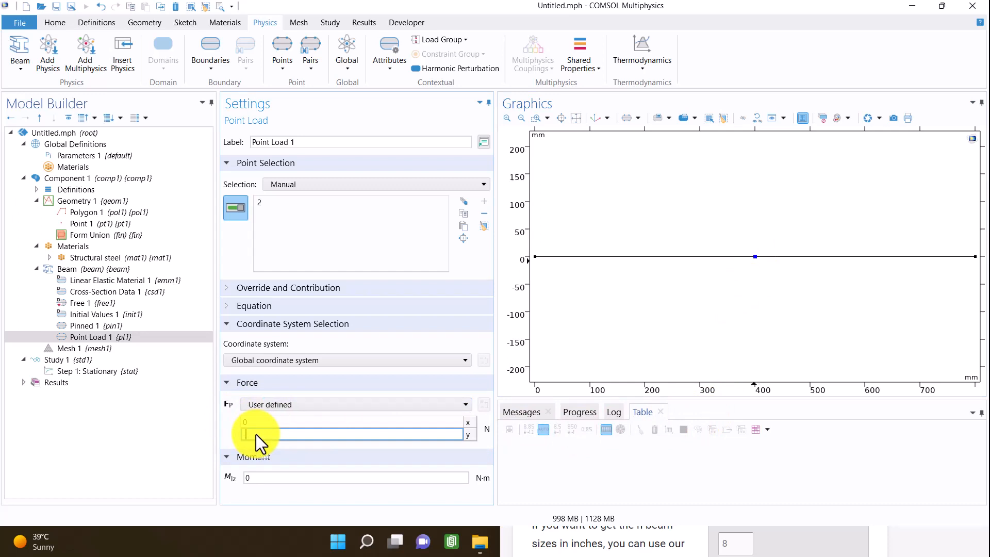
pyautogui.write('-1000')
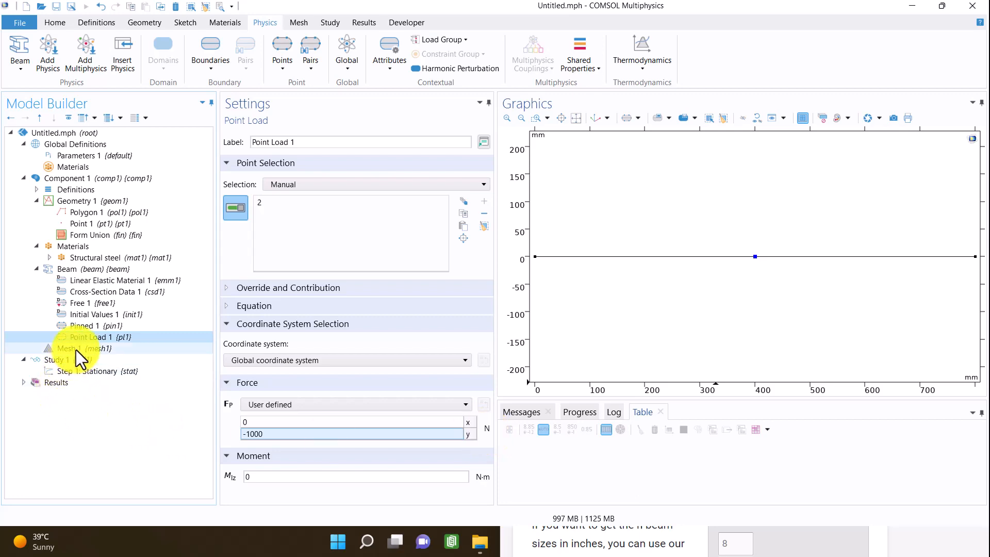
# Build Mesh 1 and compute Study 1 to get the von Mises stress plot
pyautogui.rightClick(66, 348)
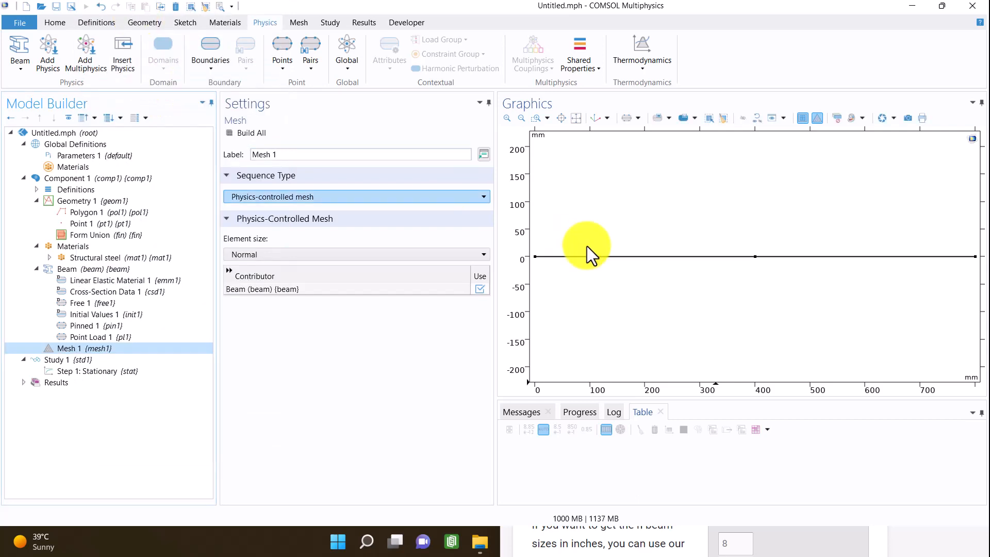
pyautogui.moveTo(732, 302)
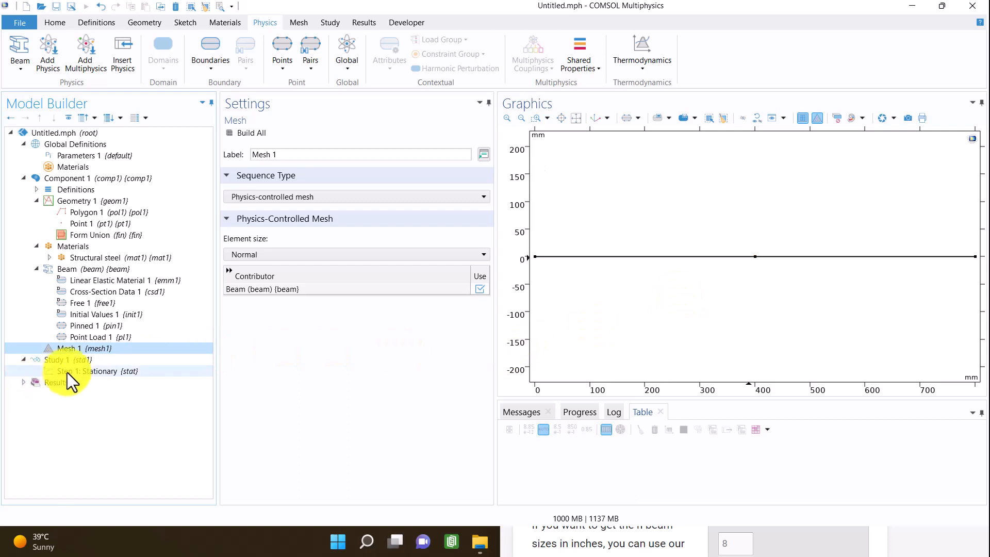
pyautogui.click(94, 370)
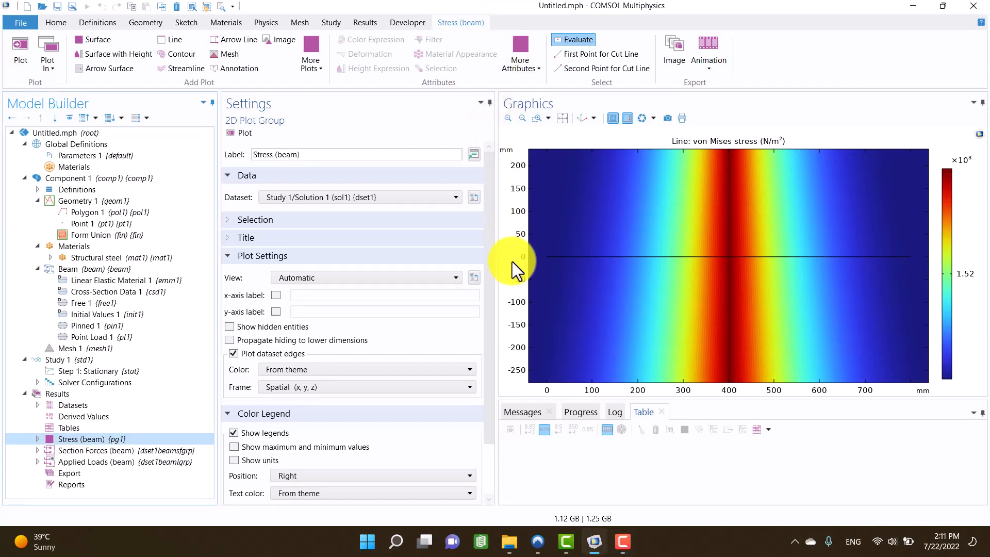
# Change Cross-Section Data 1 hy and hz from 100 to 0.1 m and recompute the study
pyautogui.click(107, 291)
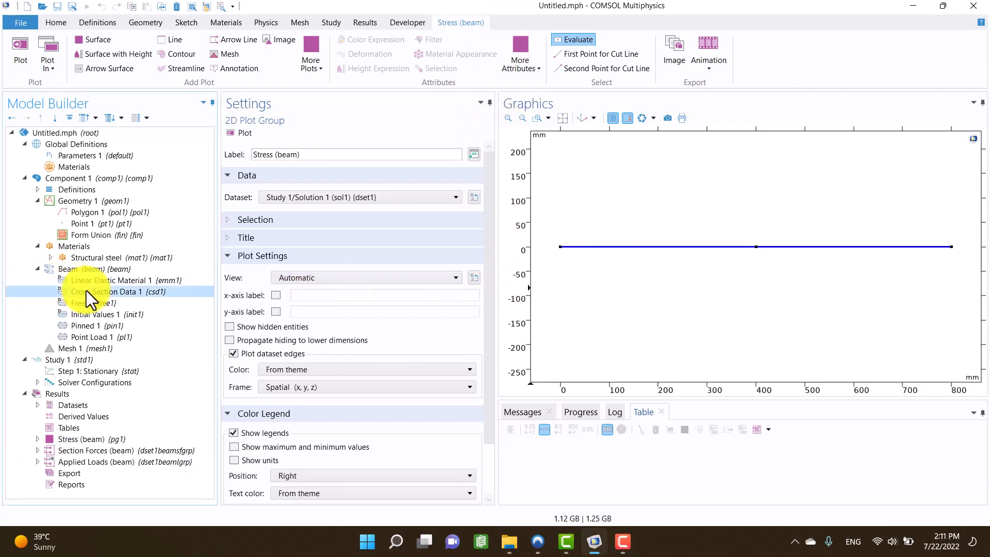
pyautogui.click(106, 291)
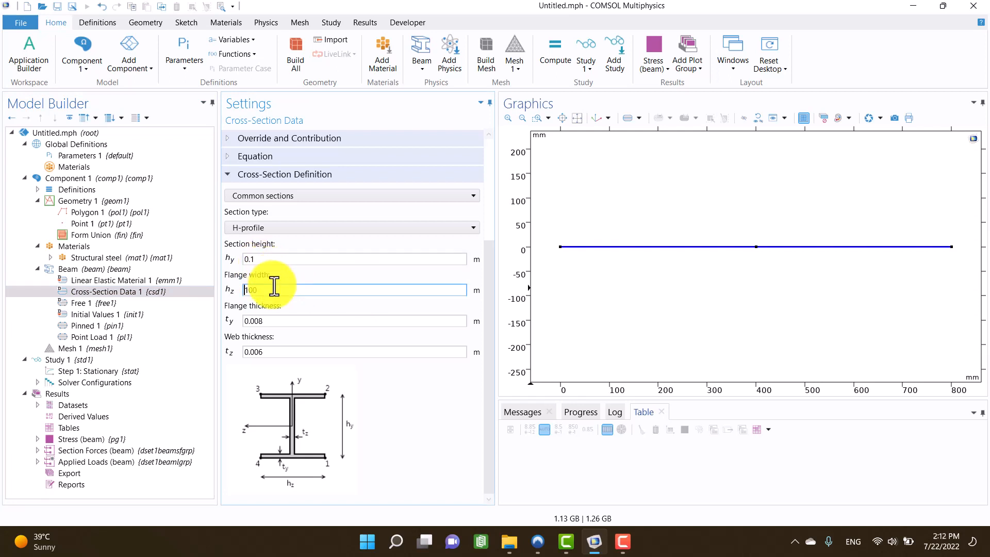
pyautogui.write('0.1')
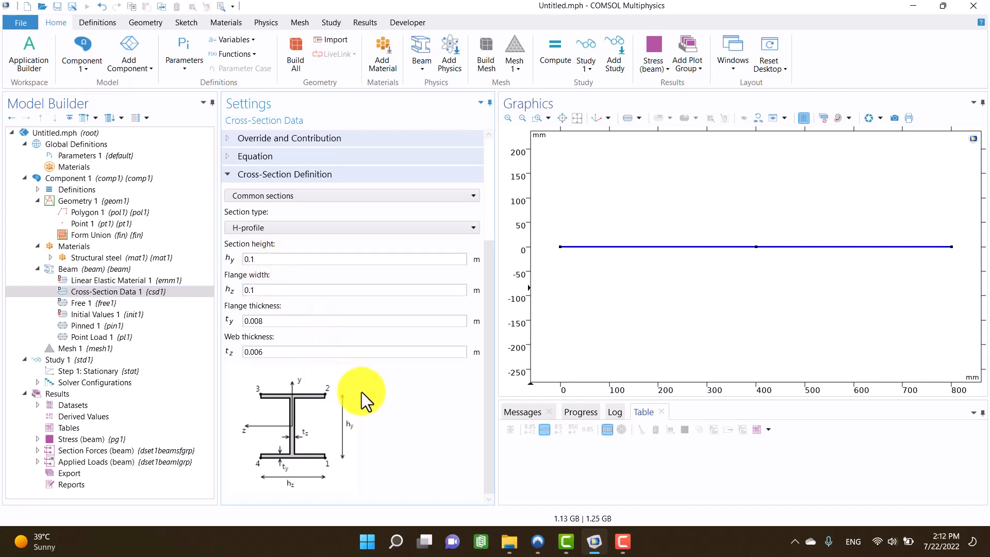
pyautogui.click(88, 370)
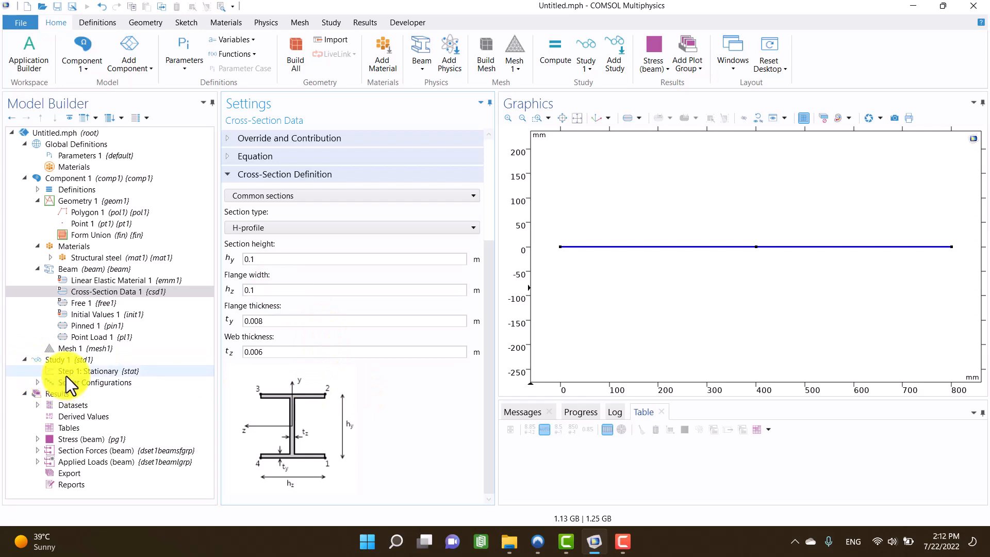
pyautogui.click(89, 370)
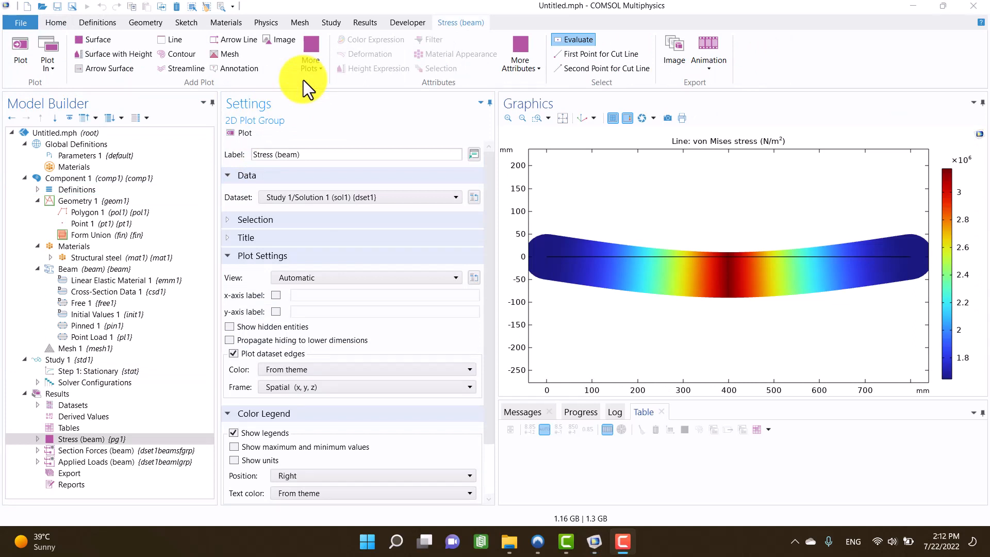
pyautogui.moveTo(619, 170)
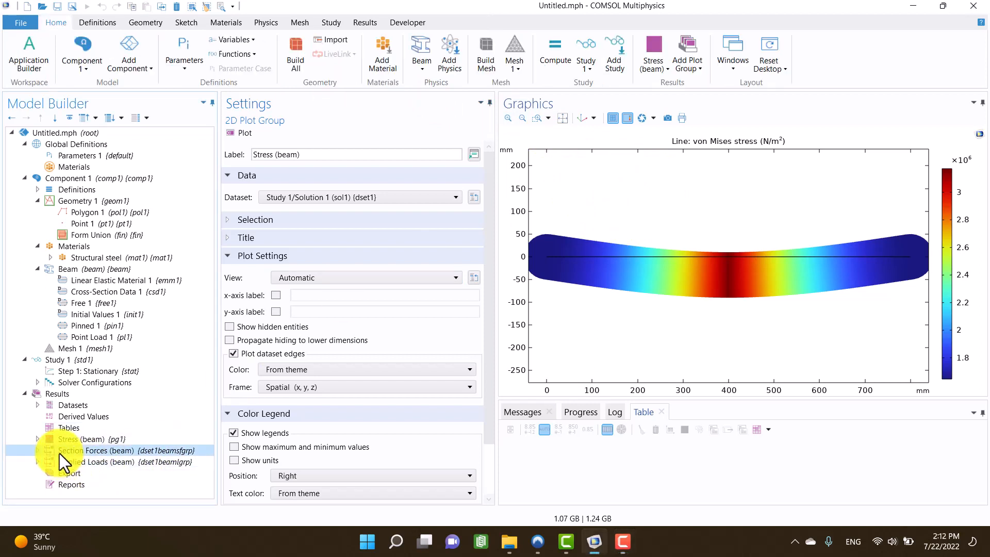
# Display the Moment, Shear Force and Axial Force diagrams under Section Forces (beam)
pyautogui.click(96, 451)
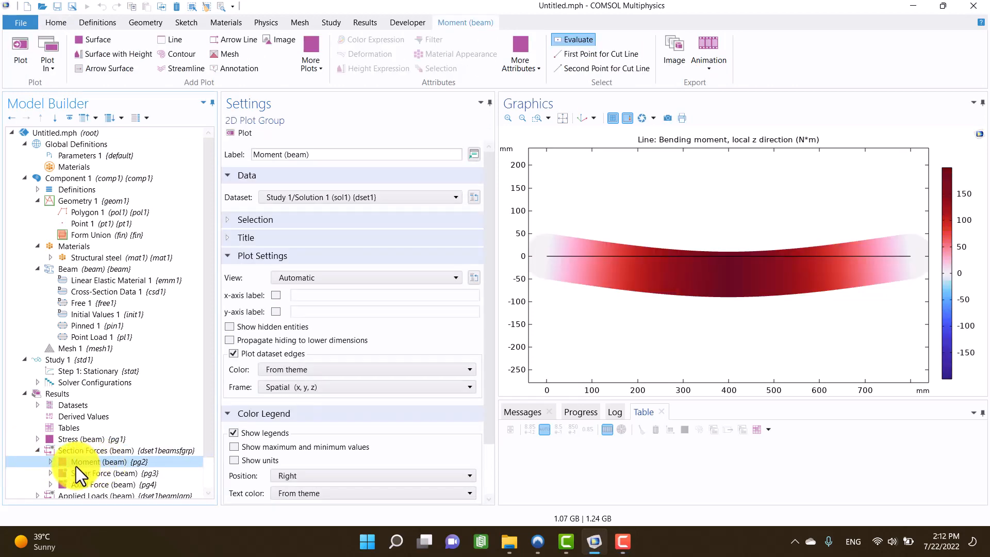
pyautogui.click(101, 473)
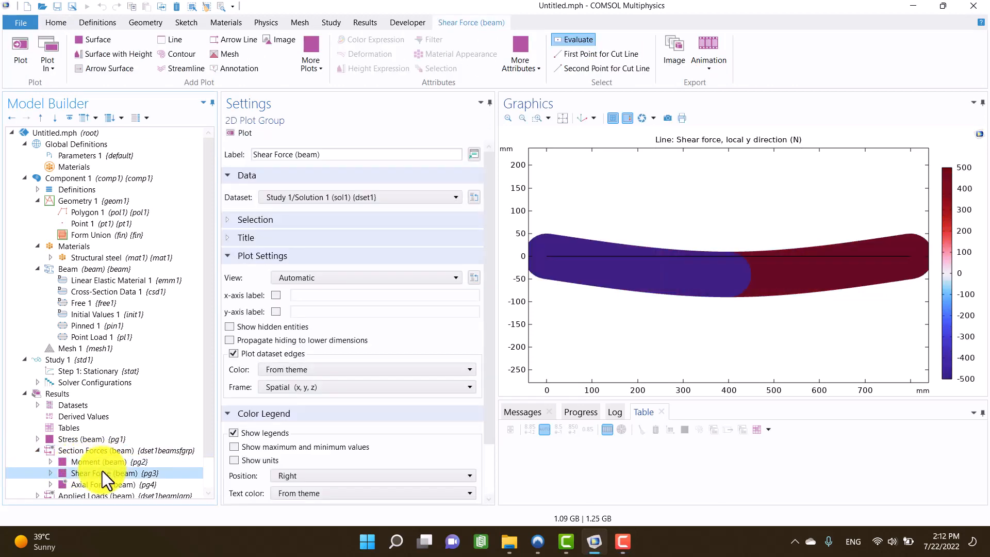
pyautogui.click(91, 485)
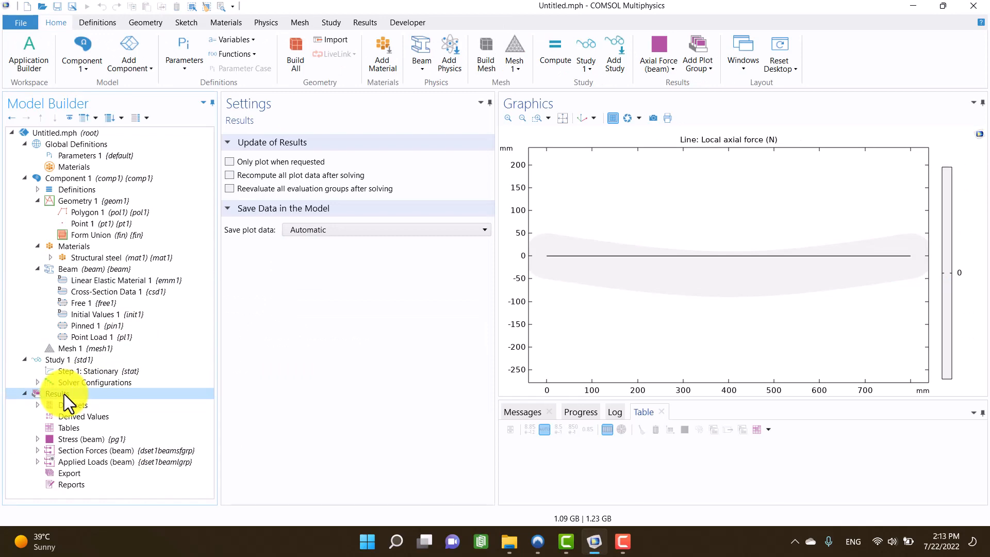
# Create a new 1D Plot Group under Results and add a Line Graph to it
pyautogui.rightClick(56, 393)
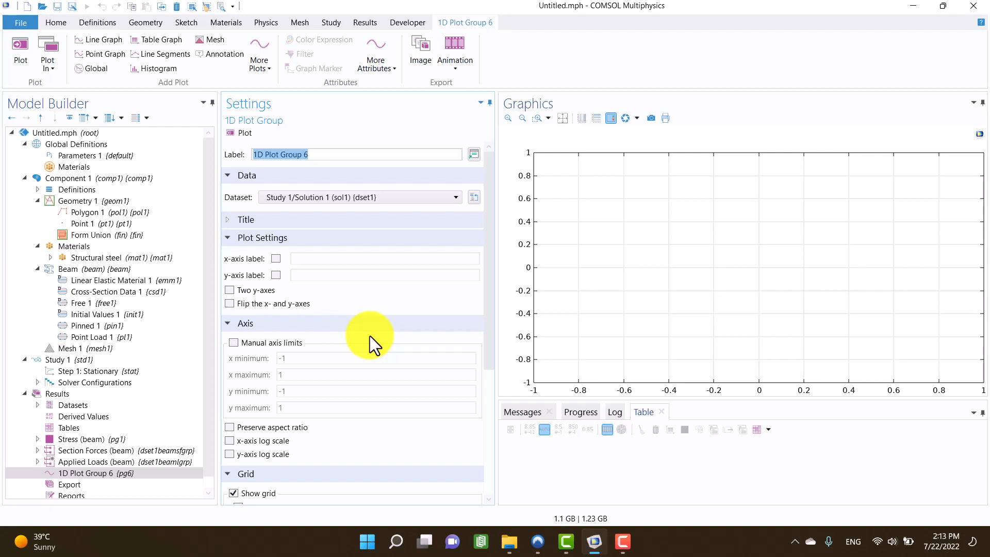
pyautogui.scroll(-3)
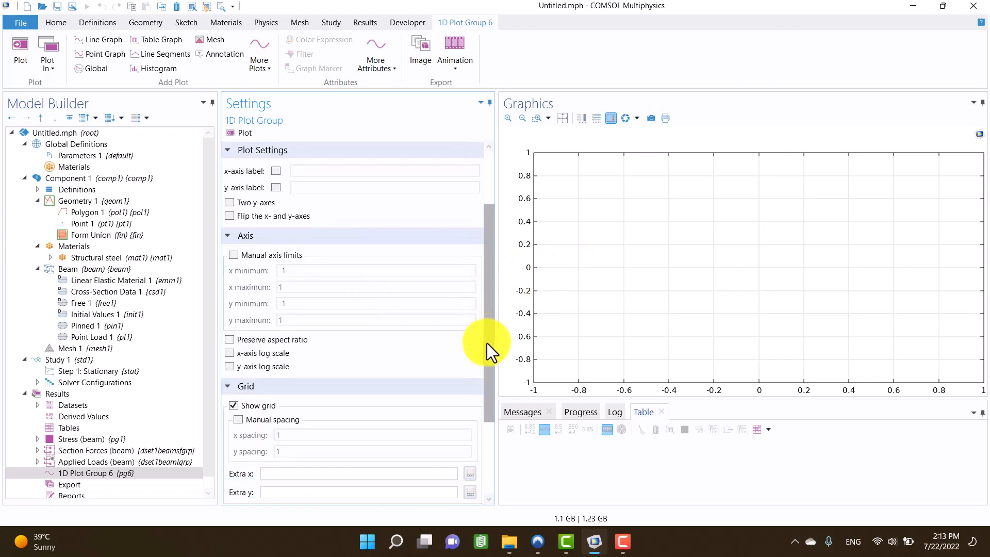
pyautogui.scroll(-3)
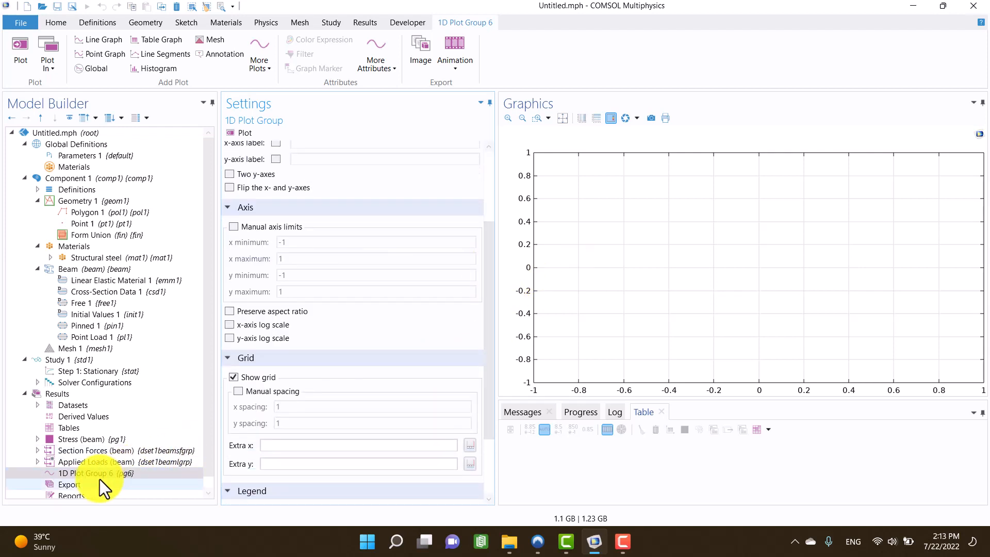
pyautogui.rightClick(82, 473)
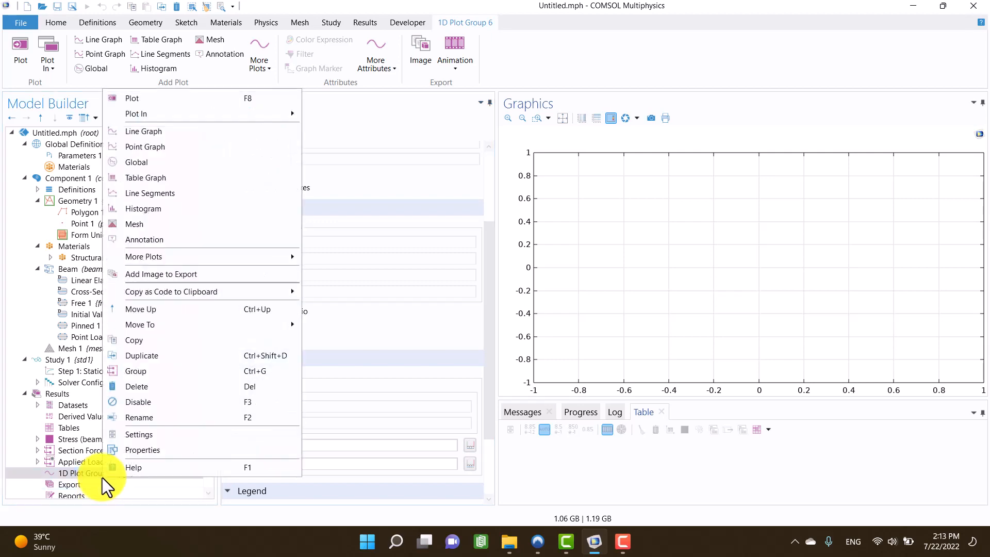
pyautogui.moveTo(192, 142)
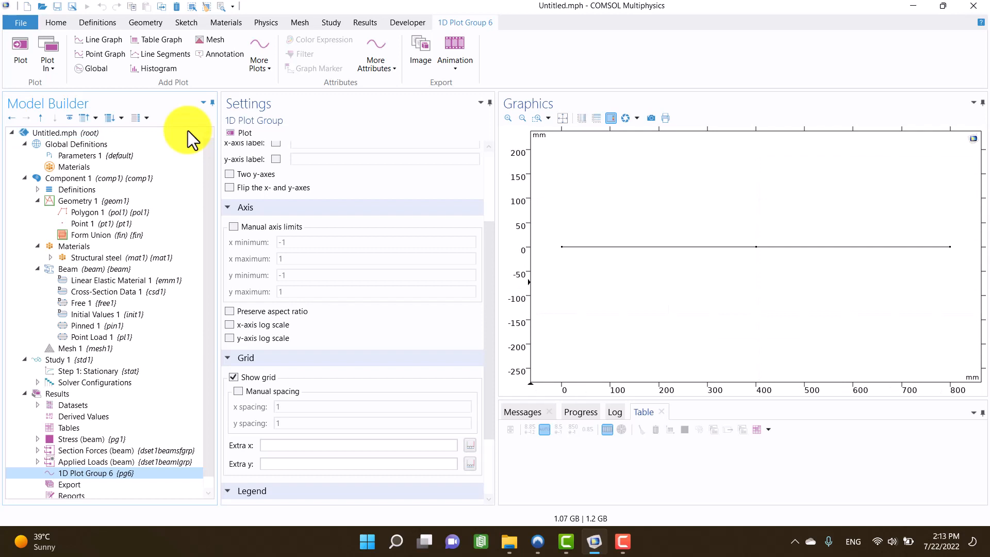
pyautogui.click(98, 39)
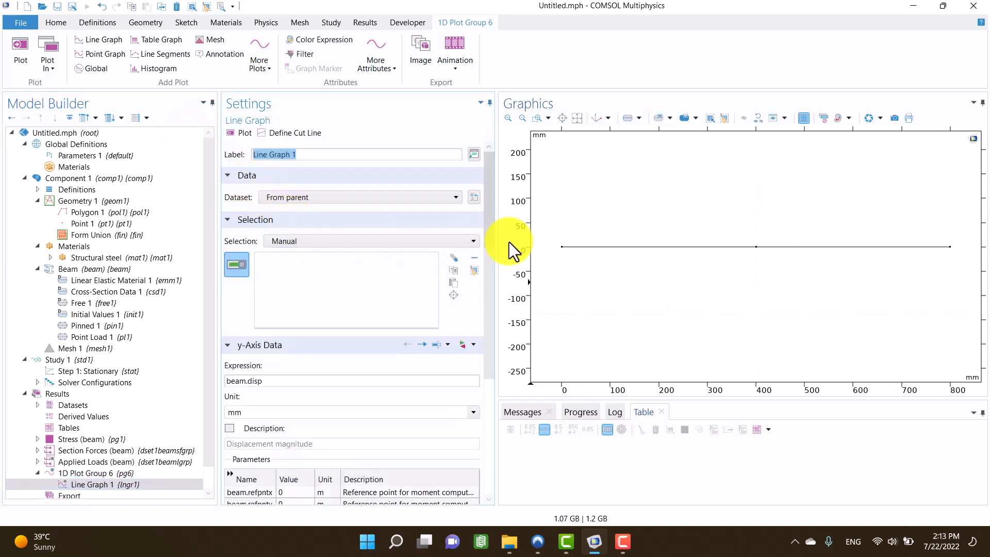
# Set the line graph to all boundaries with expression beam.disp and plot displacement versus arc length
pyautogui.click(370, 240)
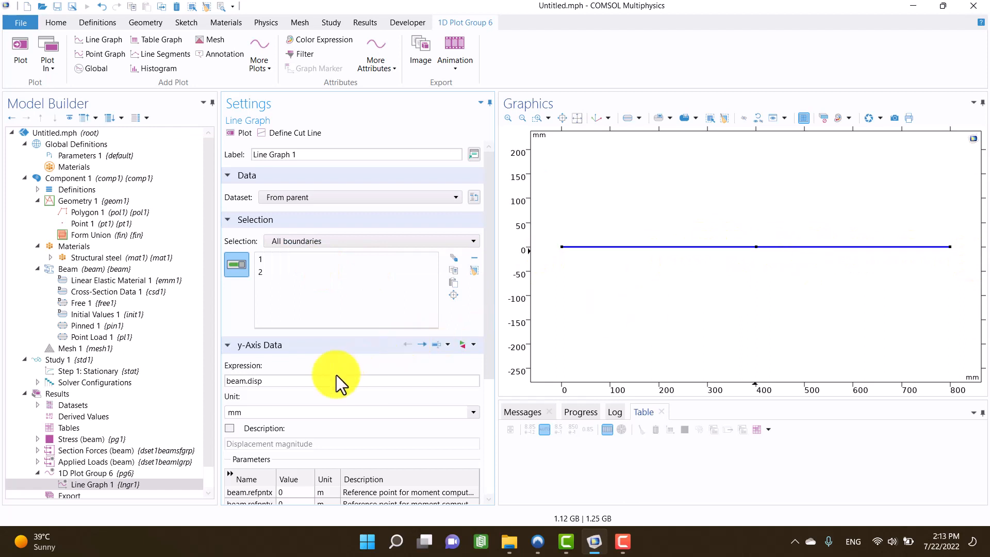
pyautogui.click(268, 380)
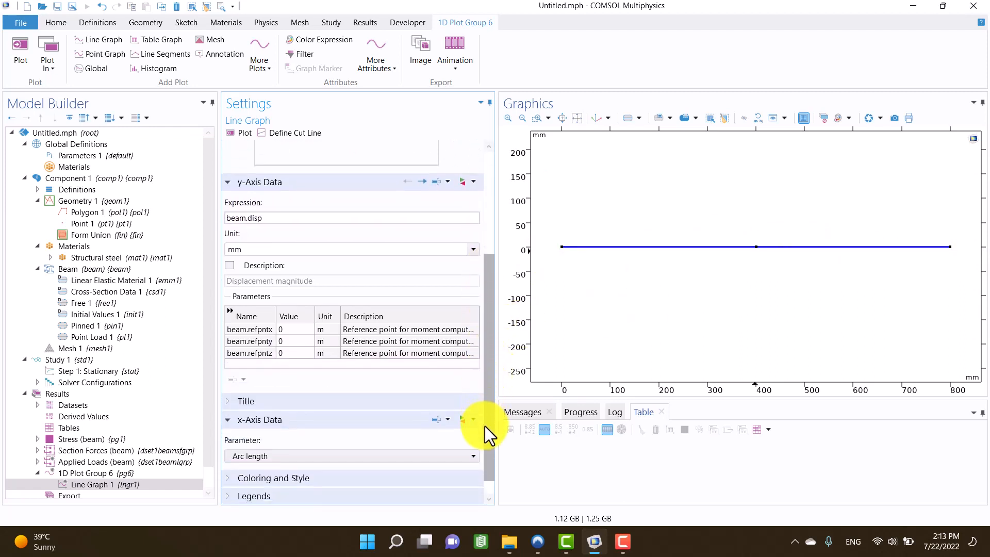
pyautogui.moveTo(347, 435)
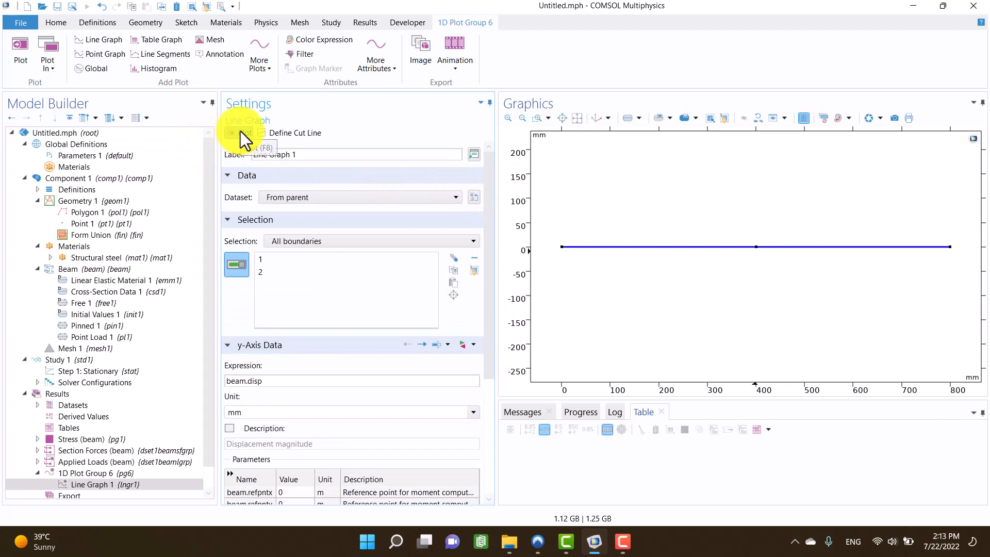
pyautogui.click(244, 133)
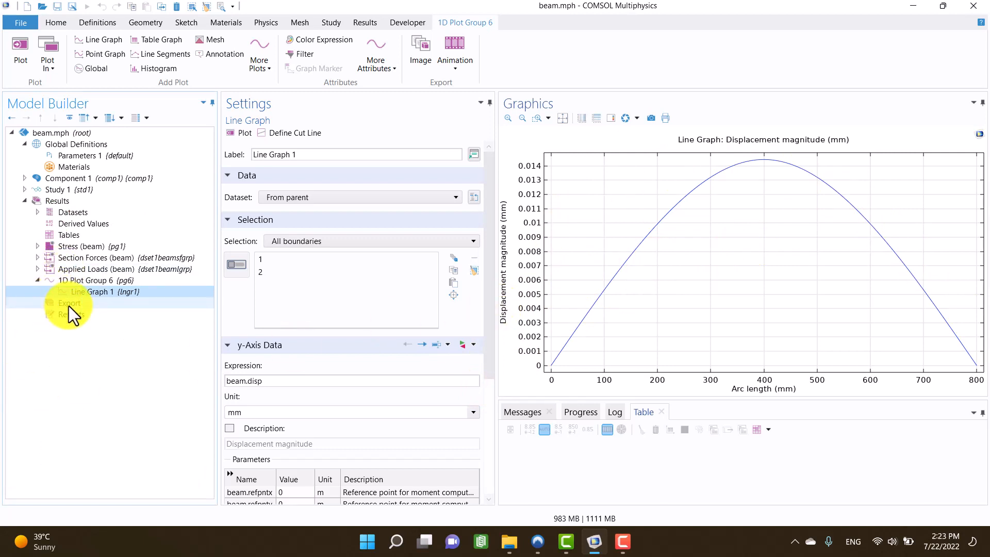
# Create a second 1D Plot Group and add a Line Graph to it
pyautogui.click(266, 22)
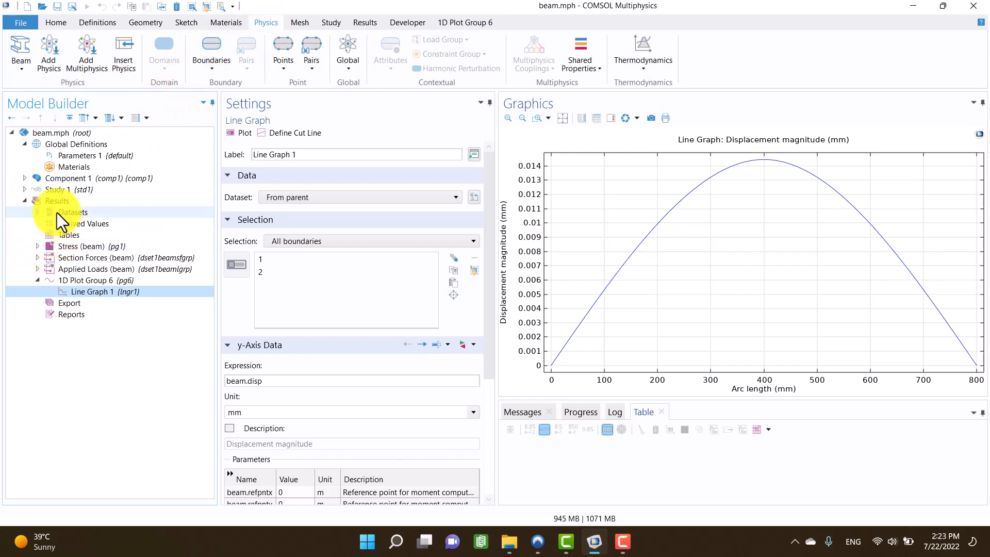
pyautogui.rightClick(57, 201)
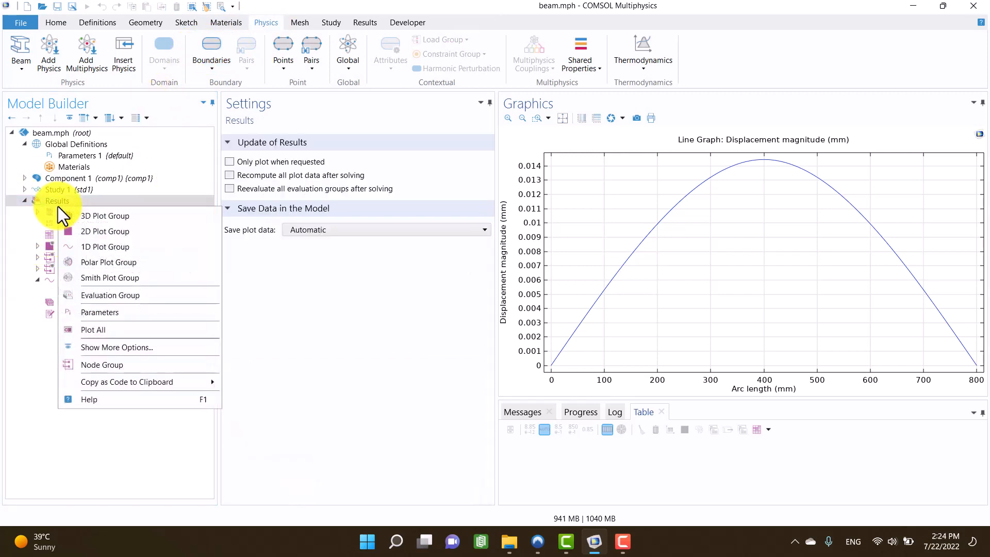
pyautogui.moveTo(105, 247)
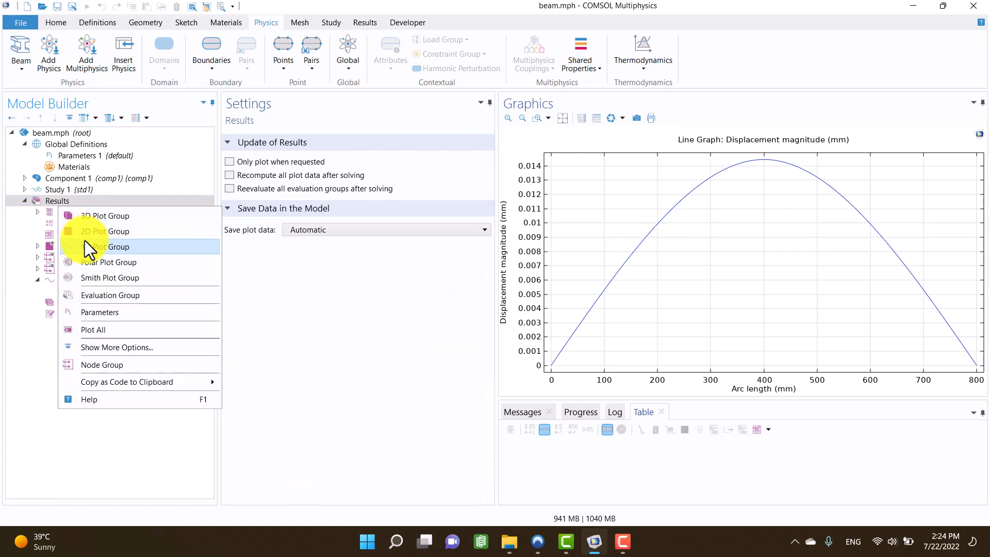
pyautogui.click(105, 246)
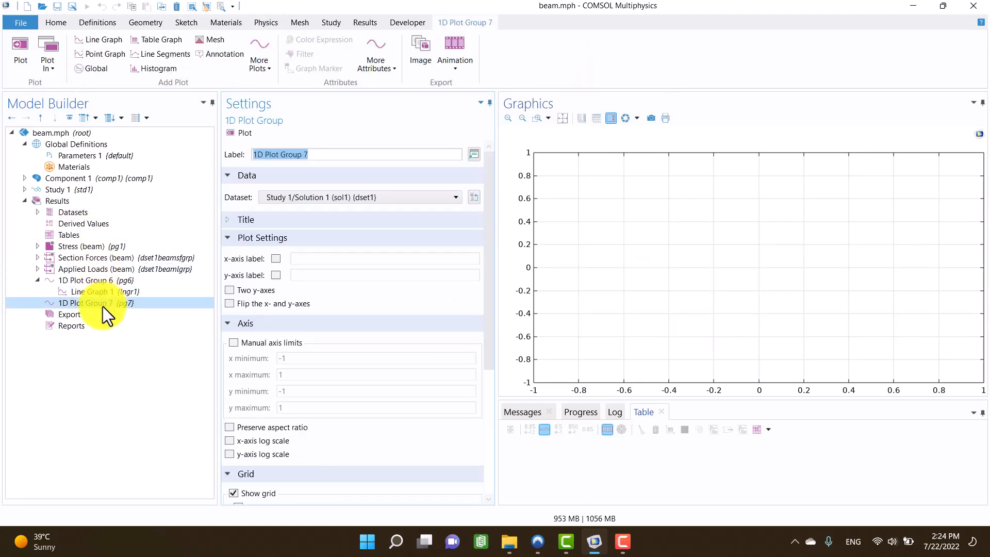
pyautogui.rightClick(91, 302)
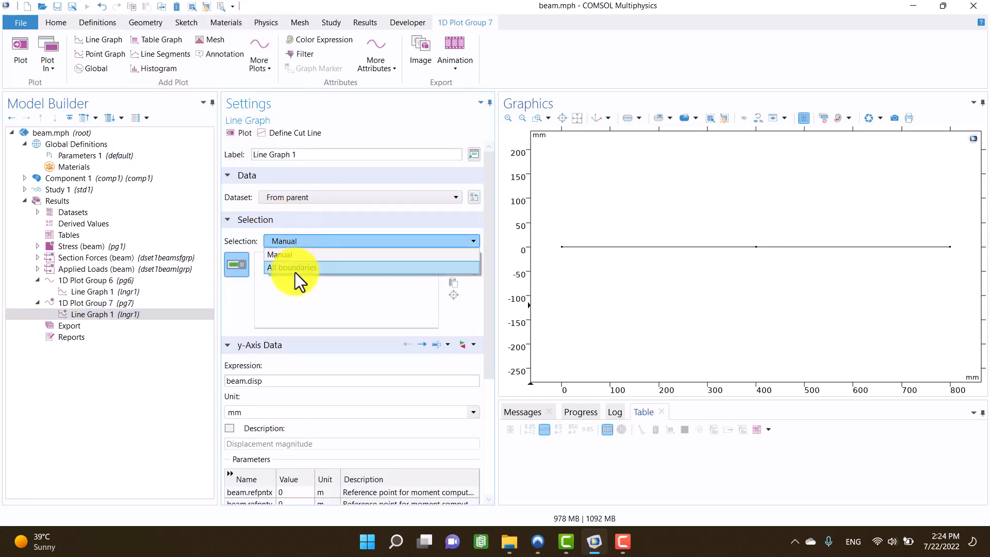
# Select all boundaries and pick the beam's local y shear force via Replace Expression
pyautogui.click(291, 267)
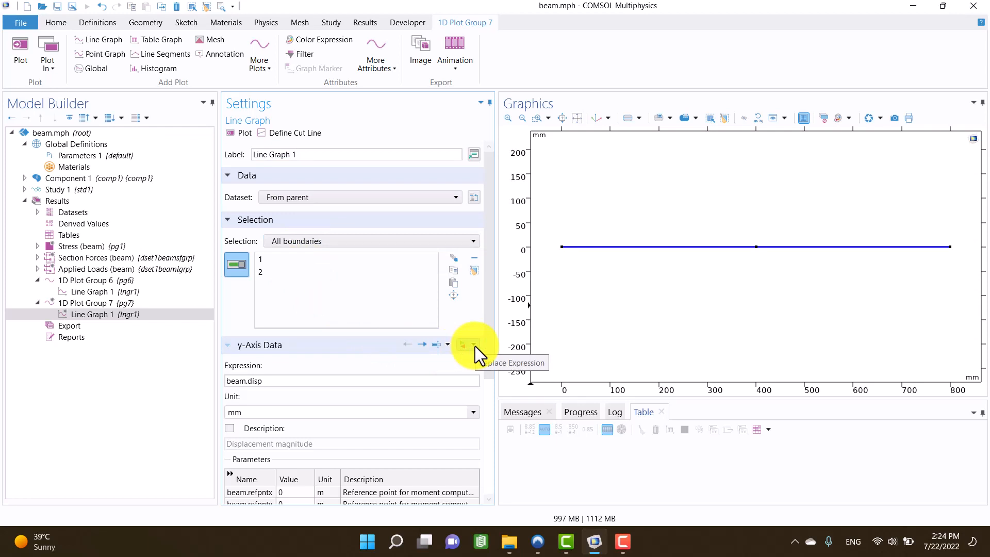
pyautogui.click(462, 344)
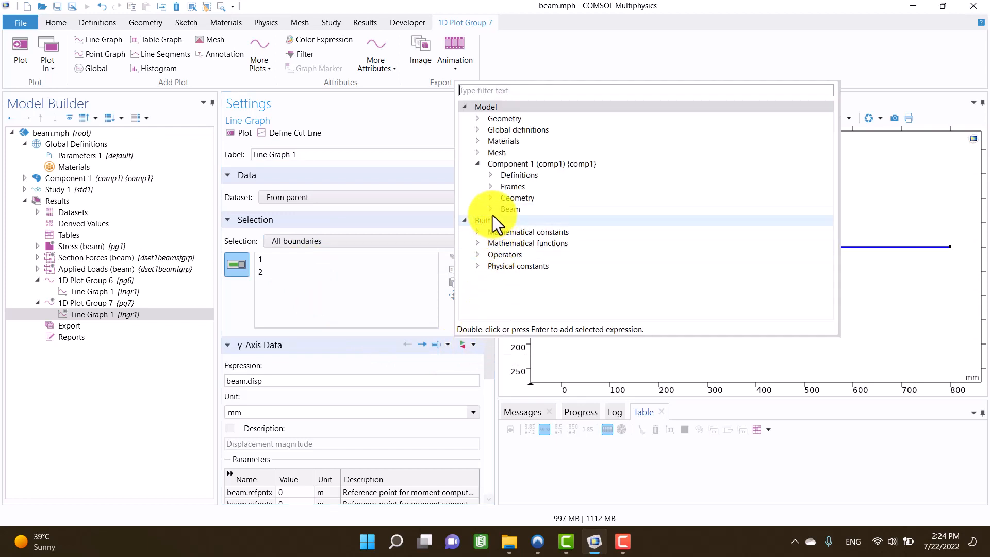
pyautogui.click(509, 209)
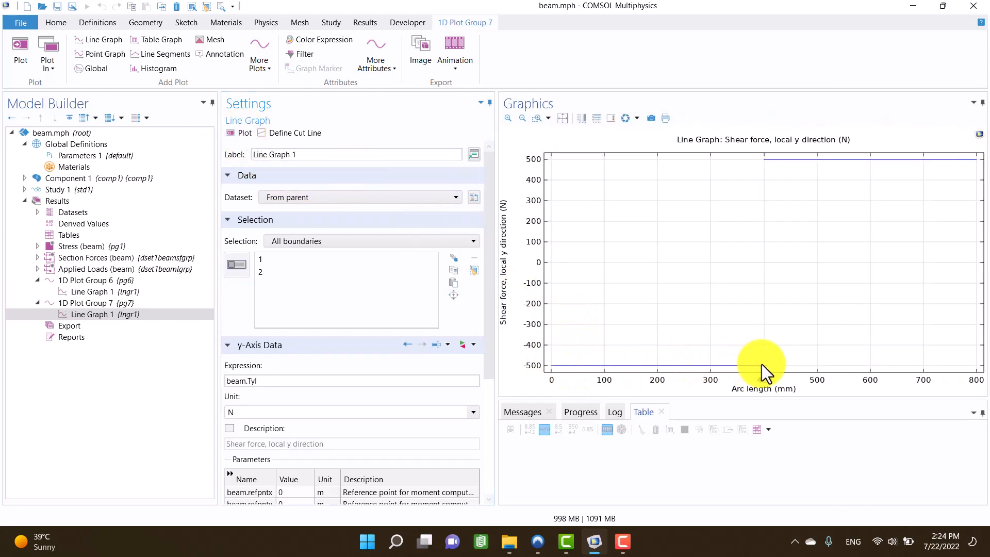
pyautogui.moveTo(743, 190)
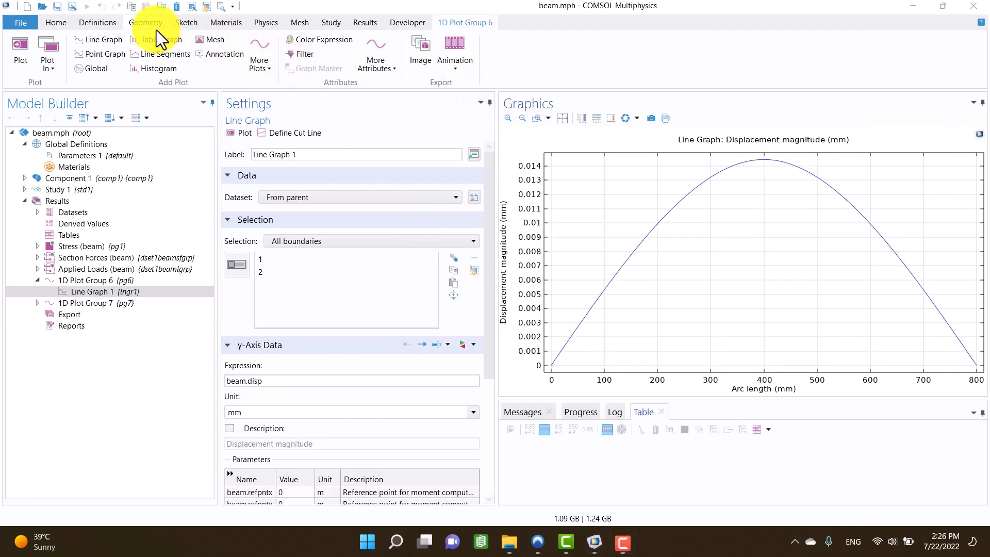
pyautogui.moveTo(562, 372)
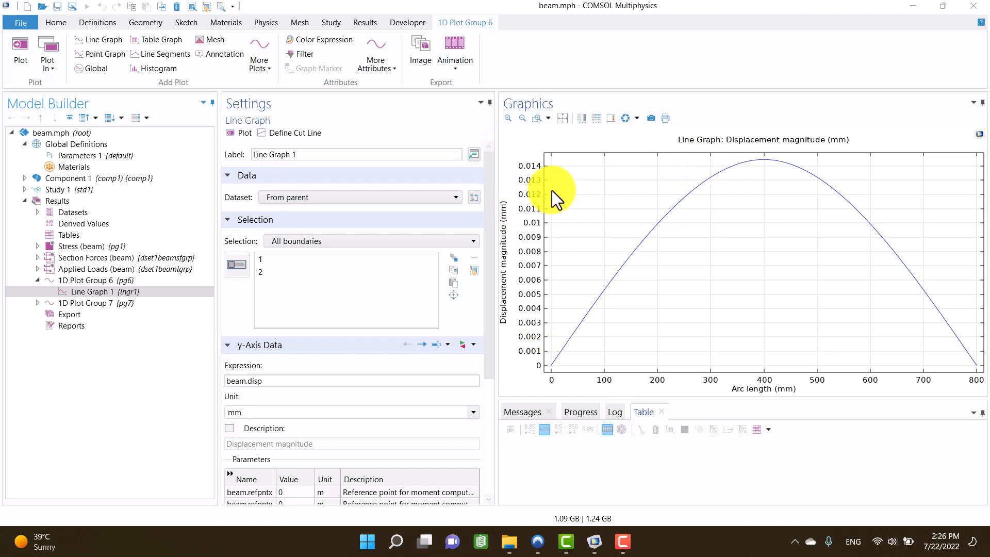
pyautogui.moveTo(499, 145)
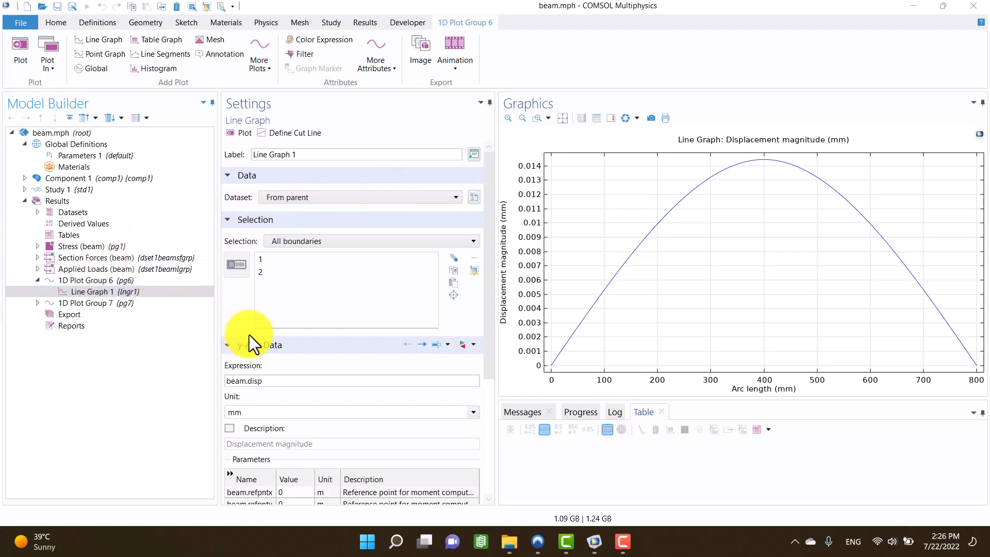
# Replace Line Graph 1's expression with v, the Y component under Beam > Displacement > Displacement field
pyautogui.click(462, 344)
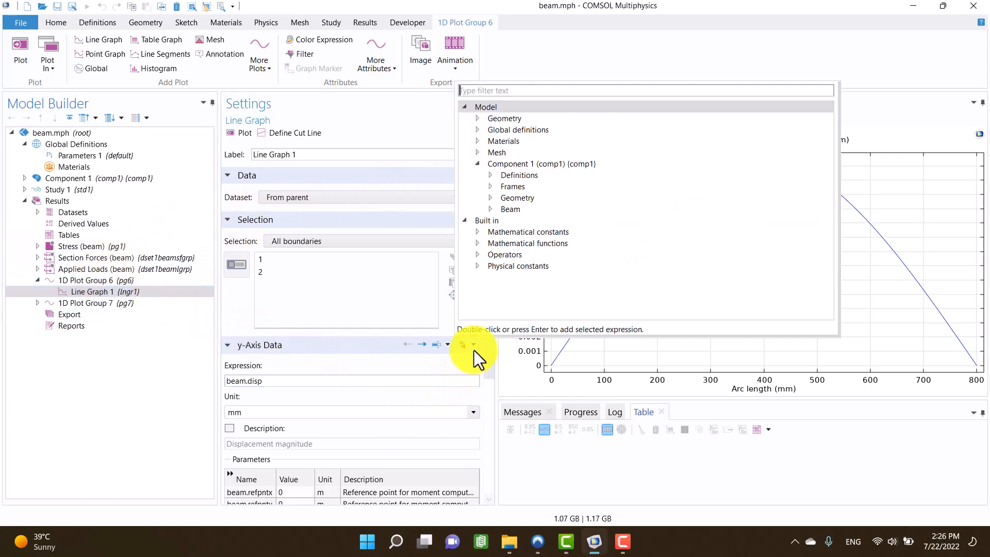
pyautogui.click(491, 210)
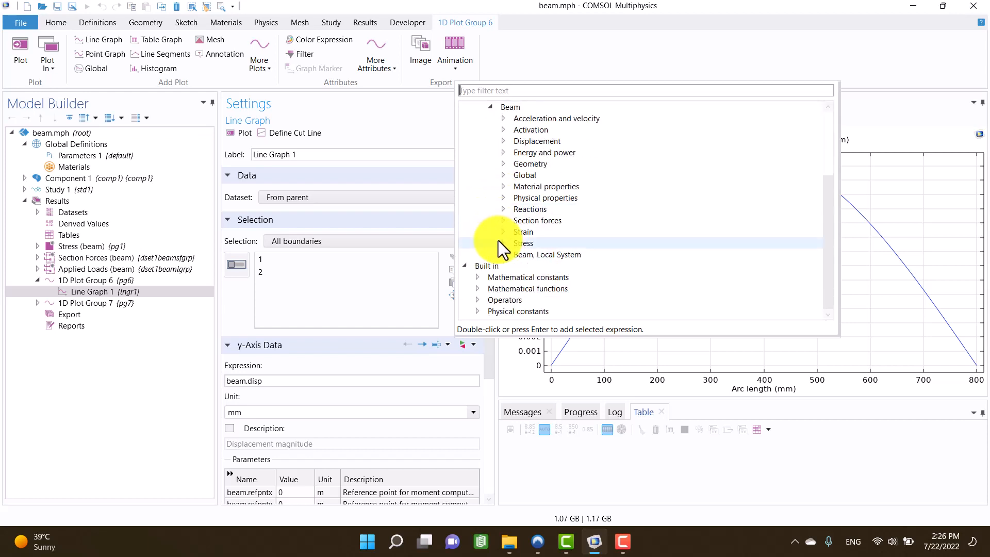
pyautogui.click(503, 141)
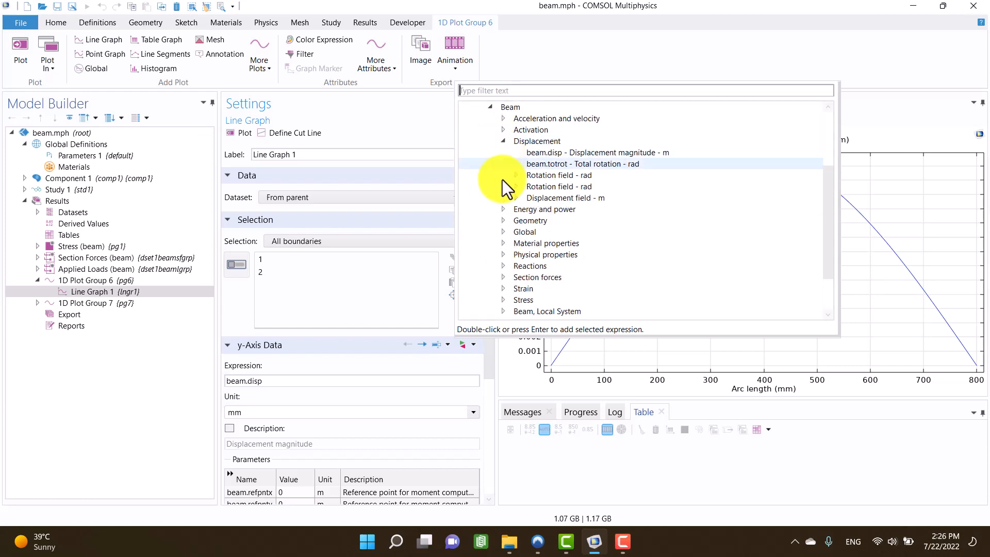
pyautogui.click(503, 198)
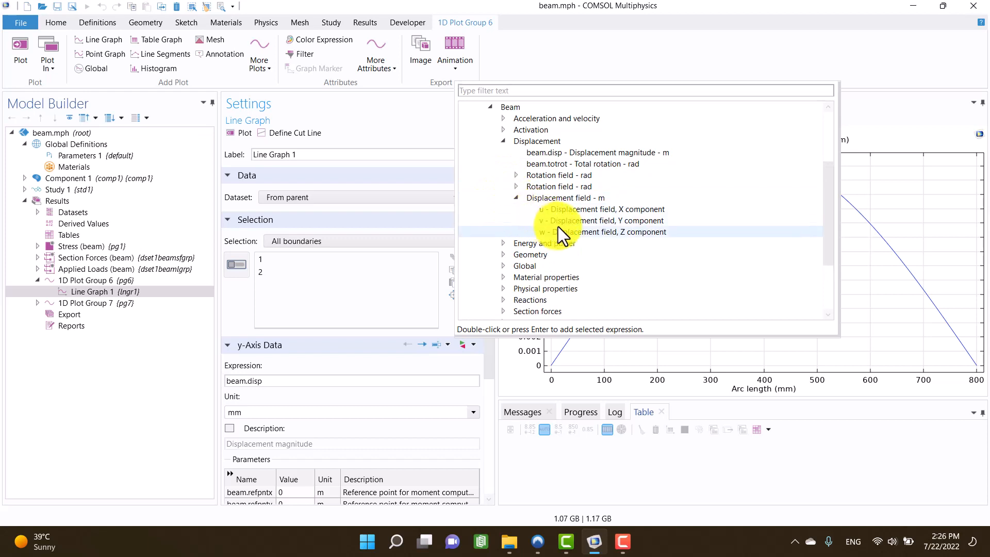
pyautogui.doubleClick(600, 221)
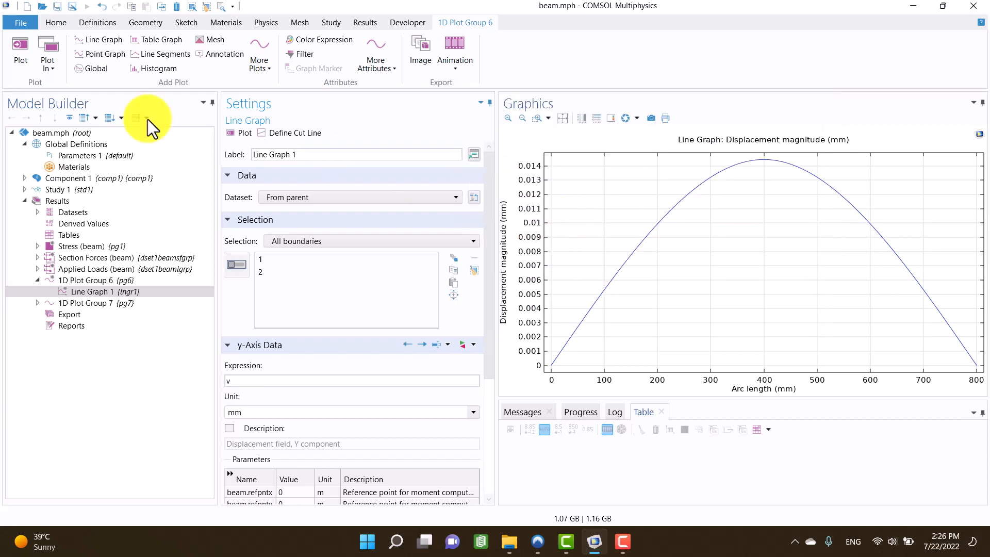